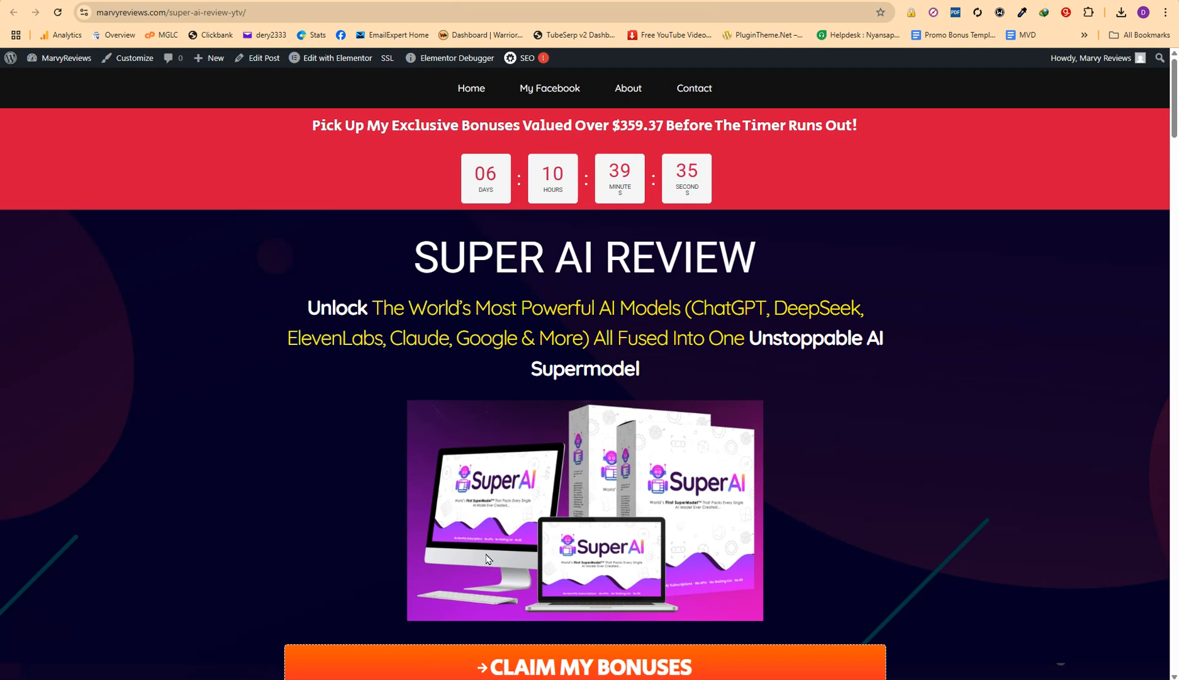
Step: Scroll down past the header and Claim My Bonuses button to the 10 Key Features & Benefits list
{"action": "scroll", "scroll_direction": "down", "scroll_amount": 3}
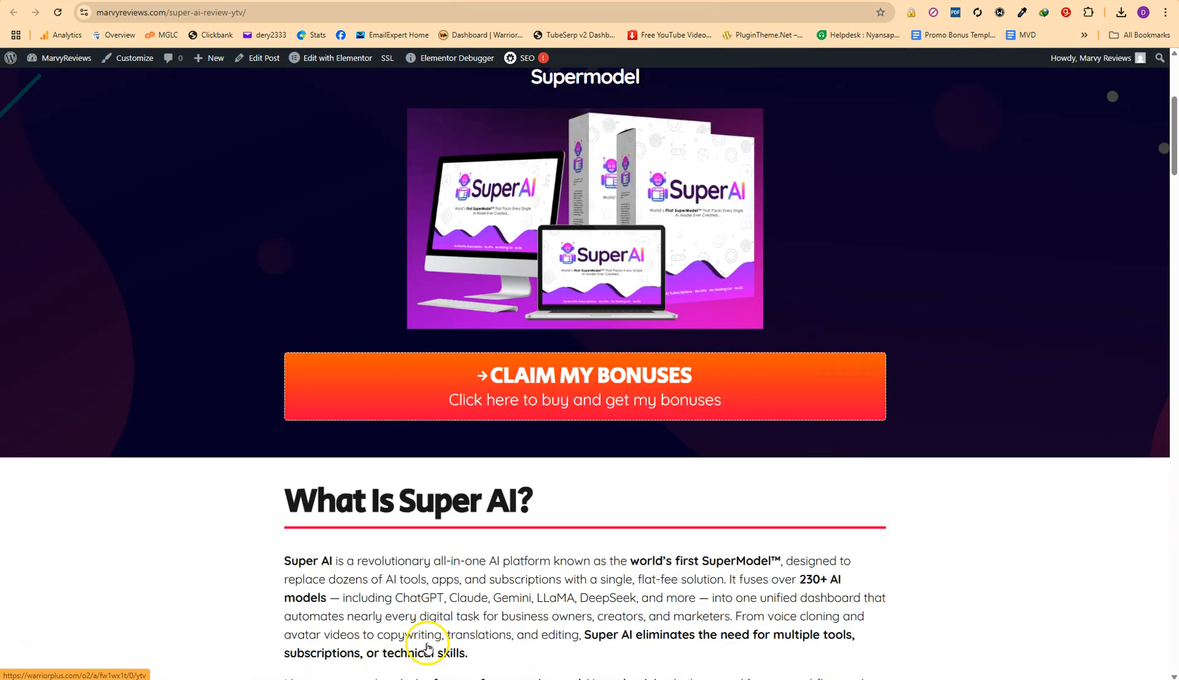
{"action": "scroll", "scroll_direction": "down", "scroll_amount": 3}
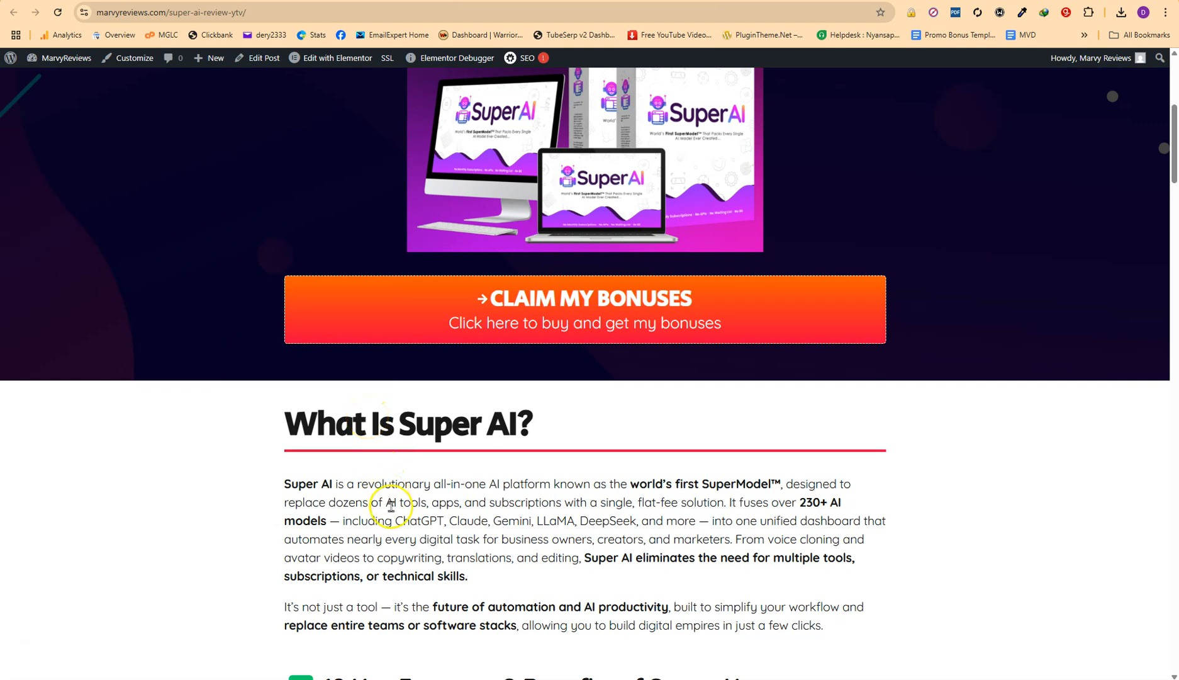
{"action": "scroll", "scroll_direction": "down", "scroll_amount": 3}
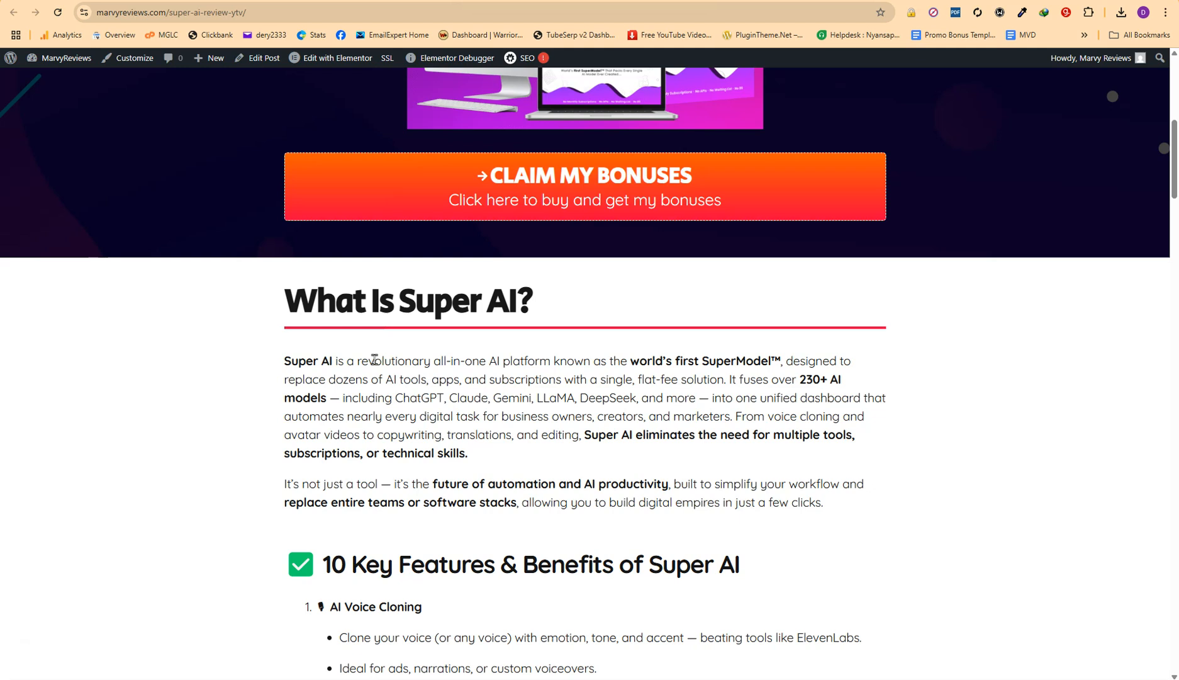
{"action": "scroll", "scroll_direction": "down", "scroll_amount": 3}
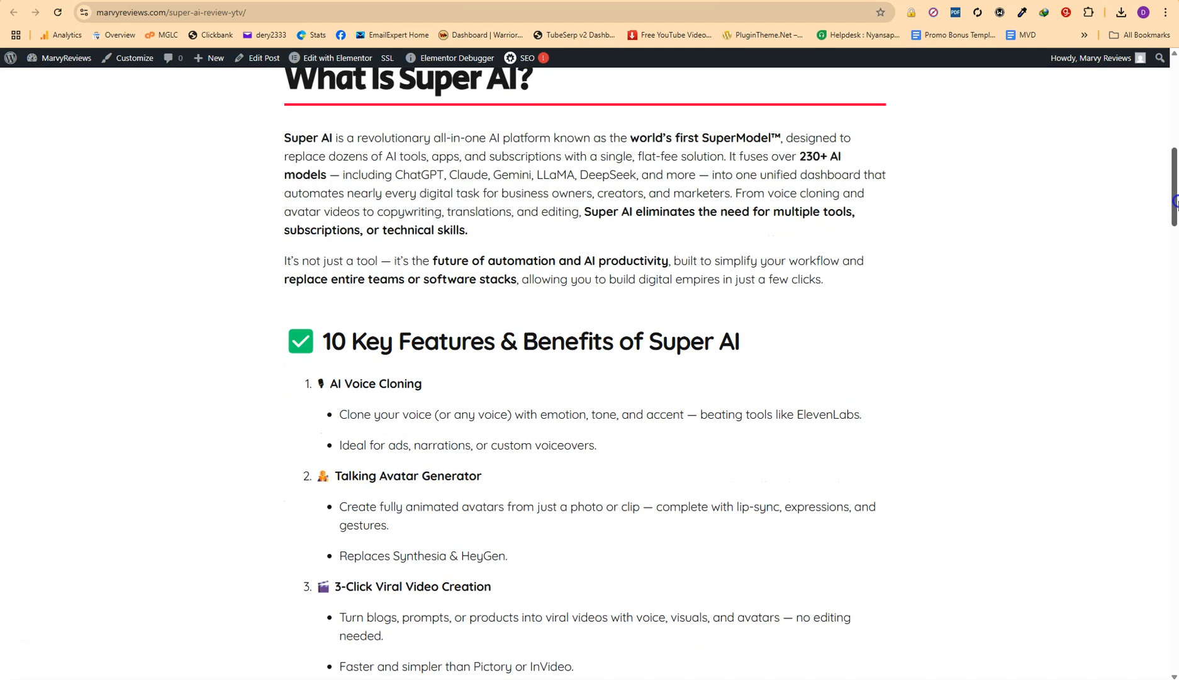
{"action": "scroll", "scroll_direction": "down", "scroll_amount": 3}
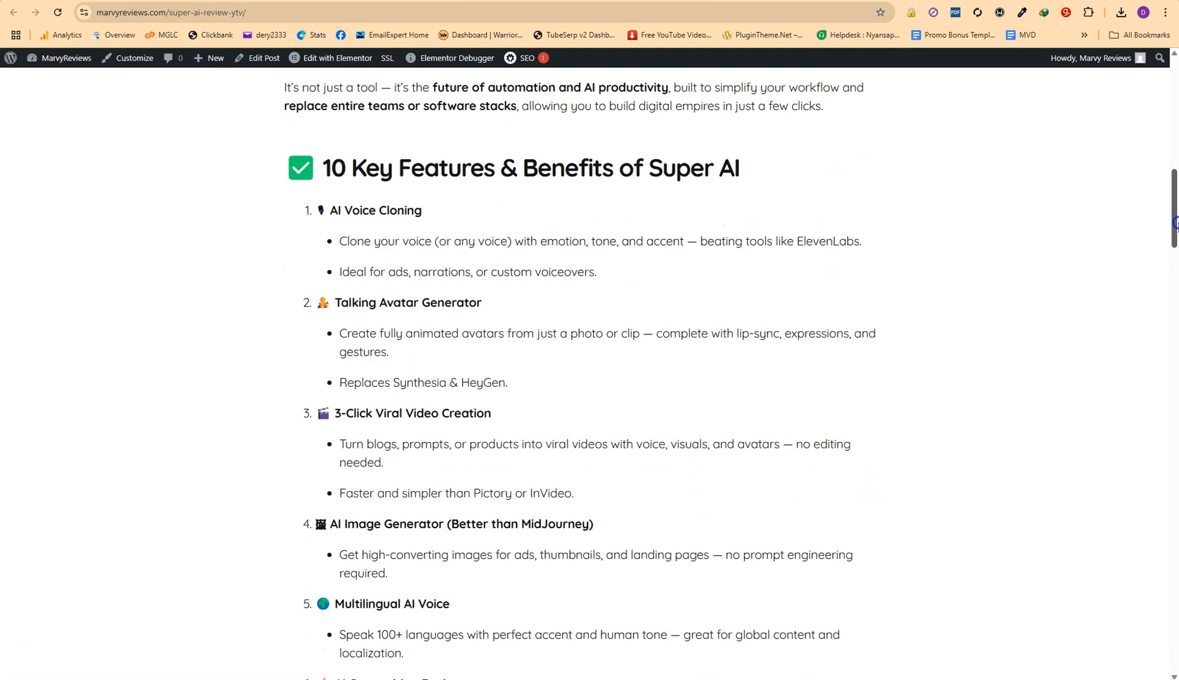
{"action": "scroll", "scroll_direction": "down", "scroll_amount": 3}
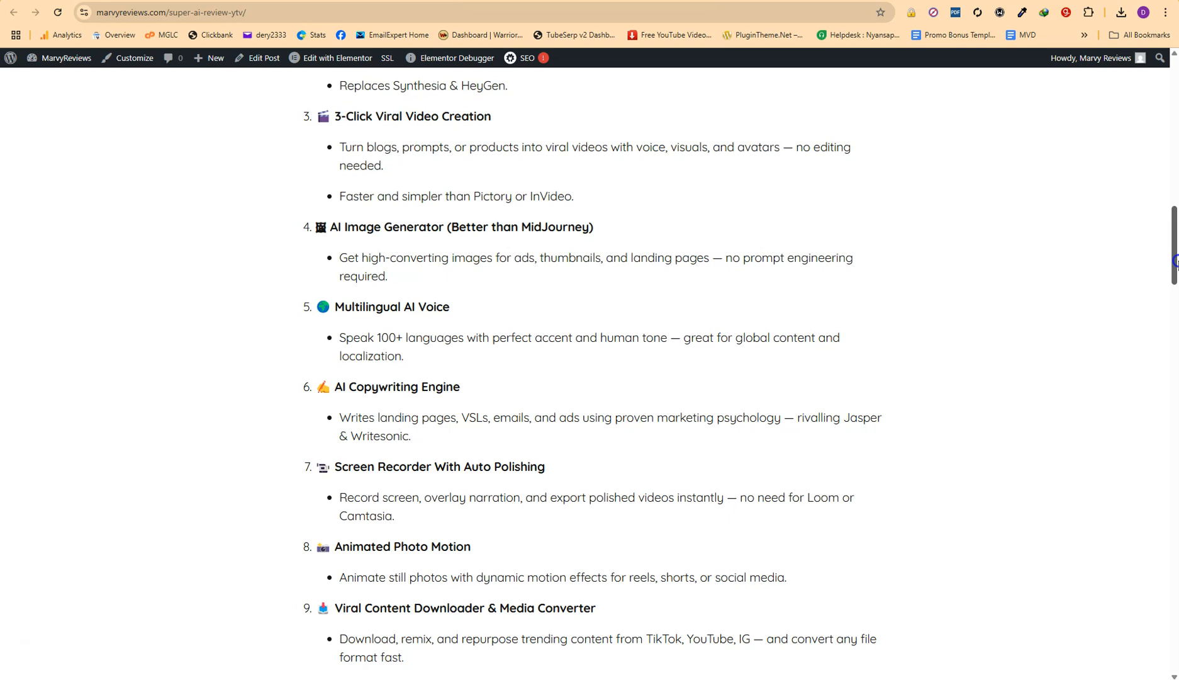
Step: Scroll down to the Super AI Bonuses countdown and the AI Prompt Mastery Playbook bonus
{"action": "scroll", "scroll_direction": "down", "scroll_amount": 3}
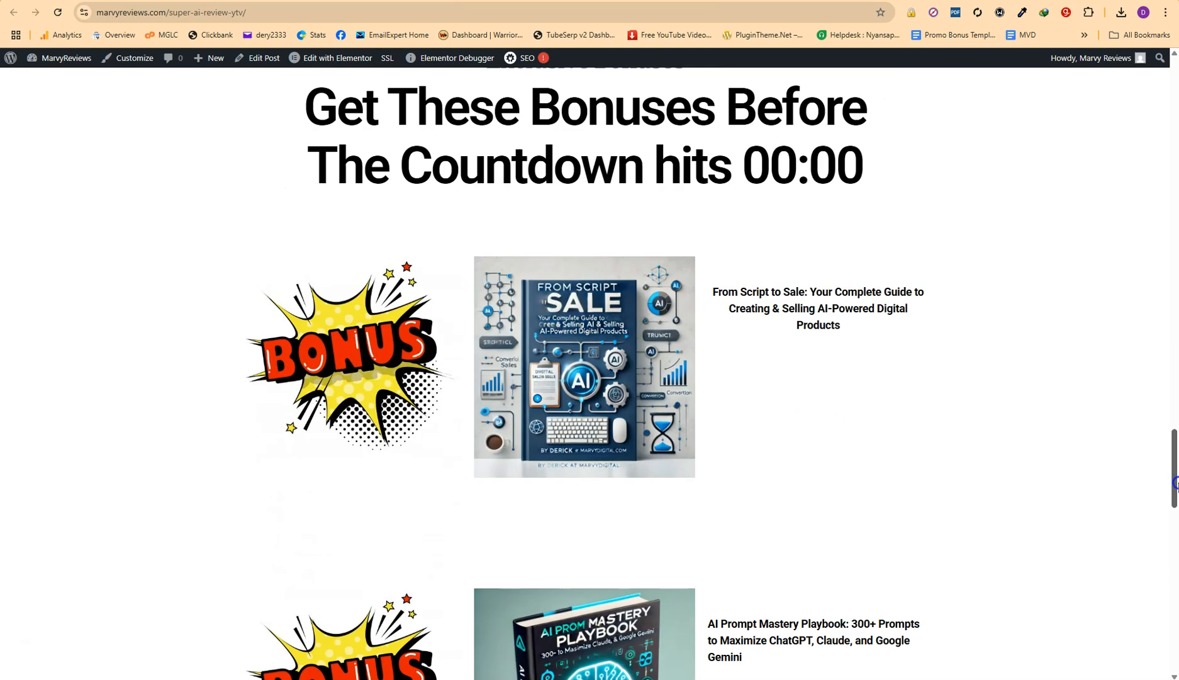
{"action": "scroll", "scroll_direction": "up", "scroll_amount": 3}
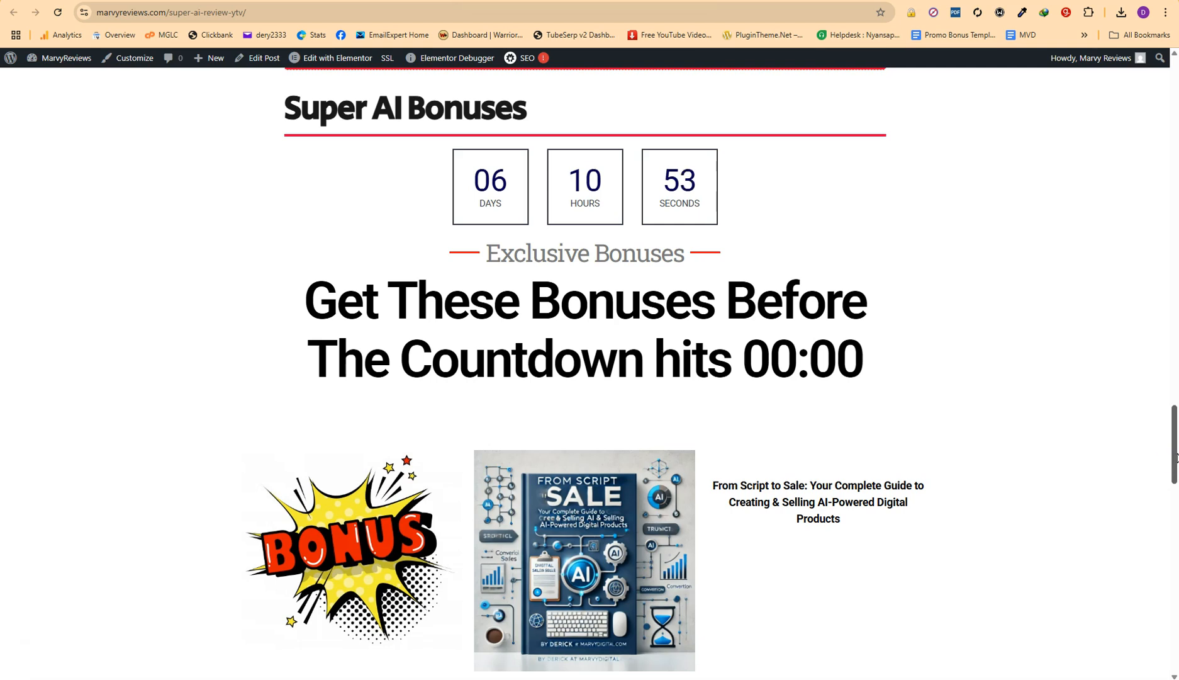
{"action": "scroll", "scroll_direction": "down", "scroll_amount": 3}
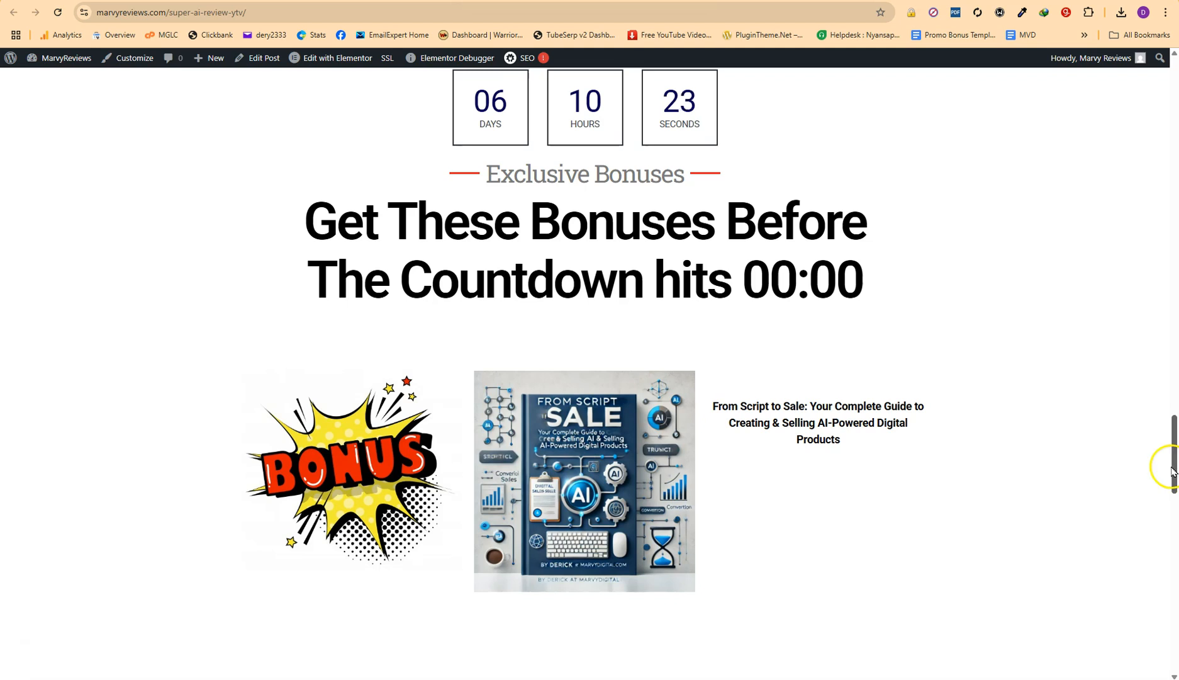
{"action": "mouse_move", "coordinate": [1114, 470]}
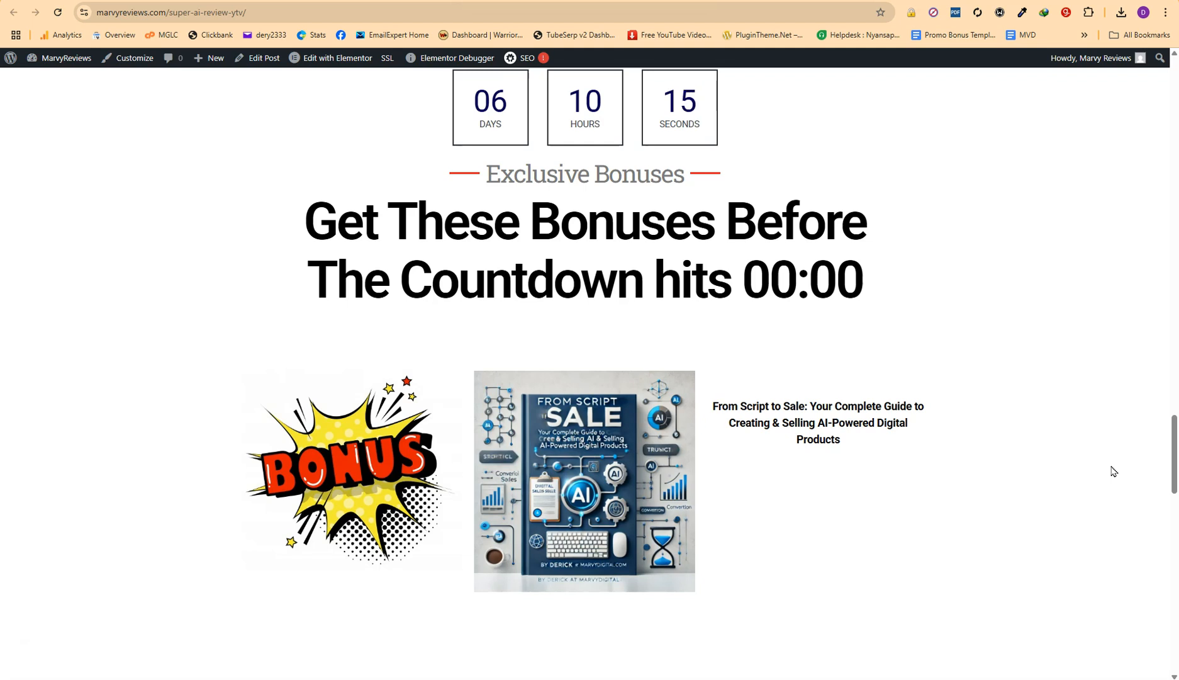
{"action": "scroll", "scroll_direction": "down", "scroll_amount": 3}
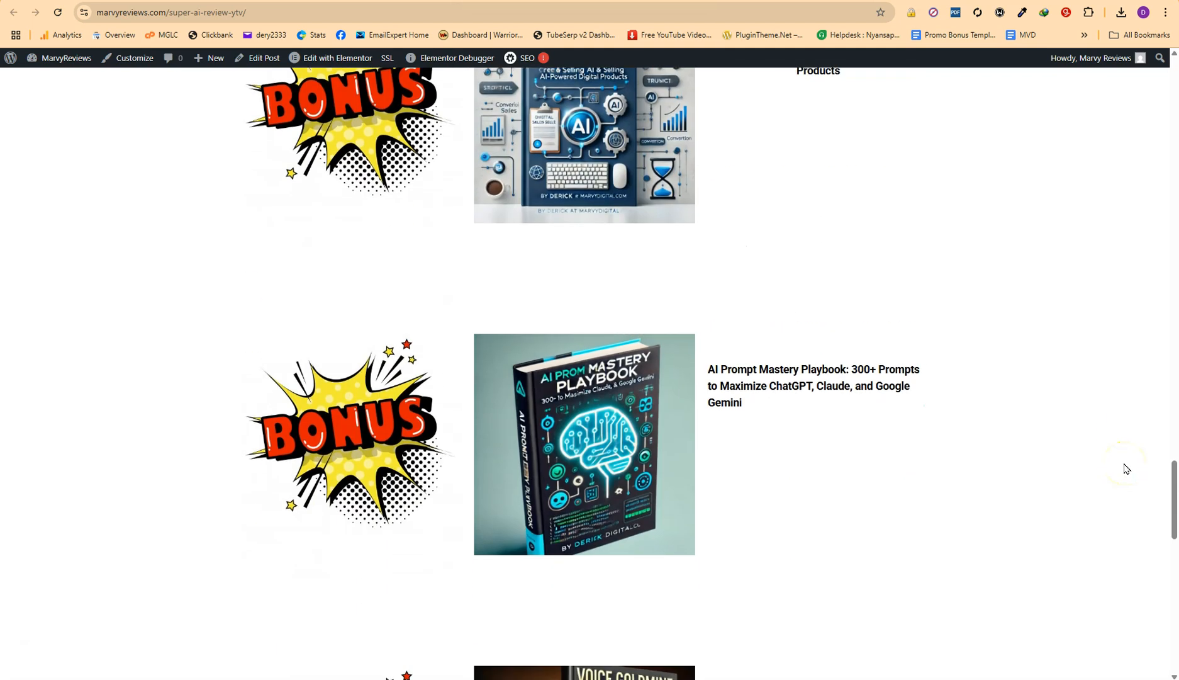
{"action": "scroll", "scroll_direction": "down", "scroll_amount": 3}
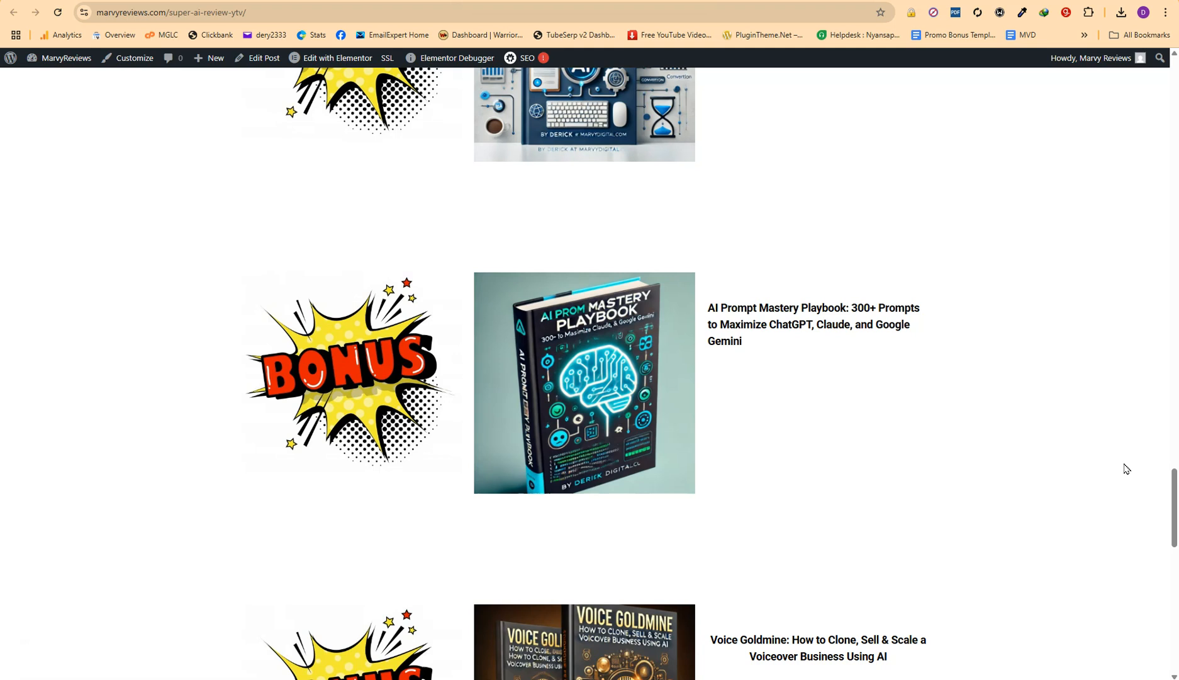
{"action": "mouse_move", "coordinate": [1126, 458]}
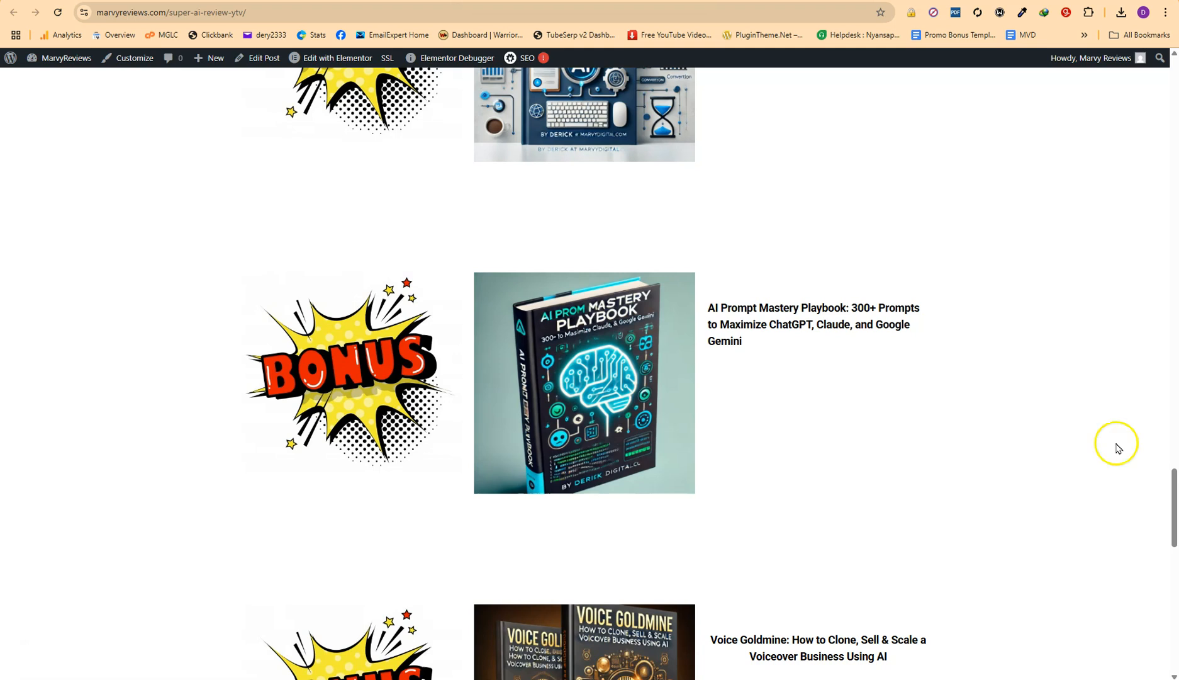
Step: Scroll through the remaining bonuses to AI Income Stacks and the bottom Claim My Bonuses button
{"action": "scroll", "scroll_direction": "down", "scroll_amount": 3}
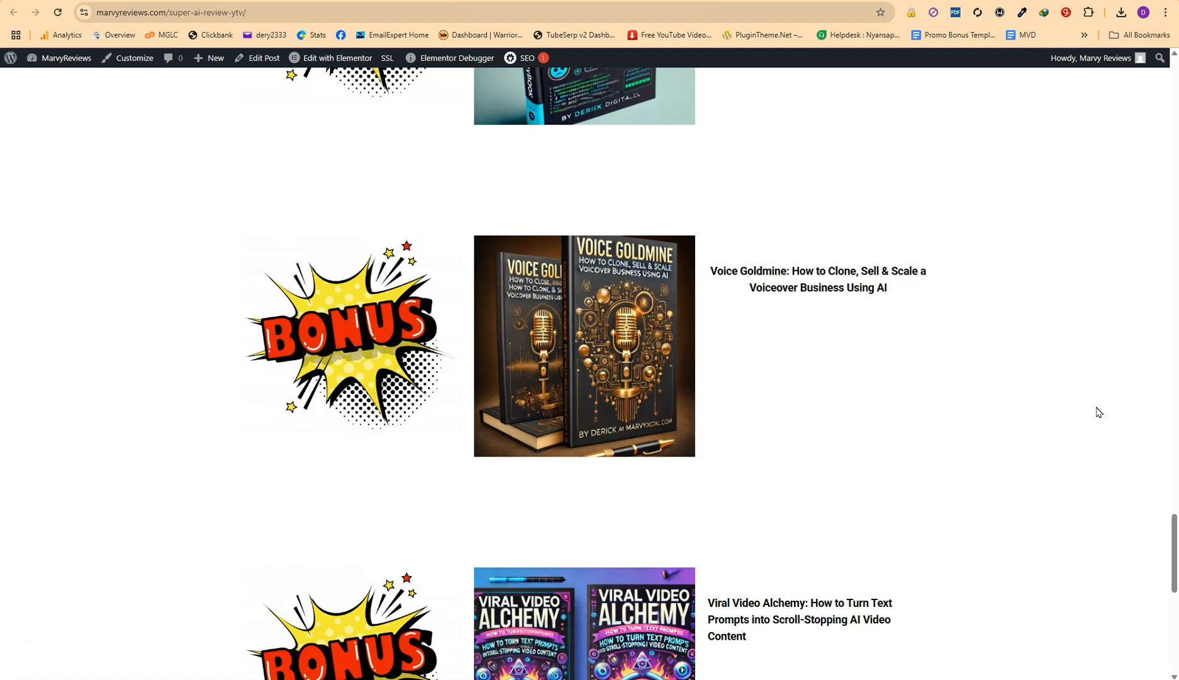
{"action": "mouse_move", "coordinate": [1173, 517]}
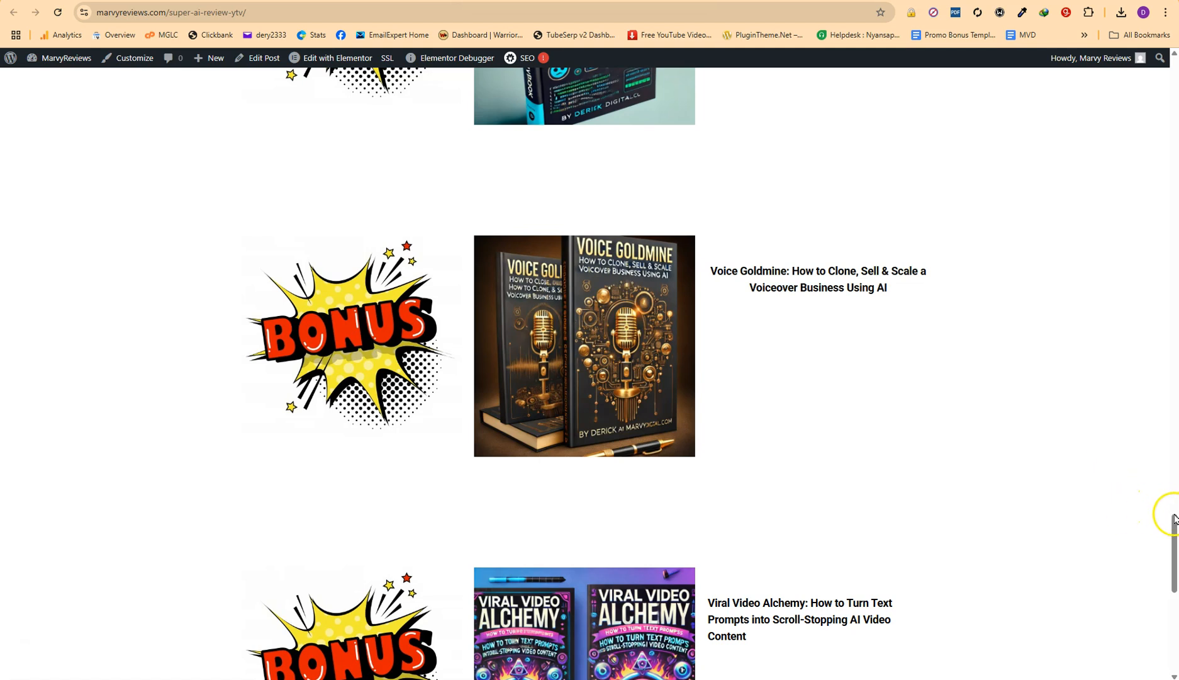
{"action": "scroll", "scroll_direction": "down", "scroll_amount": 3}
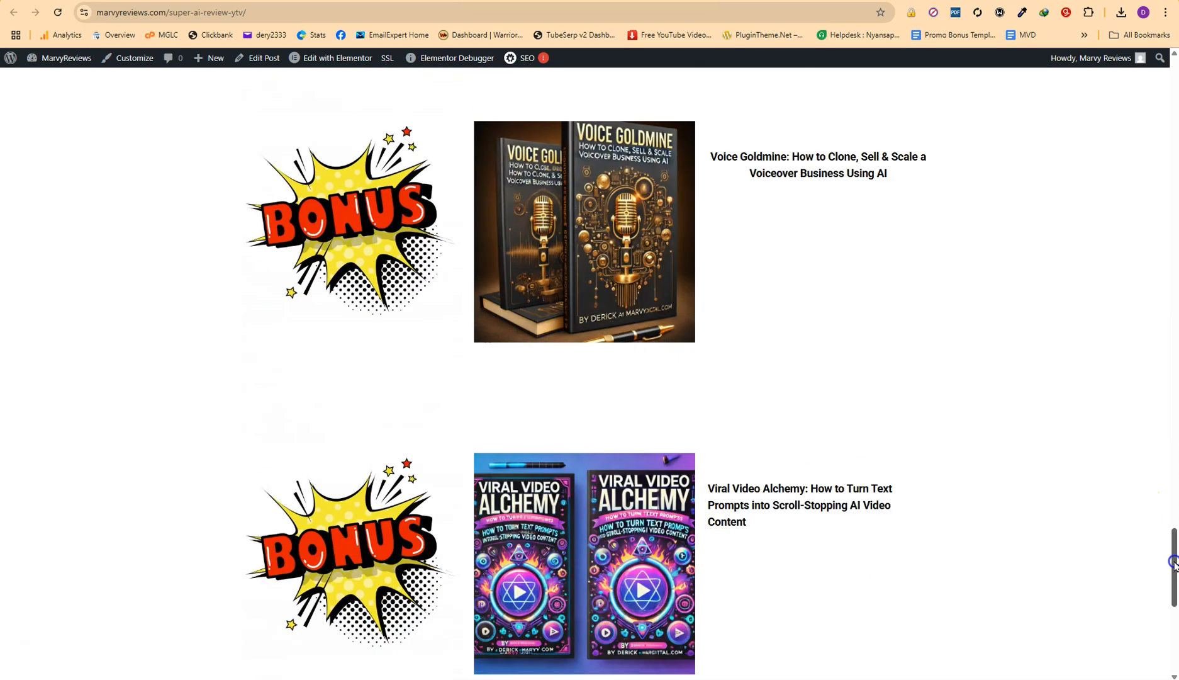
{"action": "scroll", "scroll_direction": "down", "scroll_amount": 3}
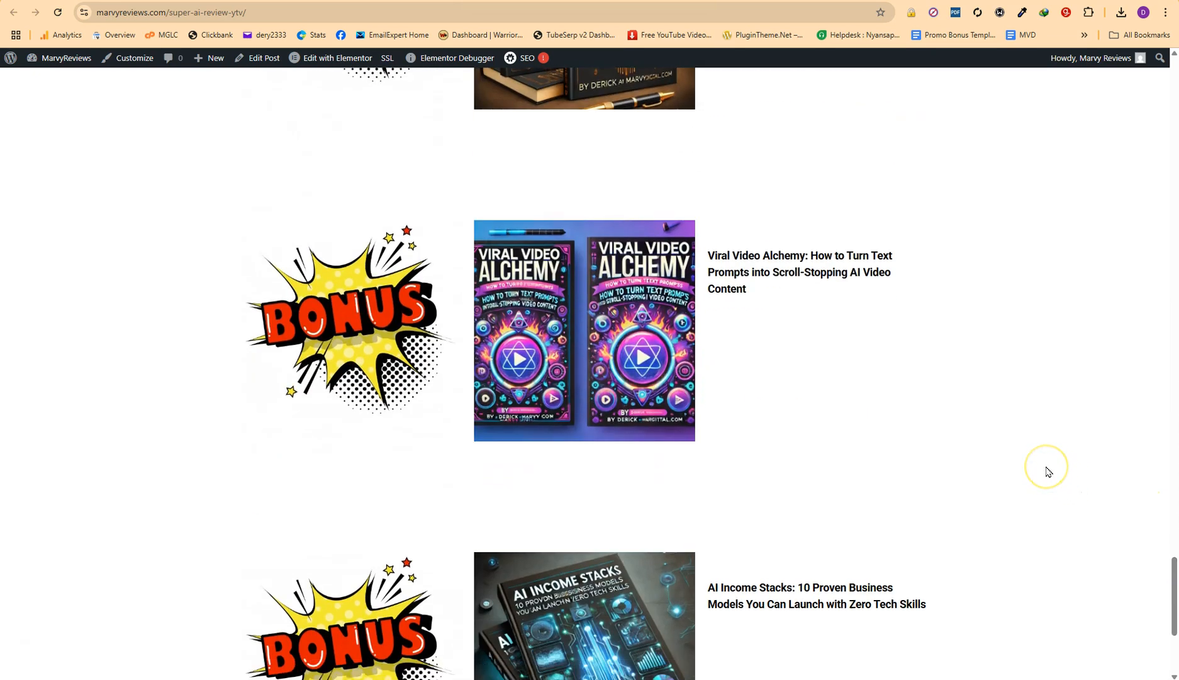
{"action": "mouse_move", "coordinate": [1048, 472]}
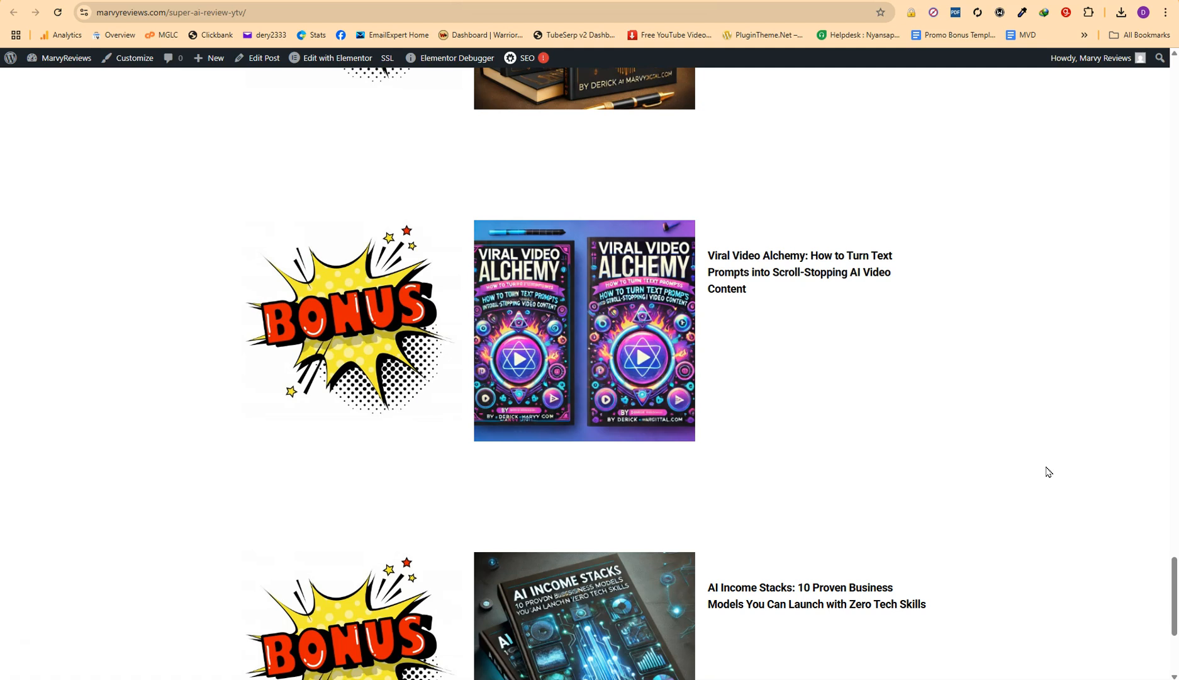
{"action": "mouse_move", "coordinate": [1161, 520]}
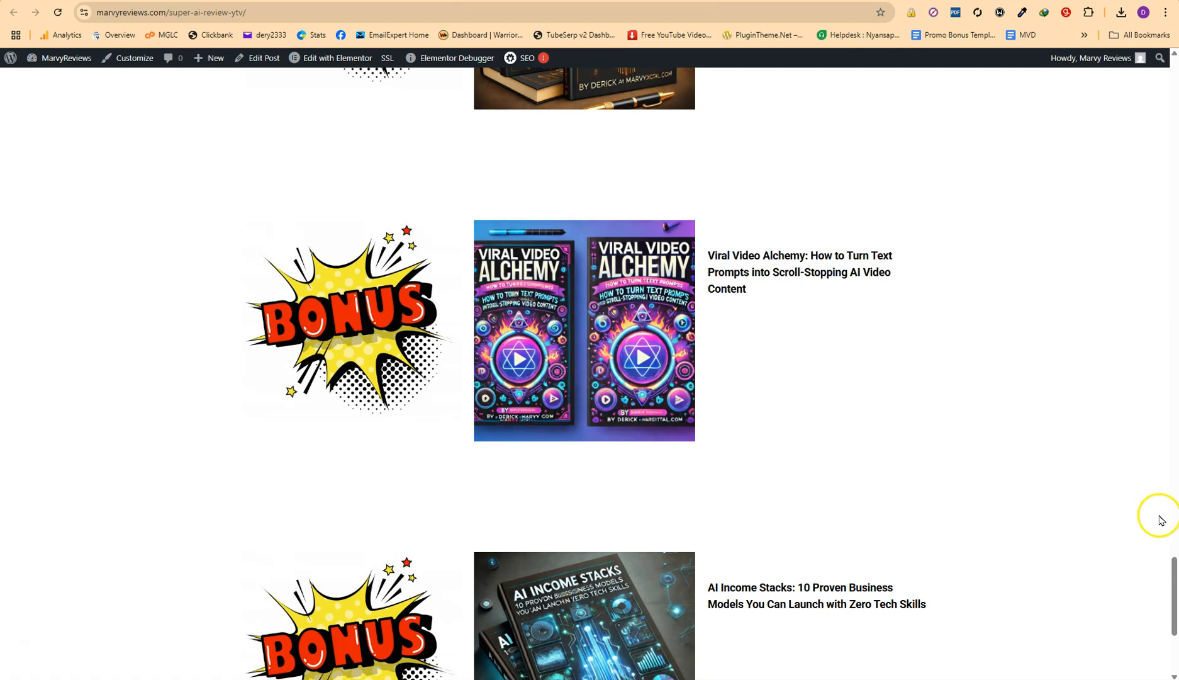
{"action": "scroll", "scroll_direction": "down", "scroll_amount": 3}
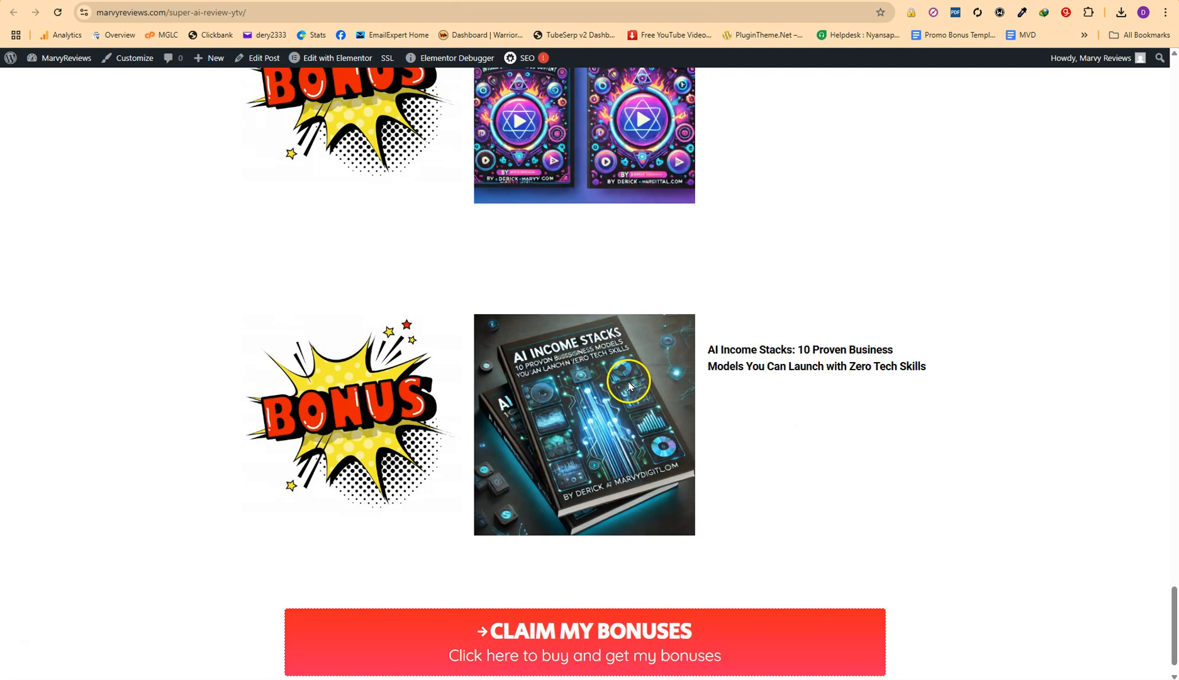
{"action": "mouse_move", "coordinate": [622, 389]}
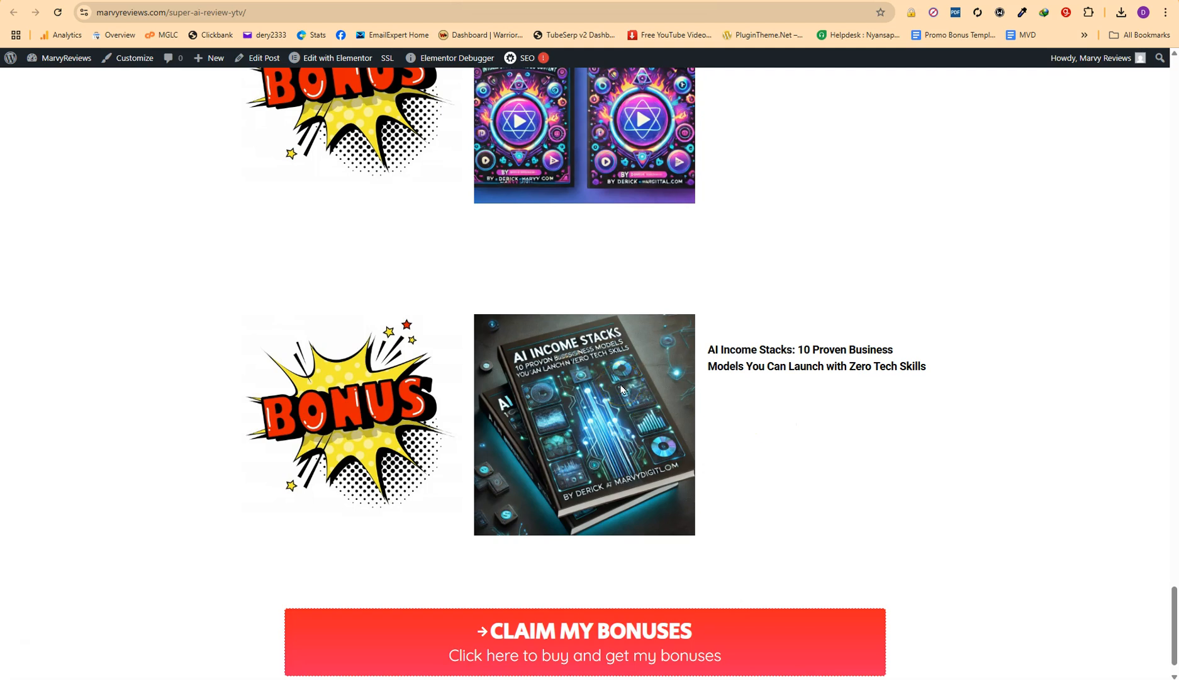
{"action": "mouse_move", "coordinate": [711, 353]}
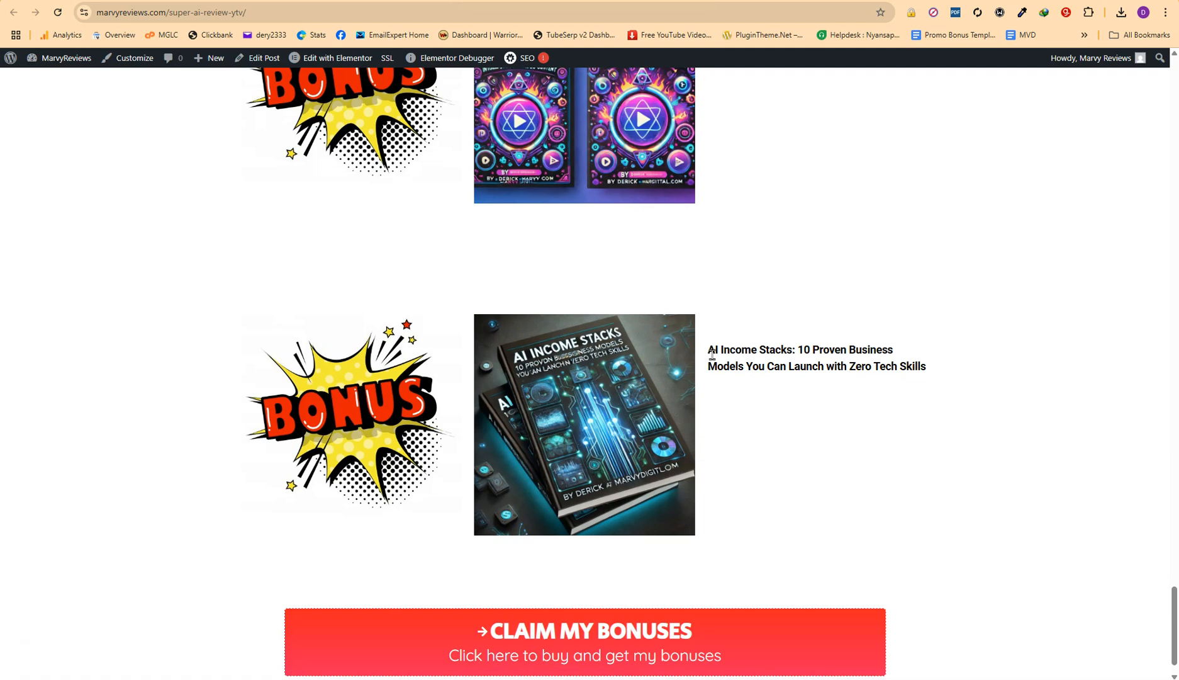
Step: Scroll the grabsuperai.com JV page to the Hyper-Converting Funnel with $17 front end and eight OTOs
{"action": "scroll", "scroll_direction": "down", "scroll_amount": 3}
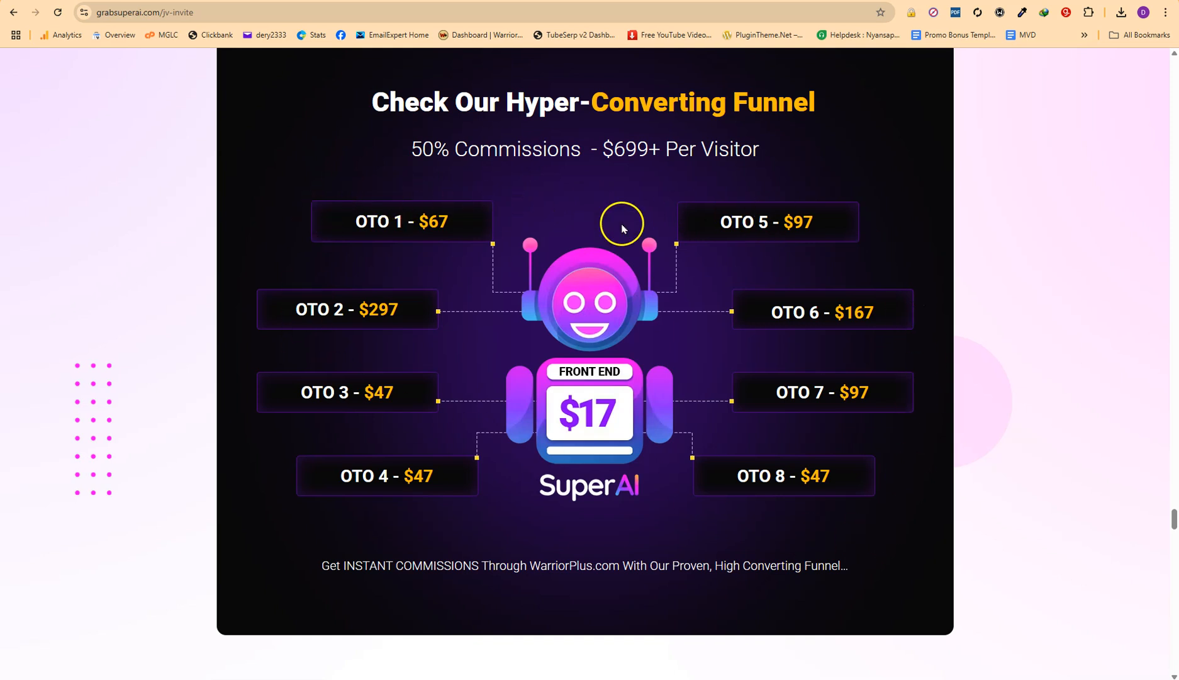
{"action": "mouse_move", "coordinate": [514, 247]}
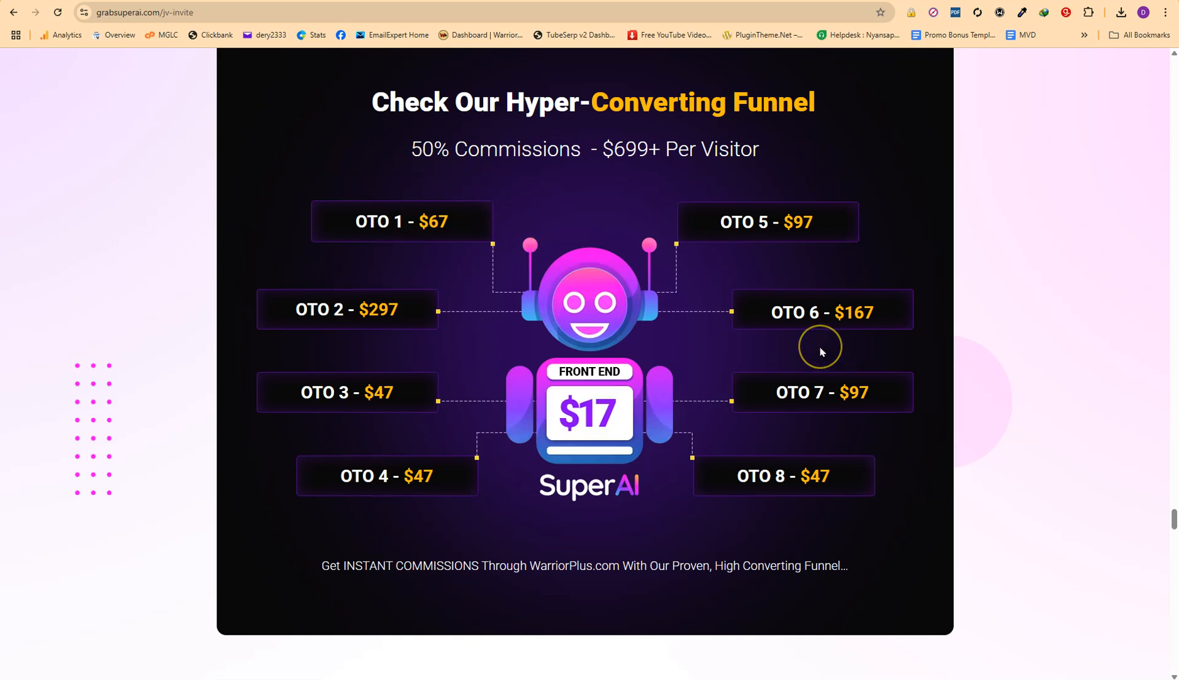
{"action": "mouse_move", "coordinate": [820, 351]}
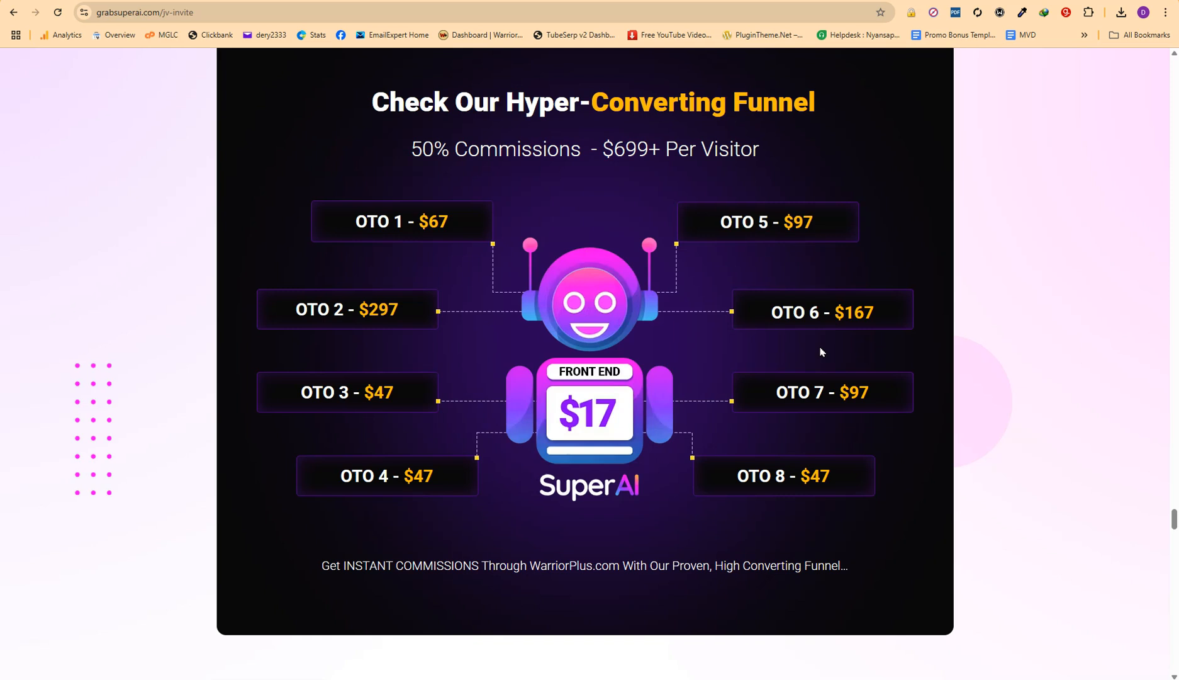
Step: Browse the Google Drive IM Treasure Box folder's long alphabetical list of bonus zip files
{"action": "left_click", "coordinate": [151, 12]}
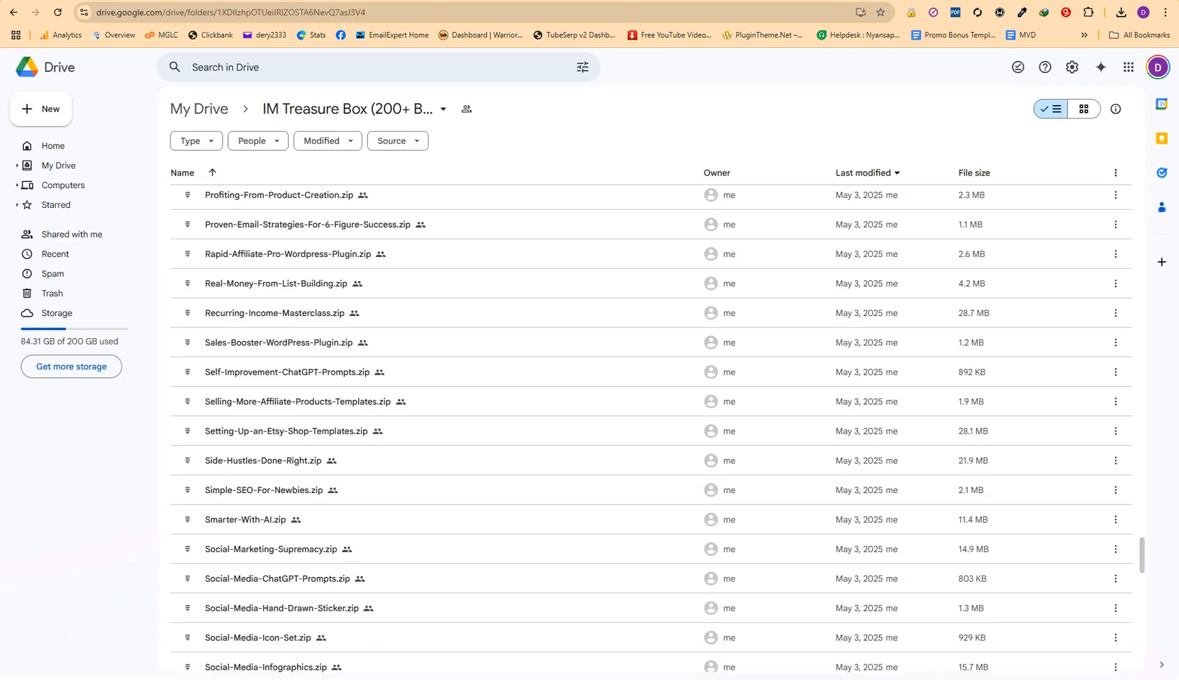
{"action": "scroll", "scroll_direction": "up", "scroll_amount": 3}
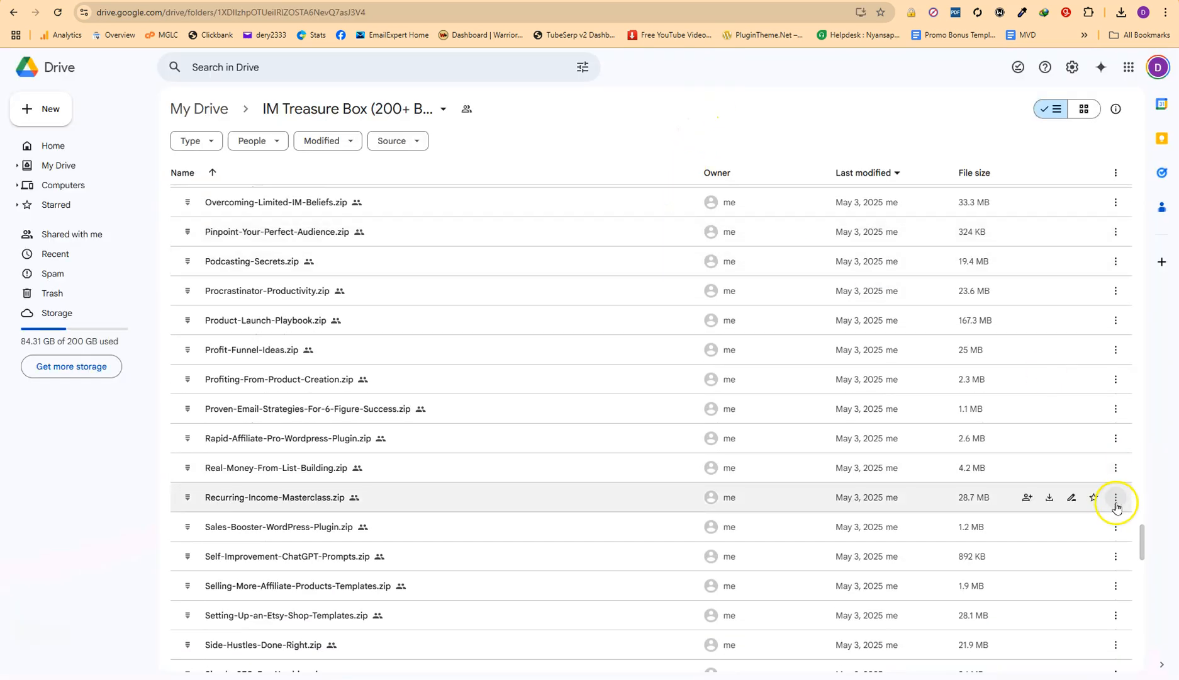
{"action": "scroll", "scroll_direction": "up", "scroll_amount": 3}
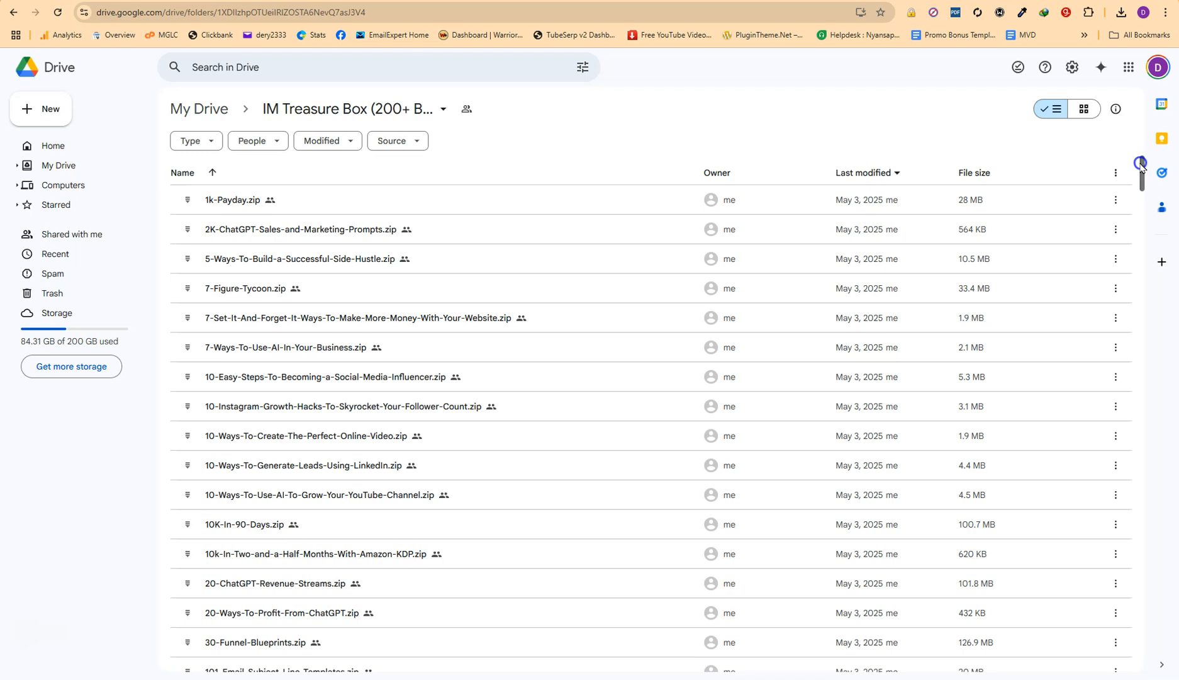
{"action": "mouse_move", "coordinate": [1143, 165]}
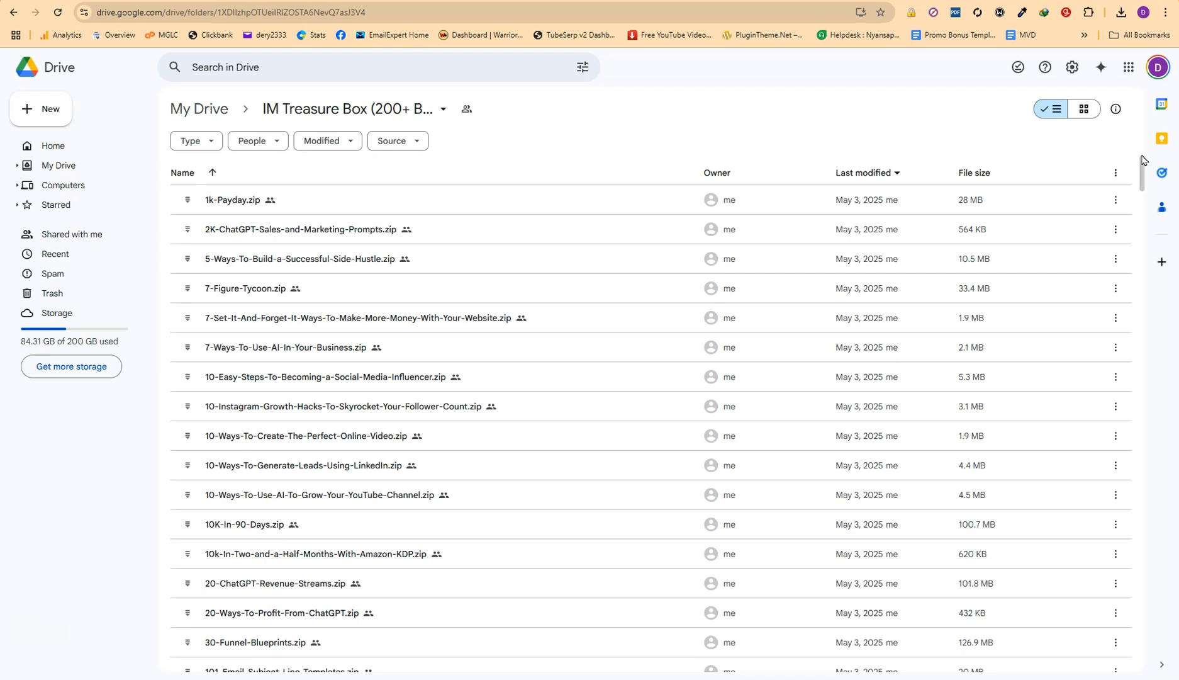
{"action": "scroll", "scroll_direction": "down", "scroll_amount": 3}
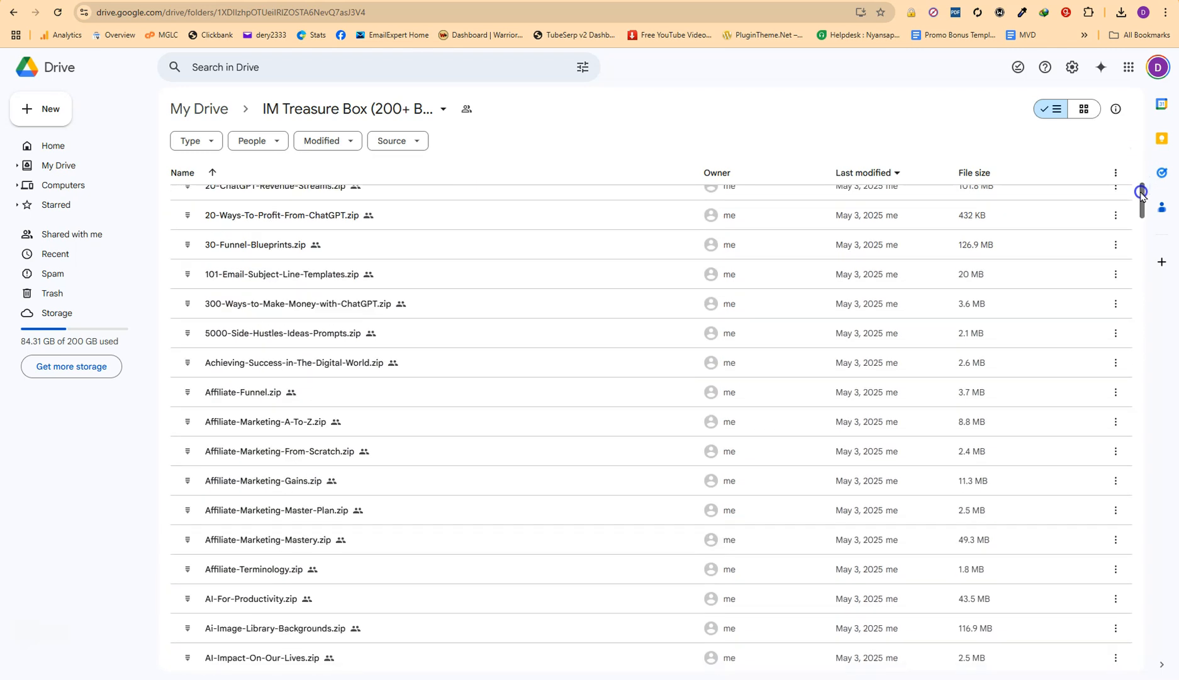
{"action": "scroll", "scroll_direction": "down", "scroll_amount": 3}
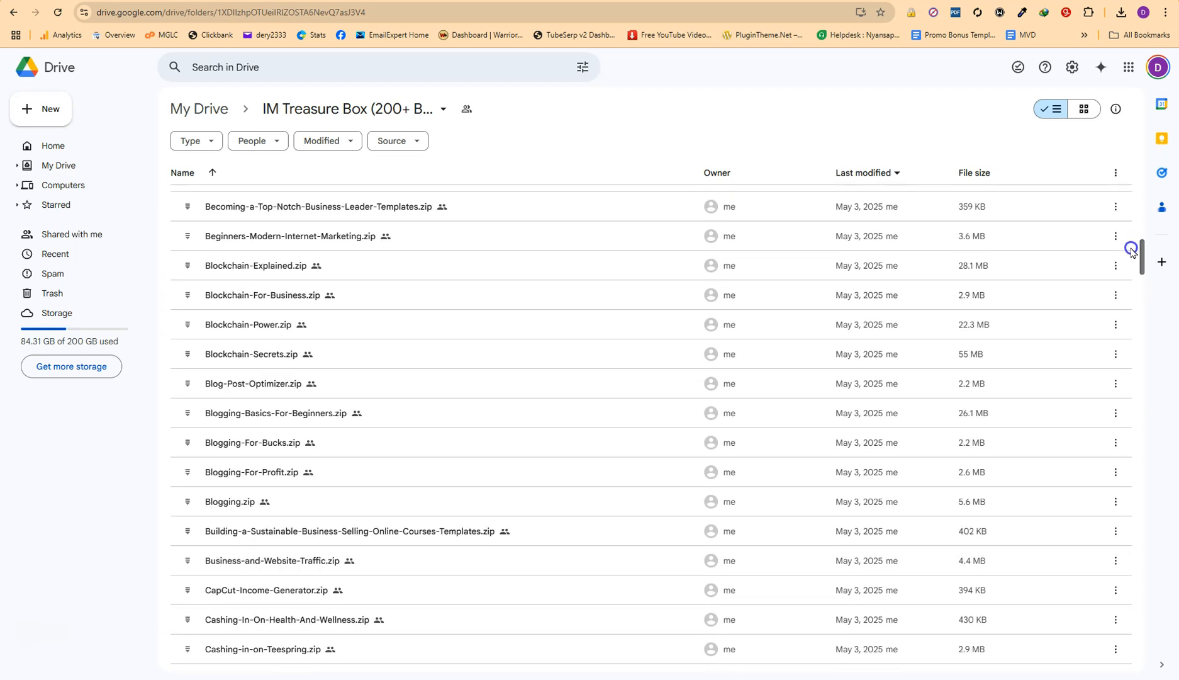
{"action": "scroll", "scroll_direction": "down", "scroll_amount": 3}
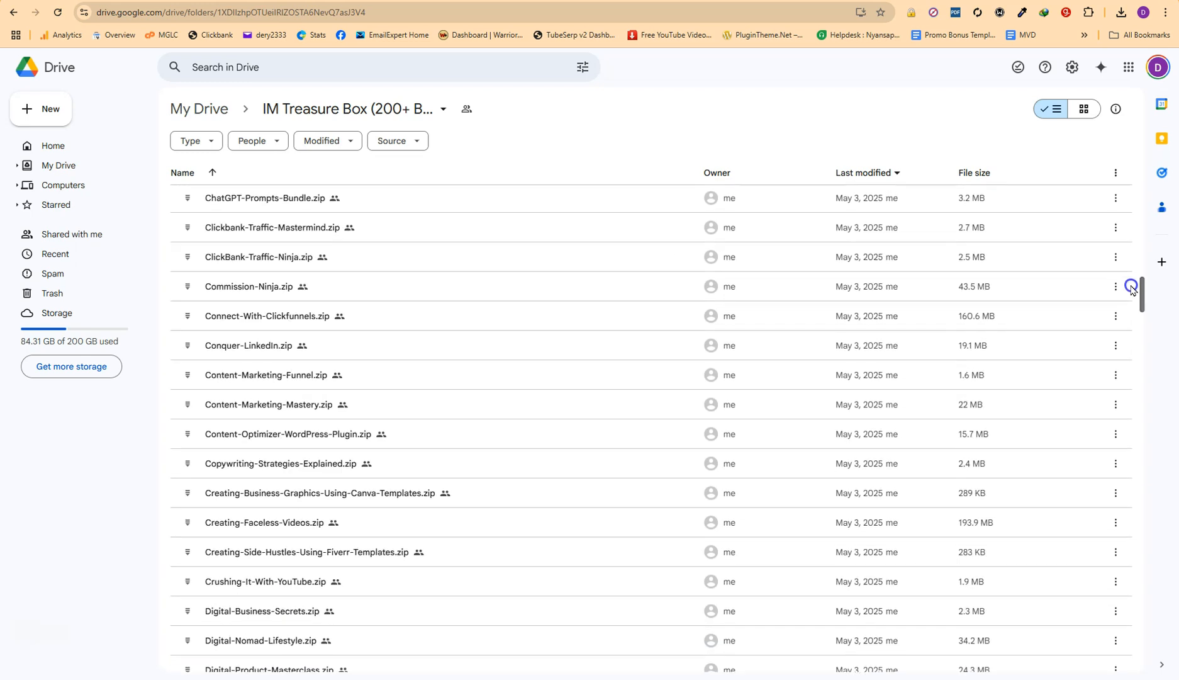
{"action": "scroll", "scroll_direction": "down", "scroll_amount": 3}
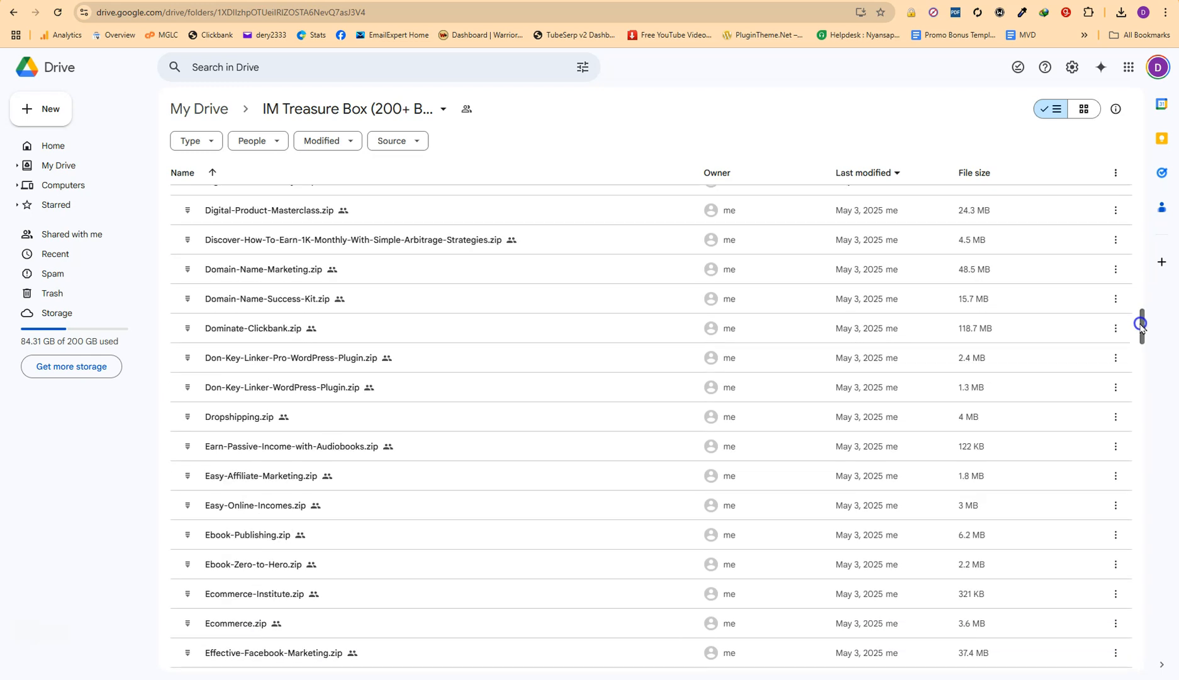
{"action": "scroll", "scroll_direction": "down", "scroll_amount": 3}
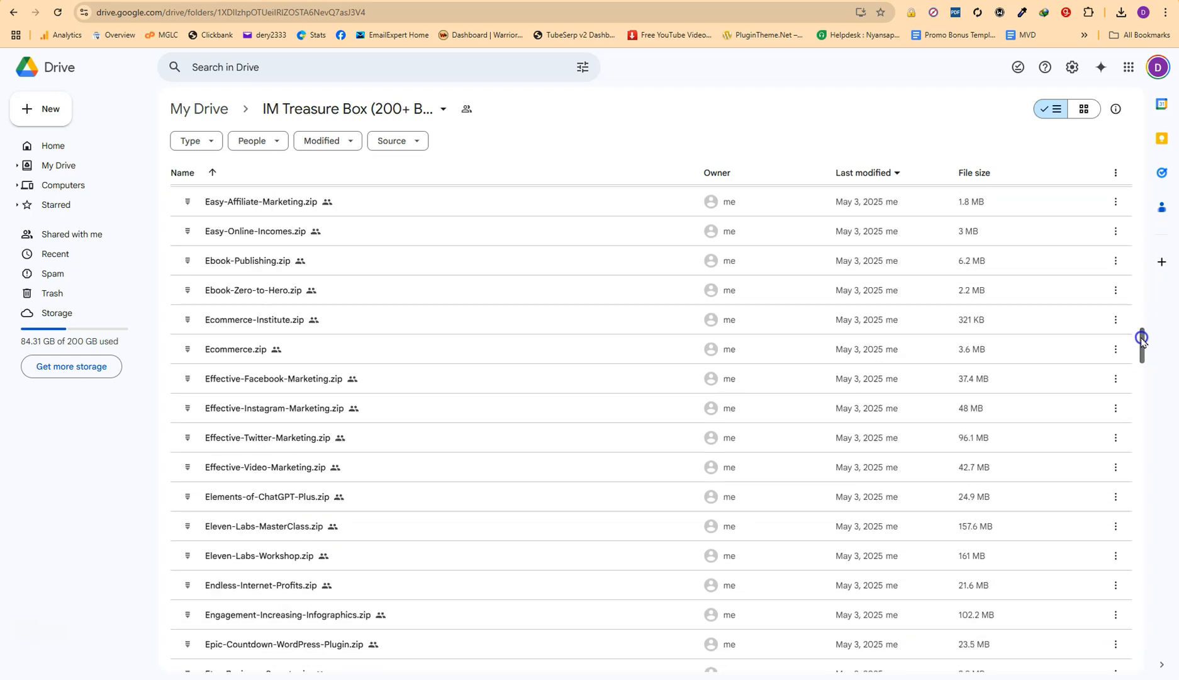
{"action": "scroll", "scroll_direction": "down", "scroll_amount": 3}
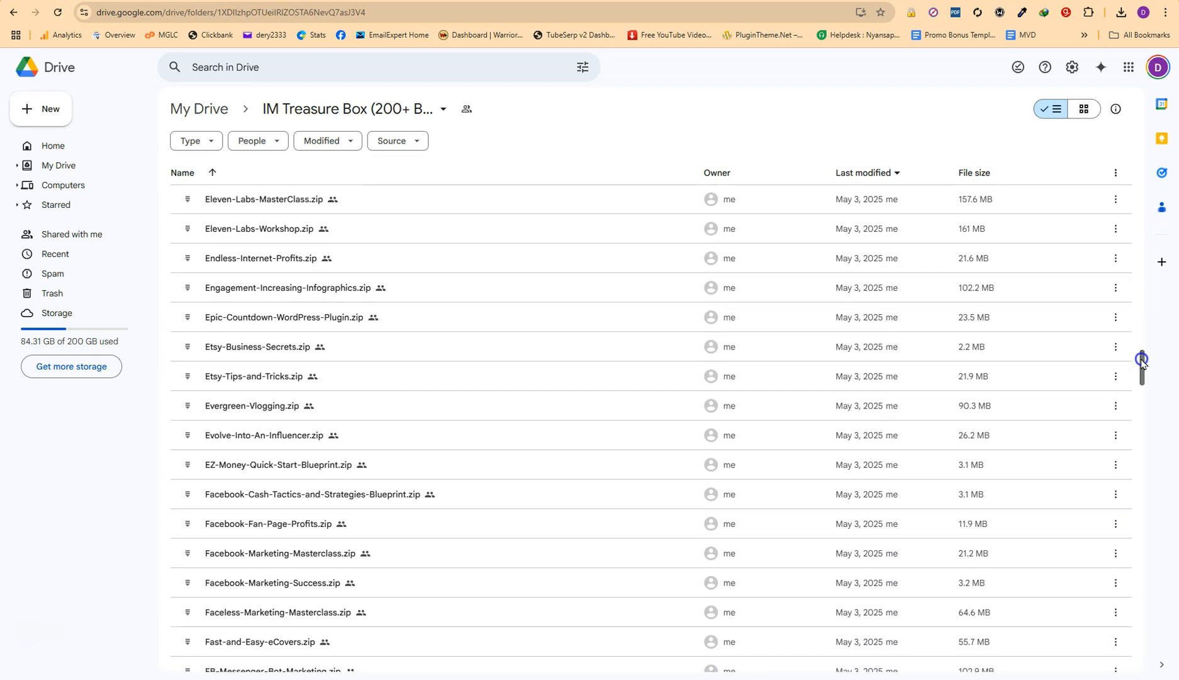
{"action": "scroll", "scroll_direction": "down", "scroll_amount": 3}
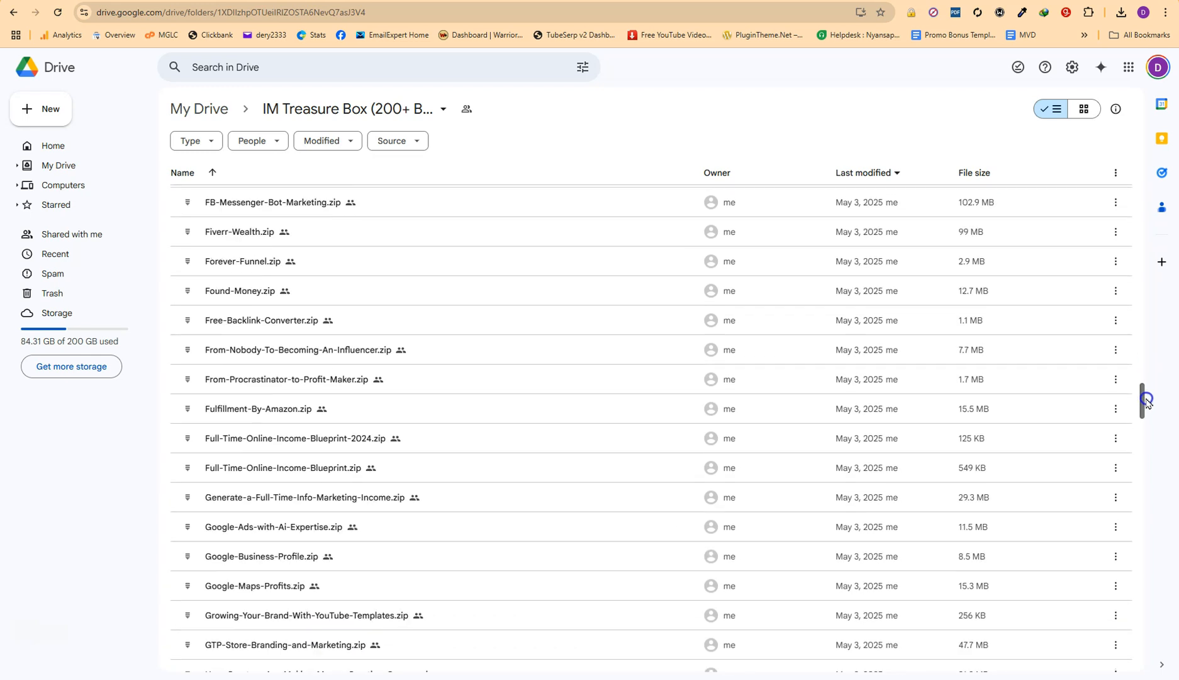
{"action": "scroll", "scroll_direction": "down", "scroll_amount": 3}
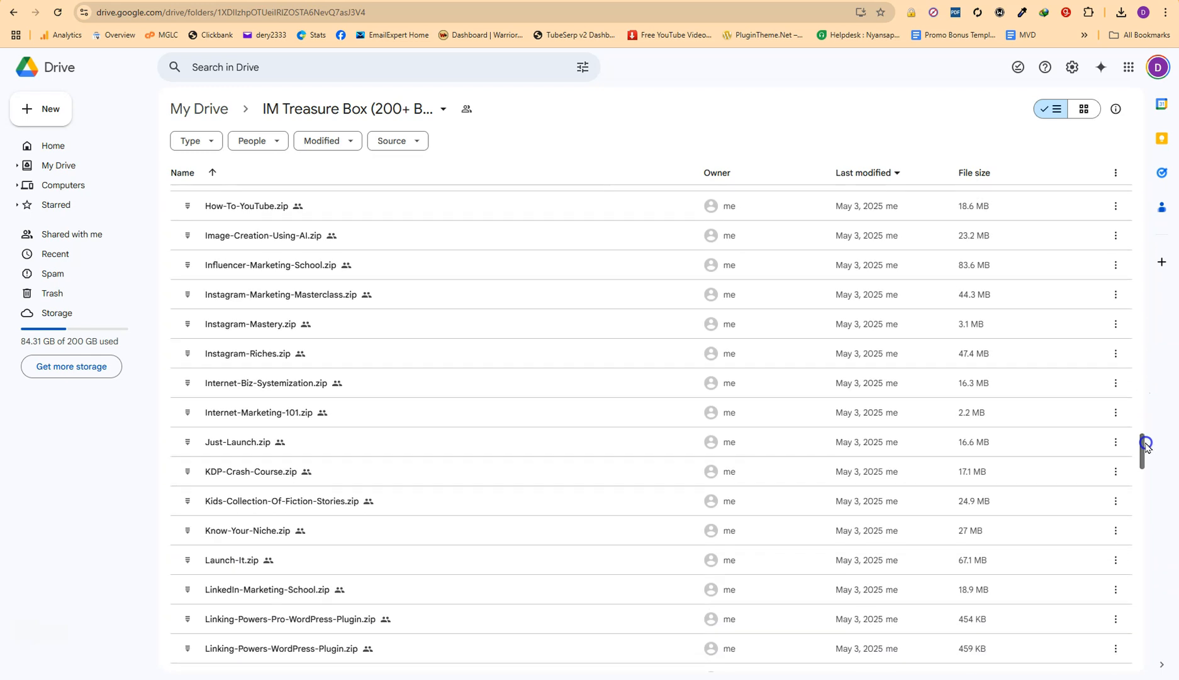
{"action": "scroll", "scroll_direction": "down", "scroll_amount": 3}
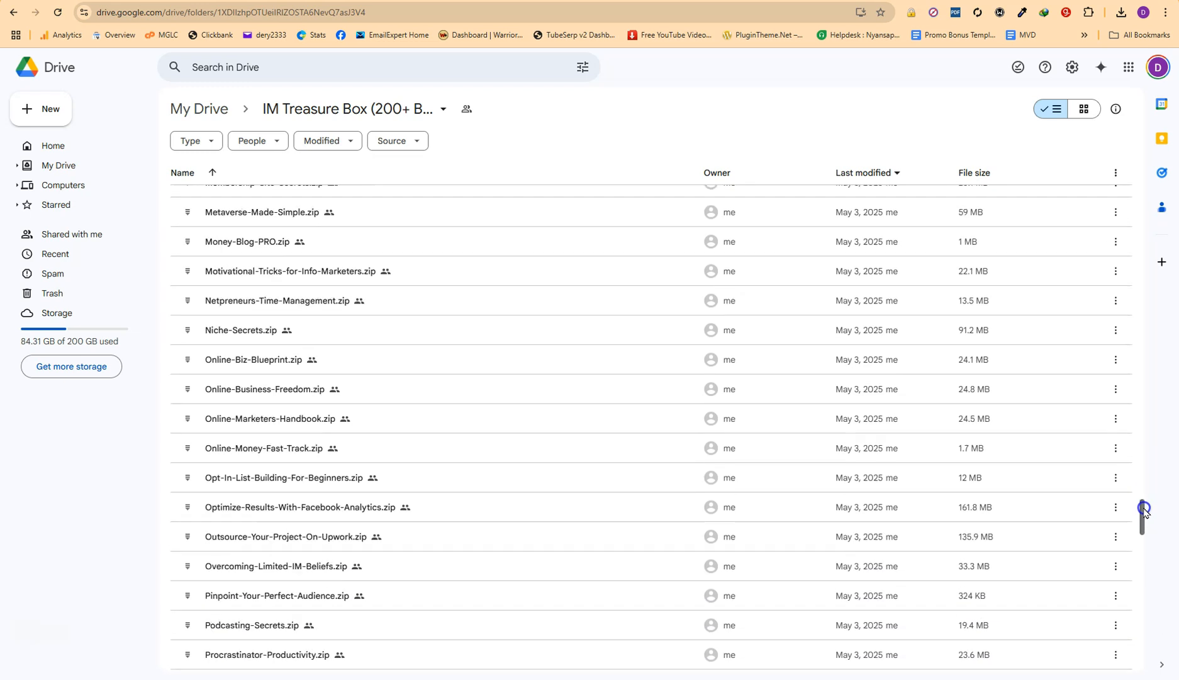
{"action": "scroll", "scroll_direction": "down", "scroll_amount": 3}
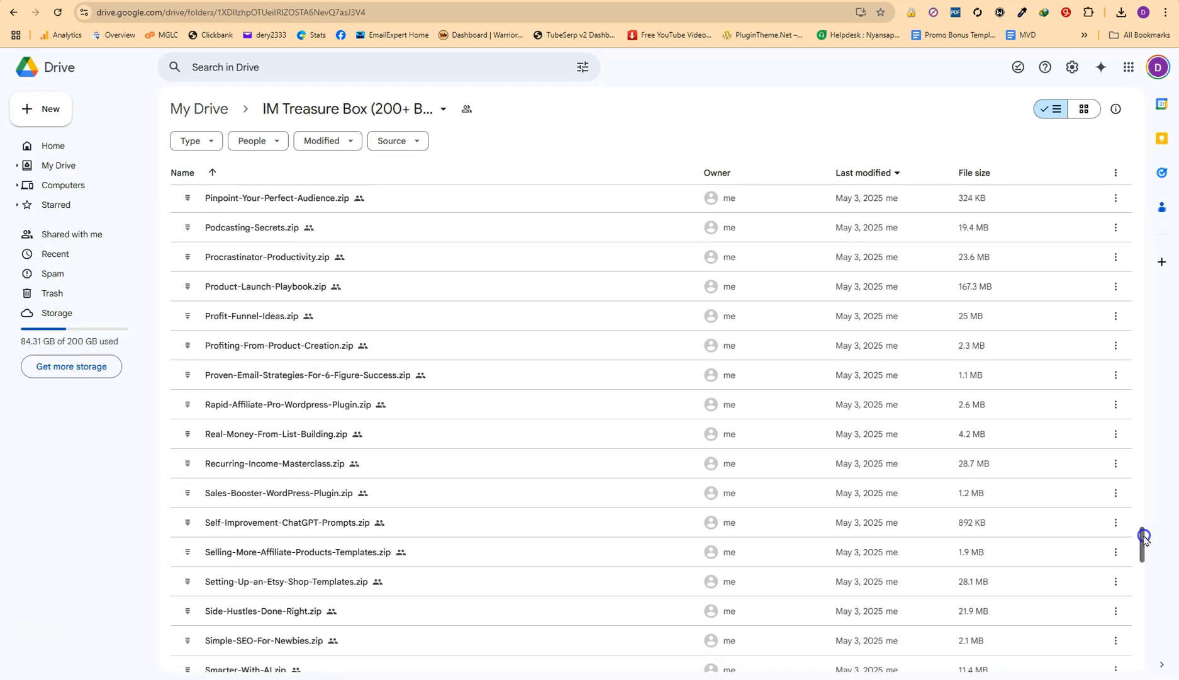
{"action": "scroll", "scroll_direction": "down", "scroll_amount": 3}
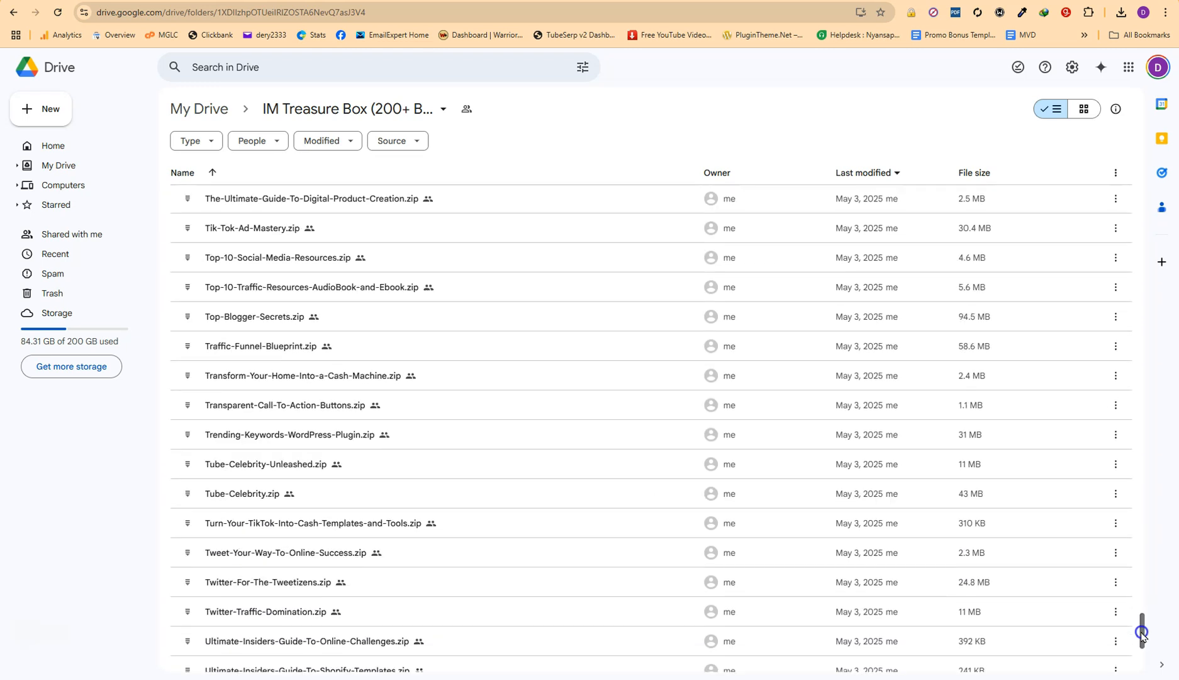
{"action": "scroll", "scroll_direction": "up", "scroll_amount": 3}
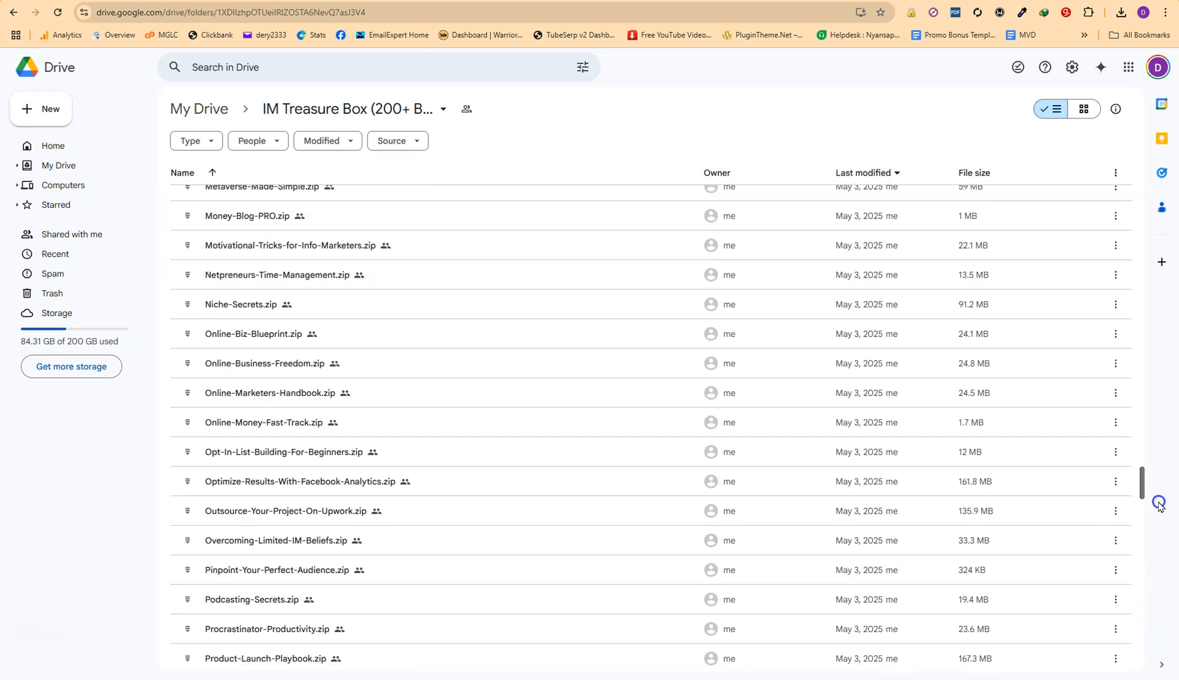
{"action": "scroll", "scroll_direction": "up", "scroll_amount": 3}
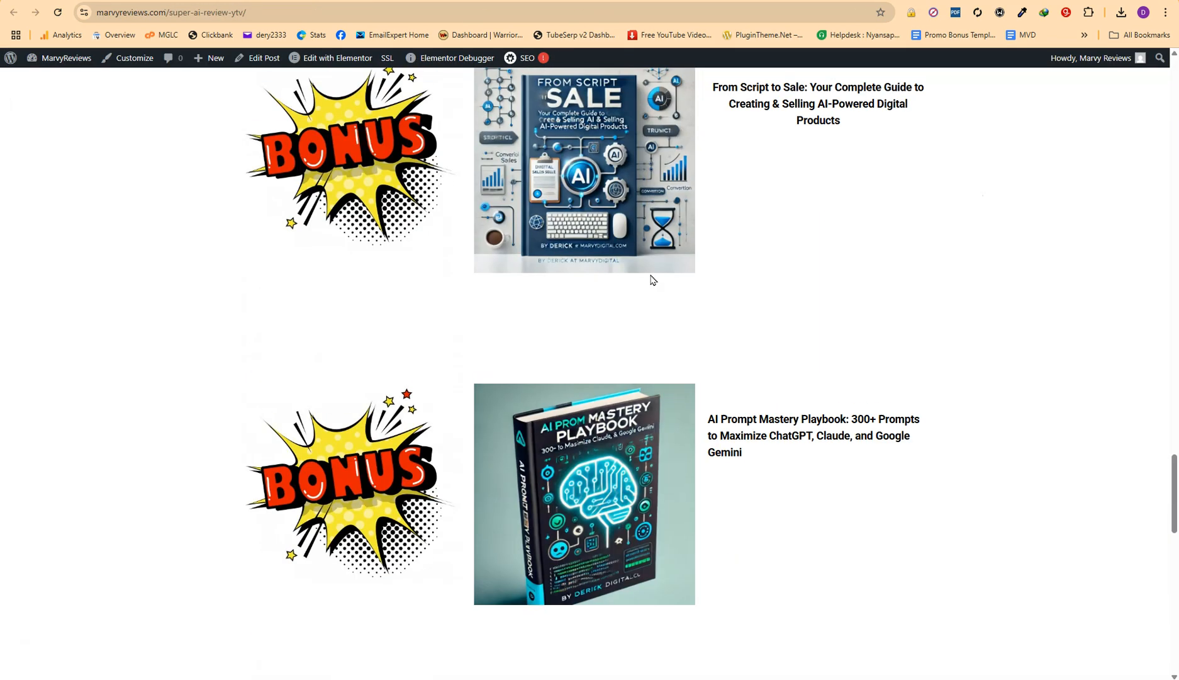
Step: Scroll past the bonus items on the review page before the JV invite funnel is shown
{"action": "scroll", "scroll_direction": "down", "scroll_amount": 3}
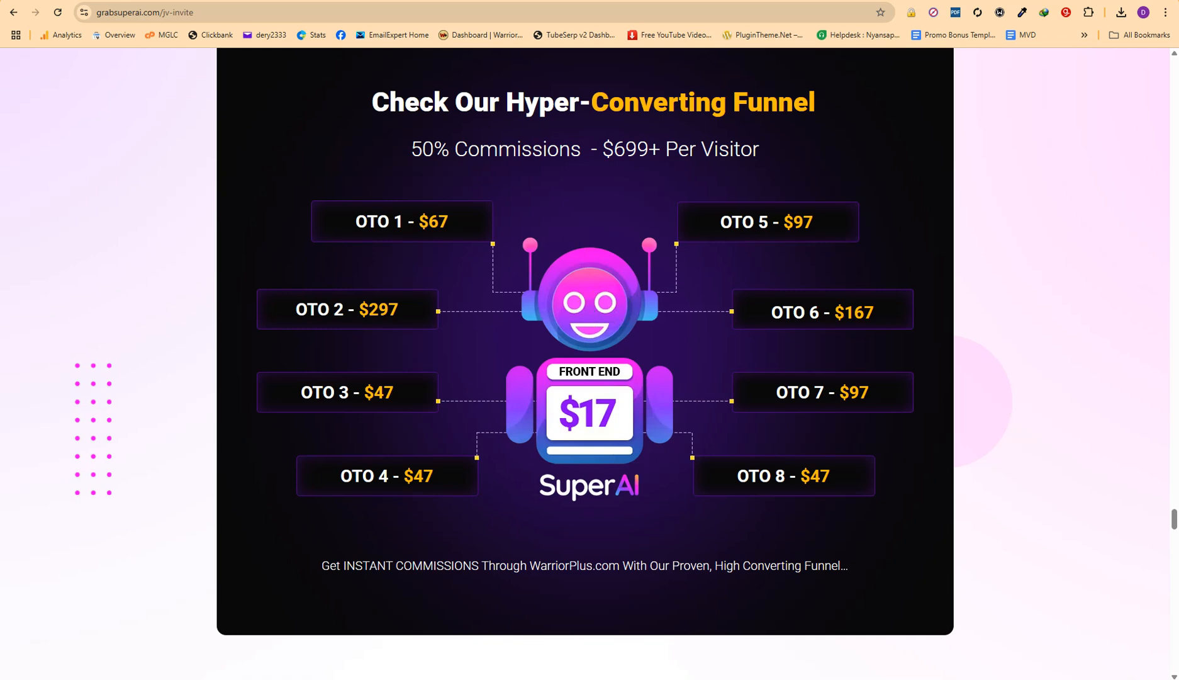
Step: Return to the MarvyReviews tab and scroll to the 10 Key Features and Bonus Benefits sections
{"action": "left_click", "coordinate": [184, 13]}
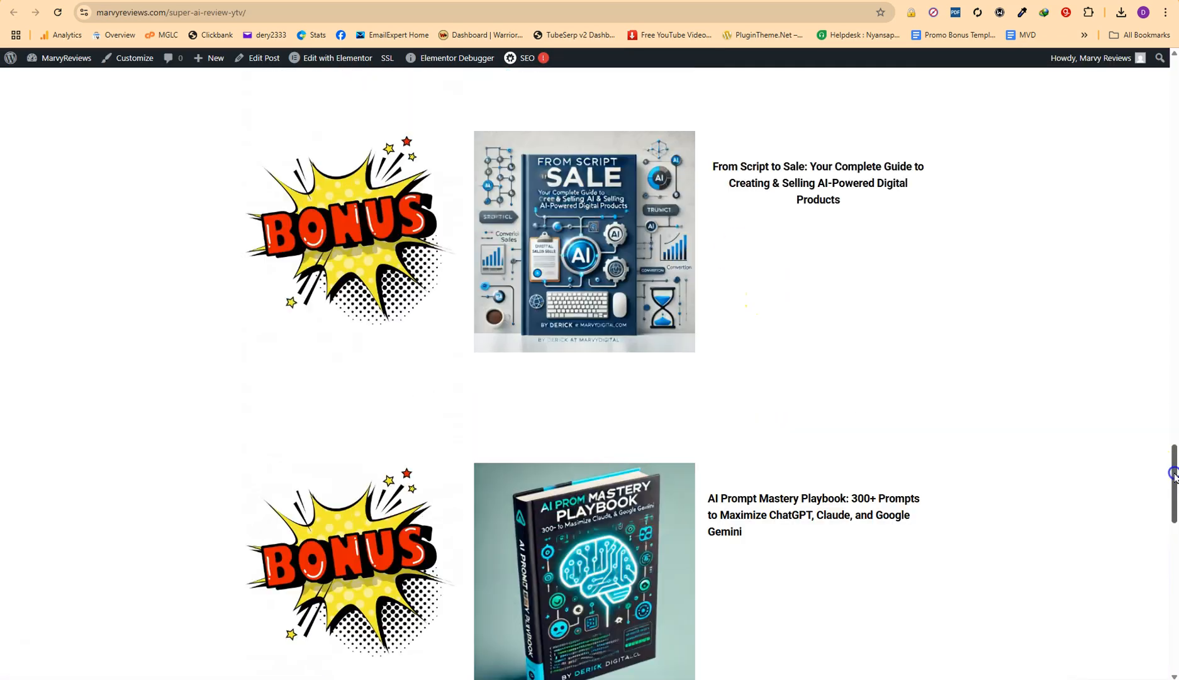
{"action": "scroll", "scroll_direction": "up", "scroll_amount": 3}
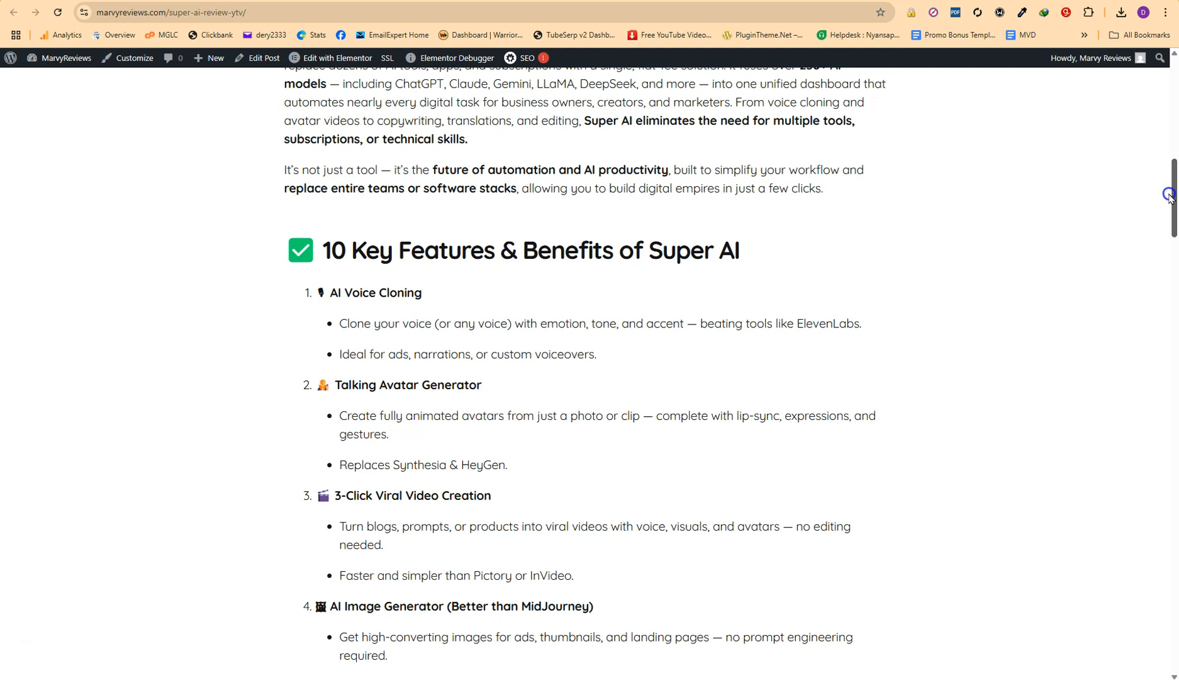
{"action": "scroll", "scroll_direction": "down", "scroll_amount": 3}
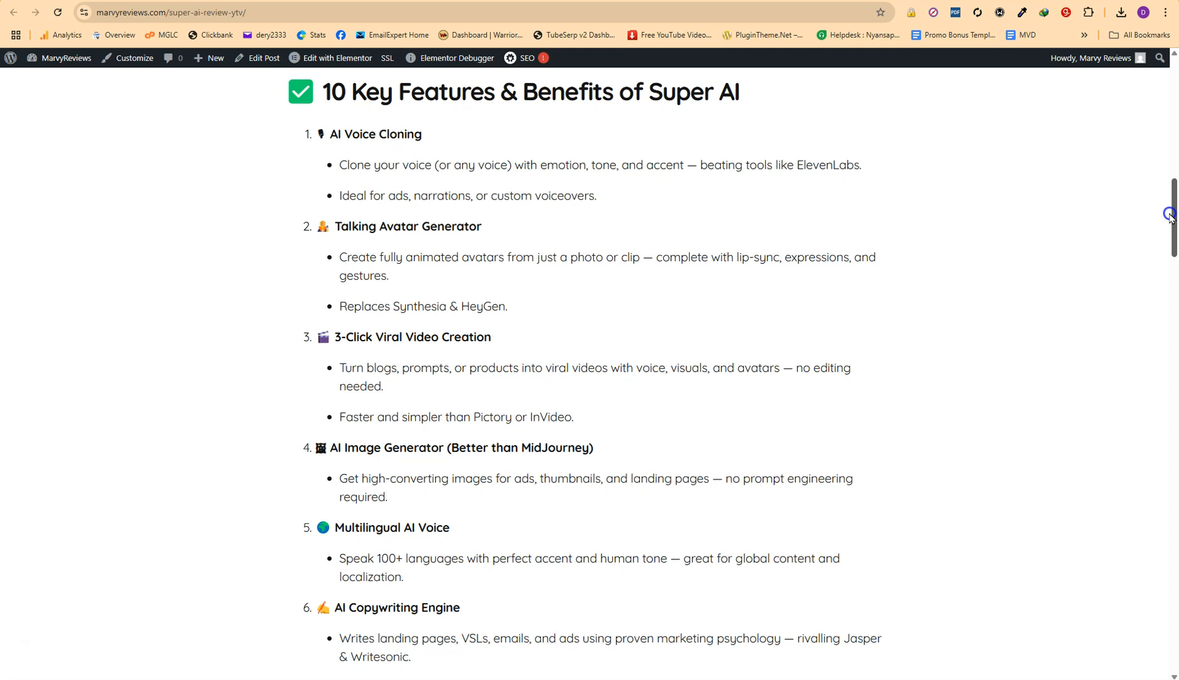
{"action": "scroll", "scroll_direction": "down", "scroll_amount": 3}
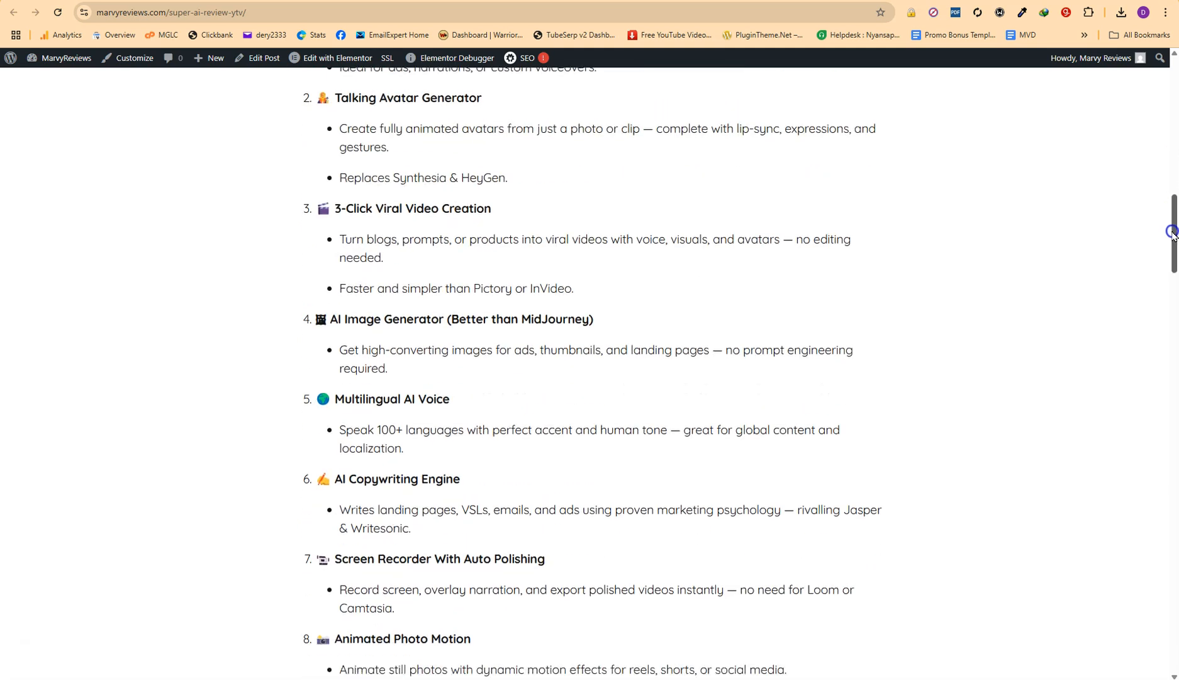
{"action": "scroll", "scroll_direction": "down", "scroll_amount": 3}
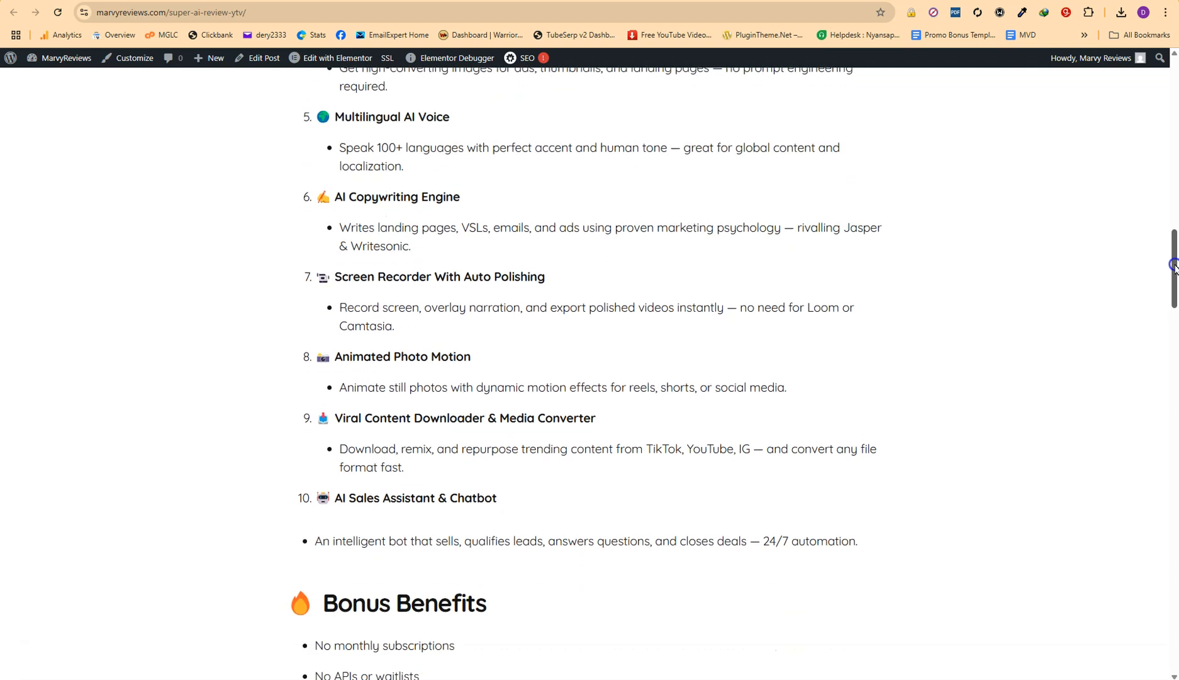
{"action": "scroll", "scroll_direction": "down", "scroll_amount": 3}
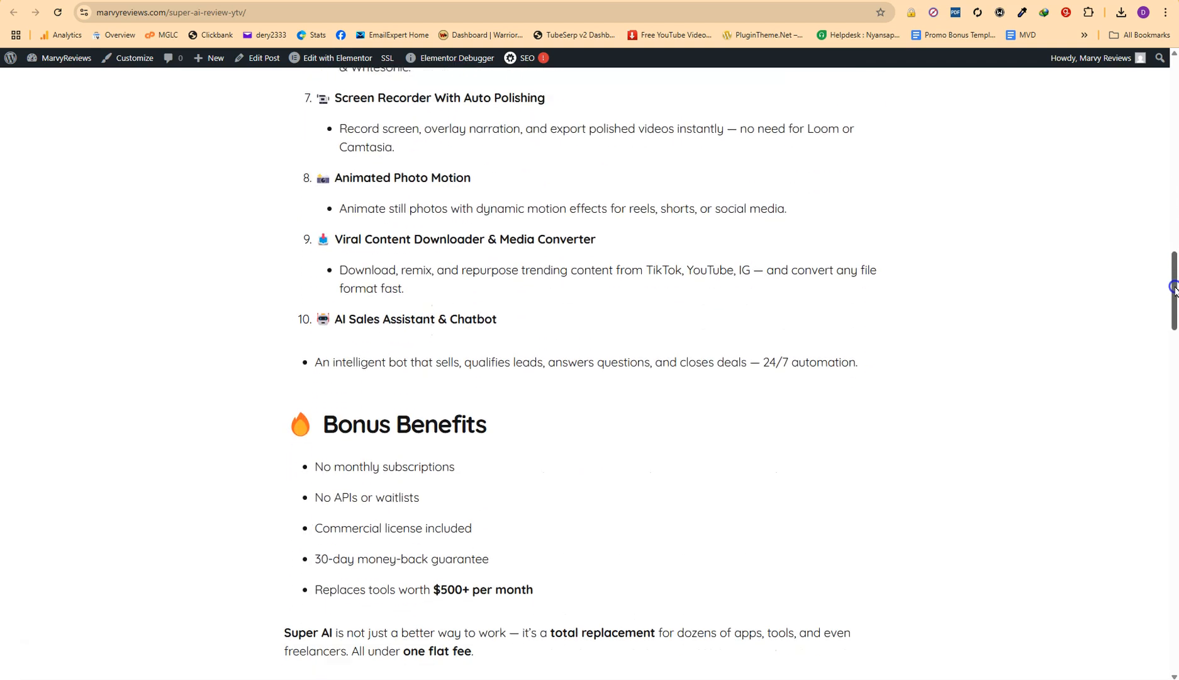
{"action": "mouse_move", "coordinate": [1101, 338]}
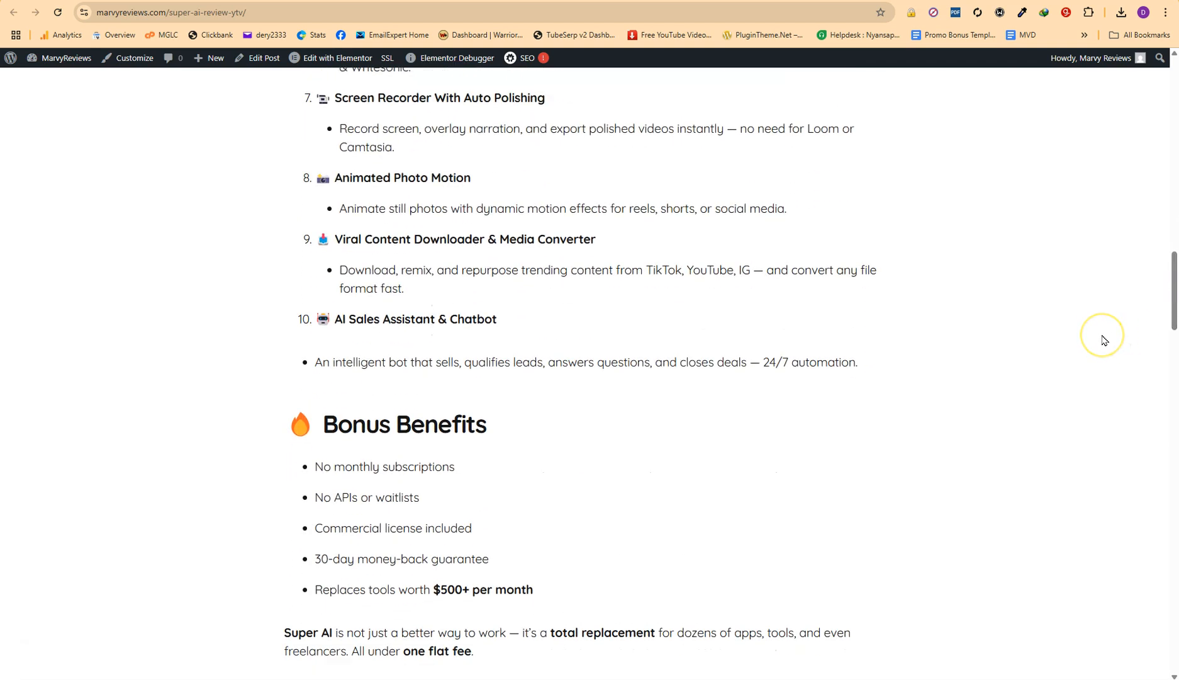
{"action": "mouse_move", "coordinate": [1103, 339]}
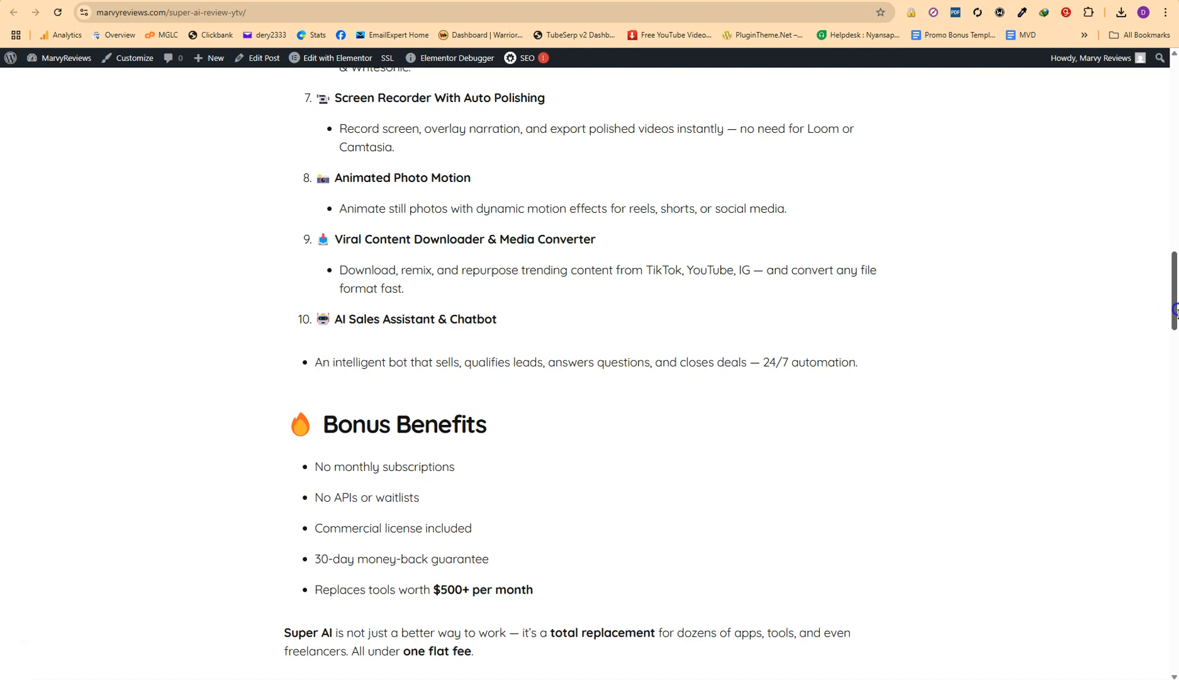
{"action": "scroll", "scroll_direction": "up", "scroll_amount": 3}
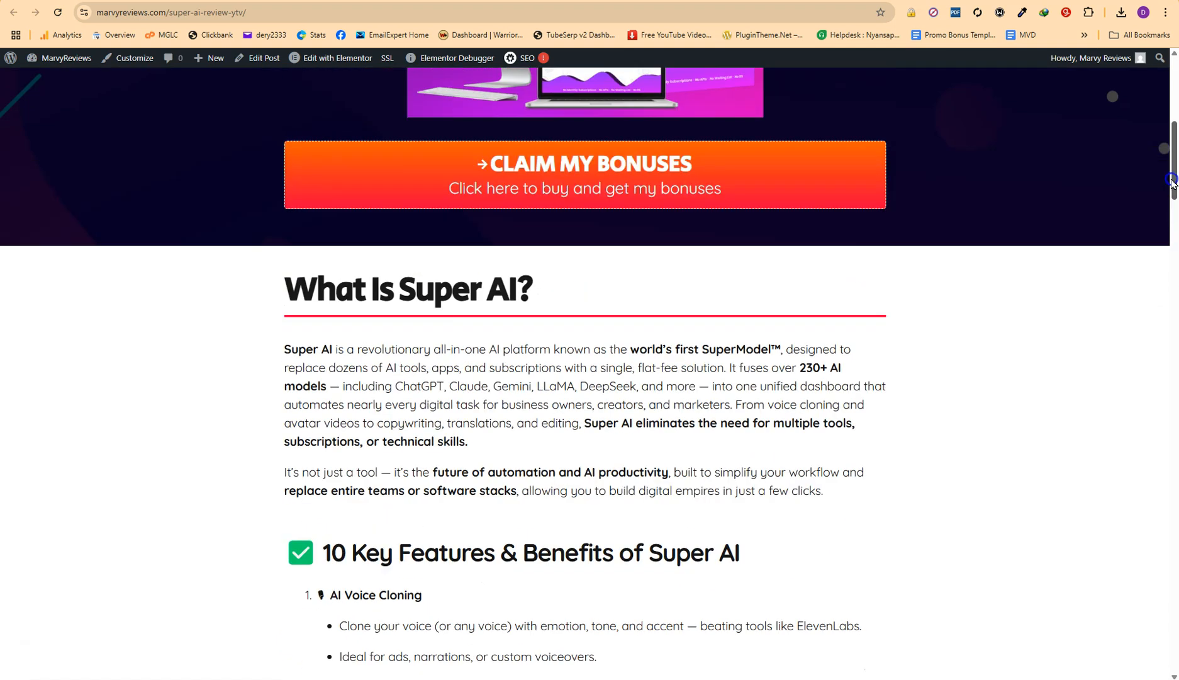
{"action": "scroll", "scroll_direction": "up", "scroll_amount": 3}
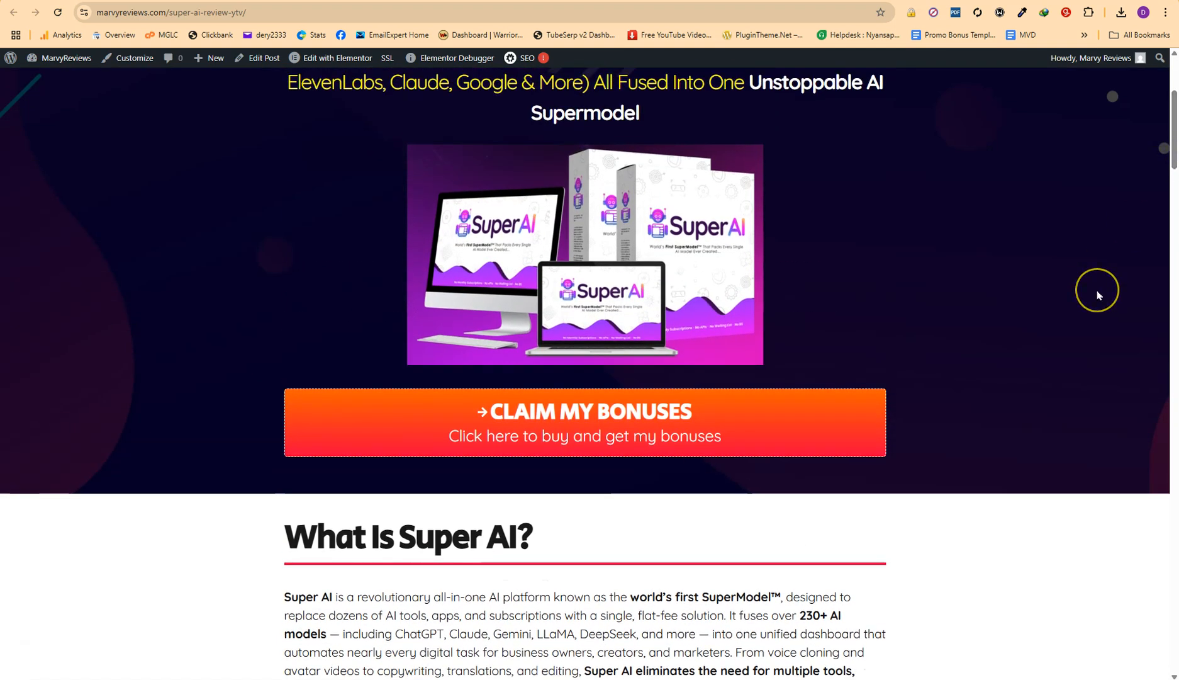
{"action": "mouse_move", "coordinate": [1097, 294]}
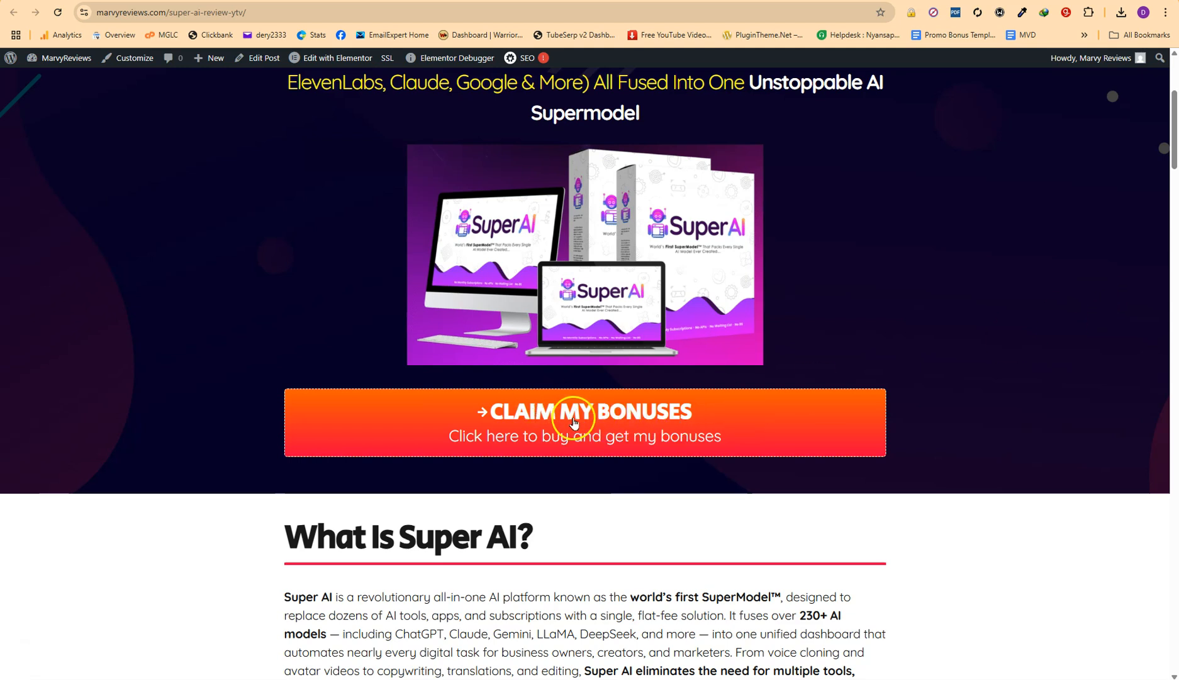
{"action": "mouse_move", "coordinate": [684, 581]}
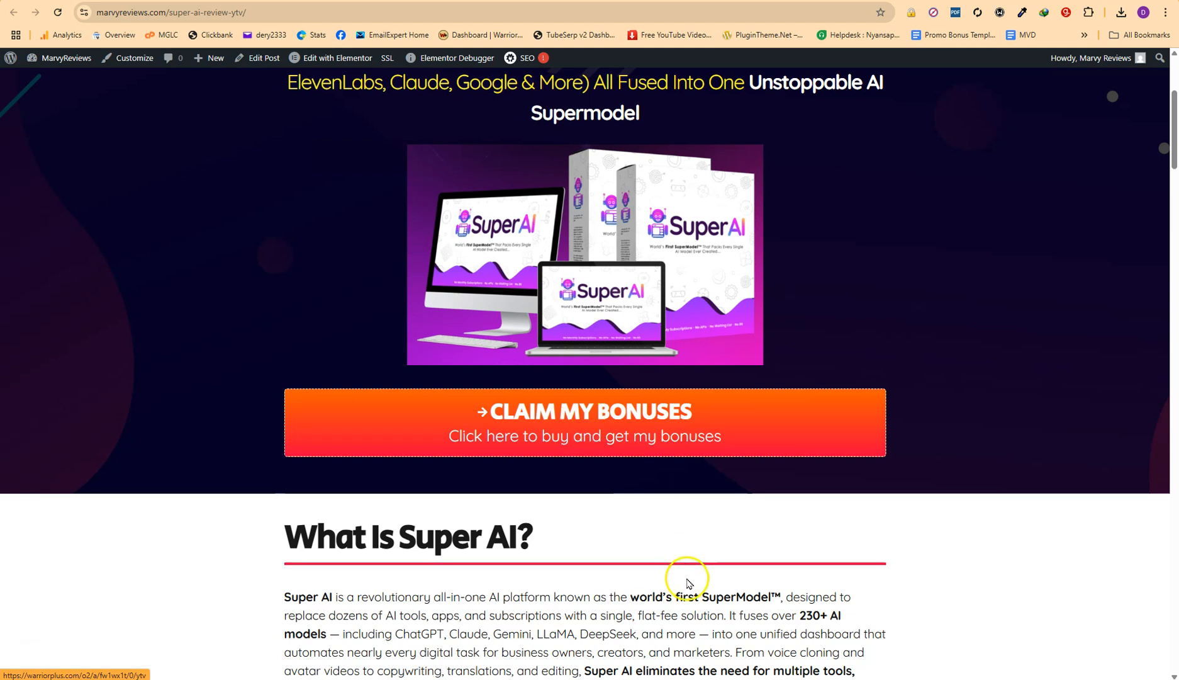
{"action": "mouse_move", "coordinate": [704, 527]}
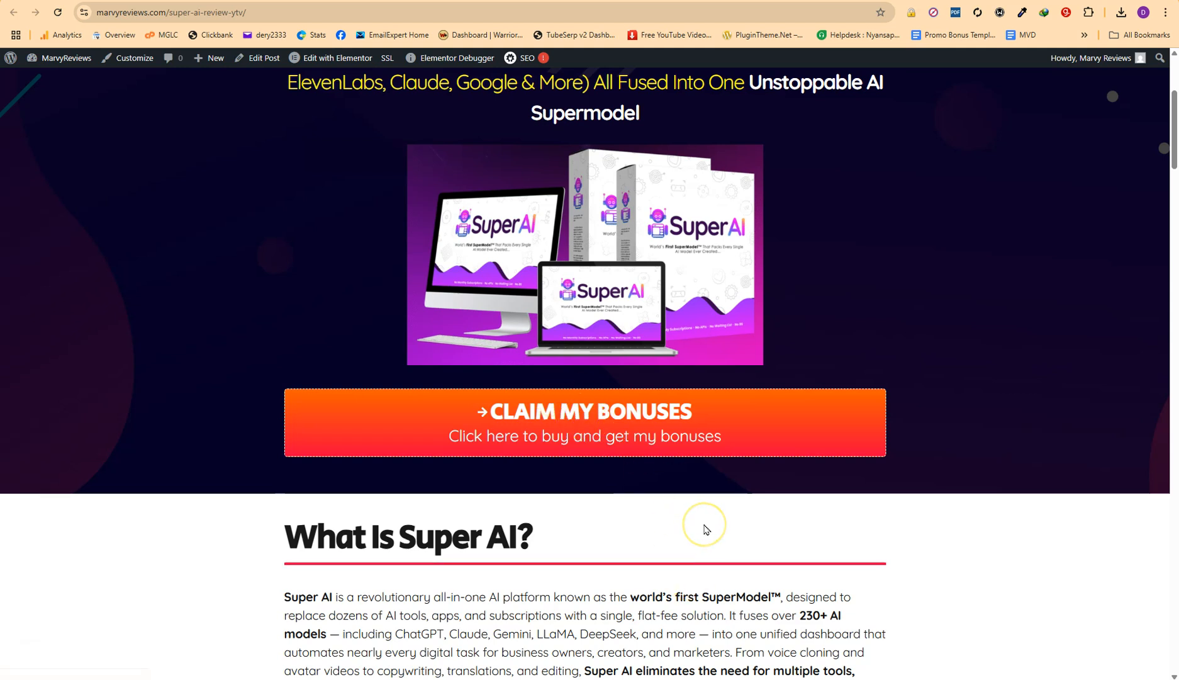
{"action": "mouse_move", "coordinate": [368, 72]}
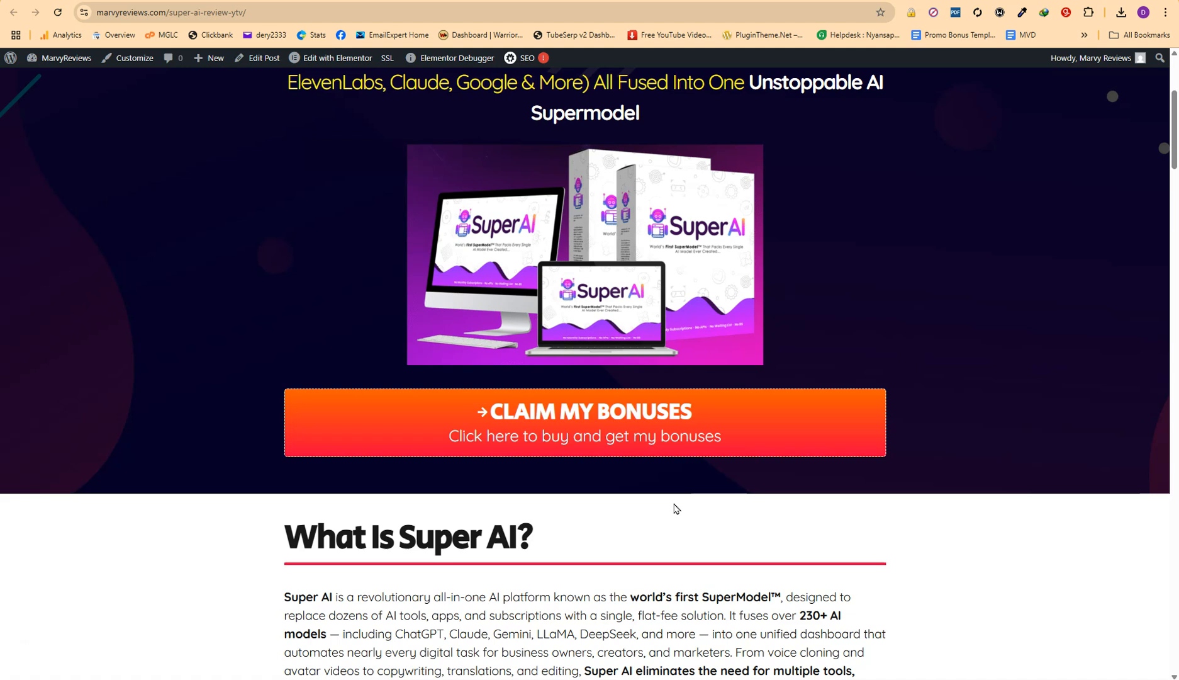
{"action": "mouse_move", "coordinate": [731, 466]}
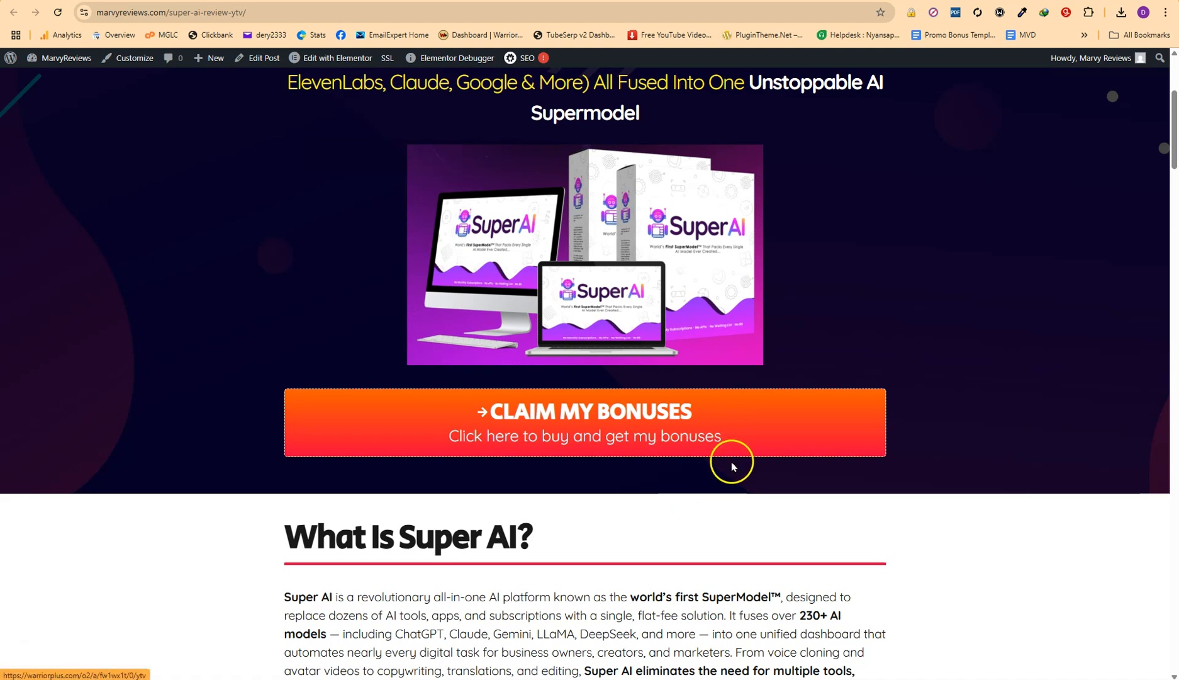
{"action": "scroll", "scroll_direction": "down", "scroll_amount": 3}
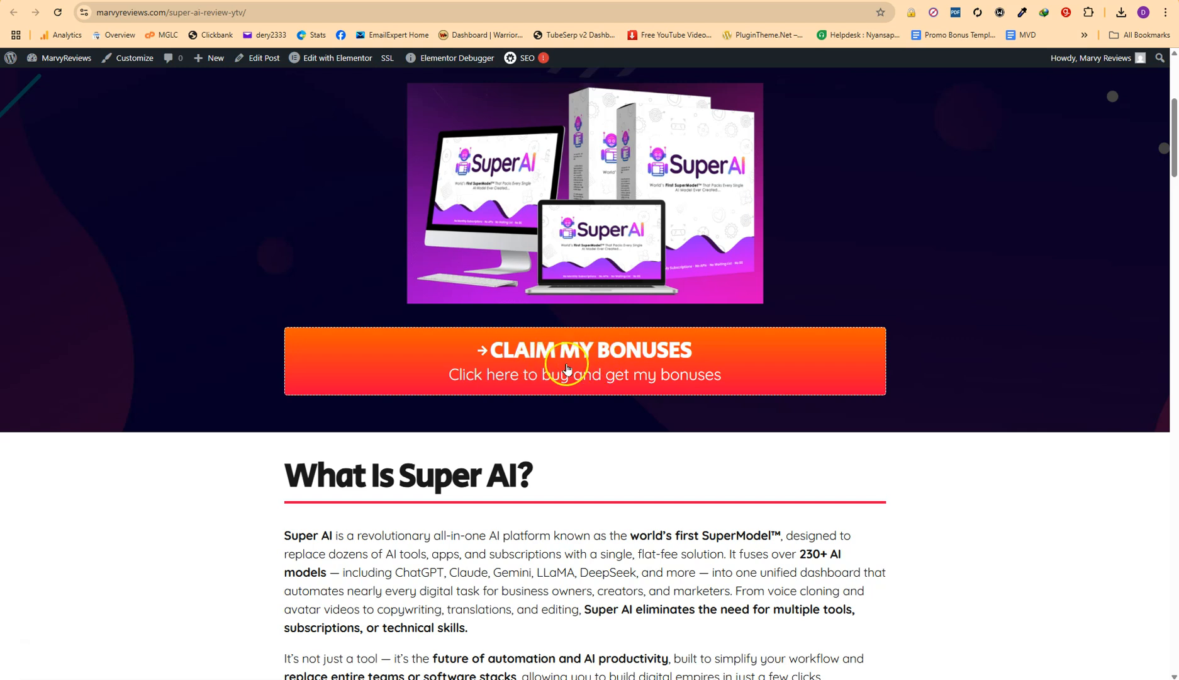
Step: Follow Claim My Bonuses to the grabsuperai.com exclusive sales page and scroll its opening pitch
{"action": "left_click", "coordinate": [585, 361]}
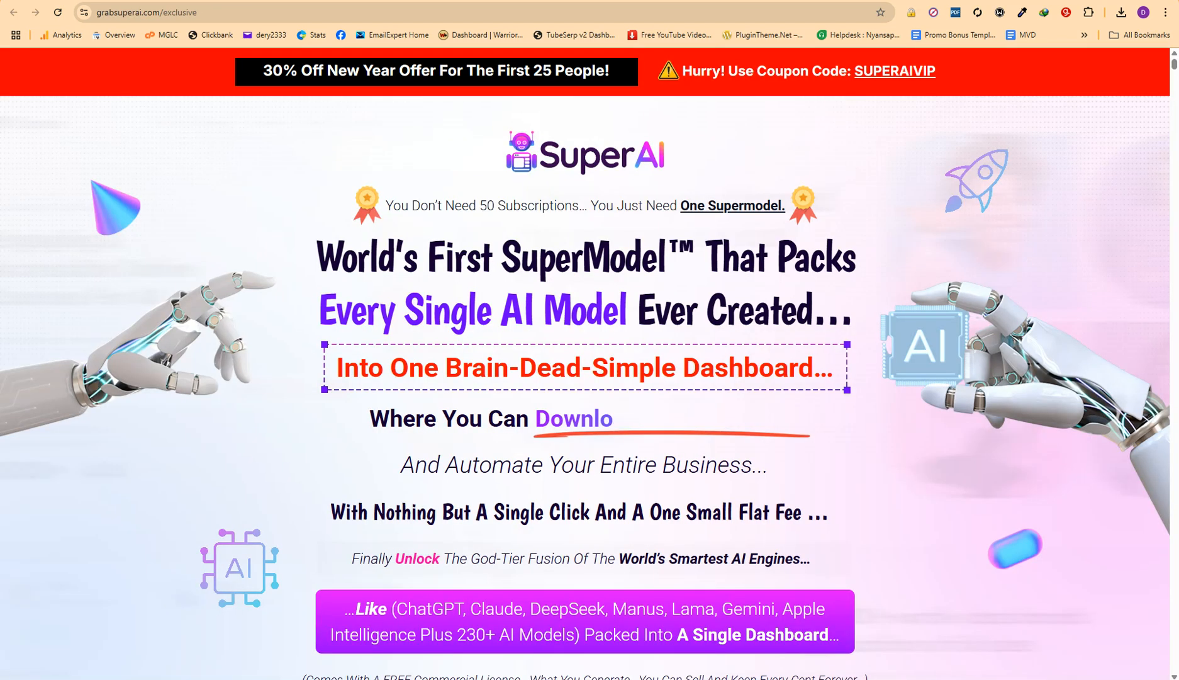
{"action": "scroll", "scroll_direction": "down", "scroll_amount": 3}
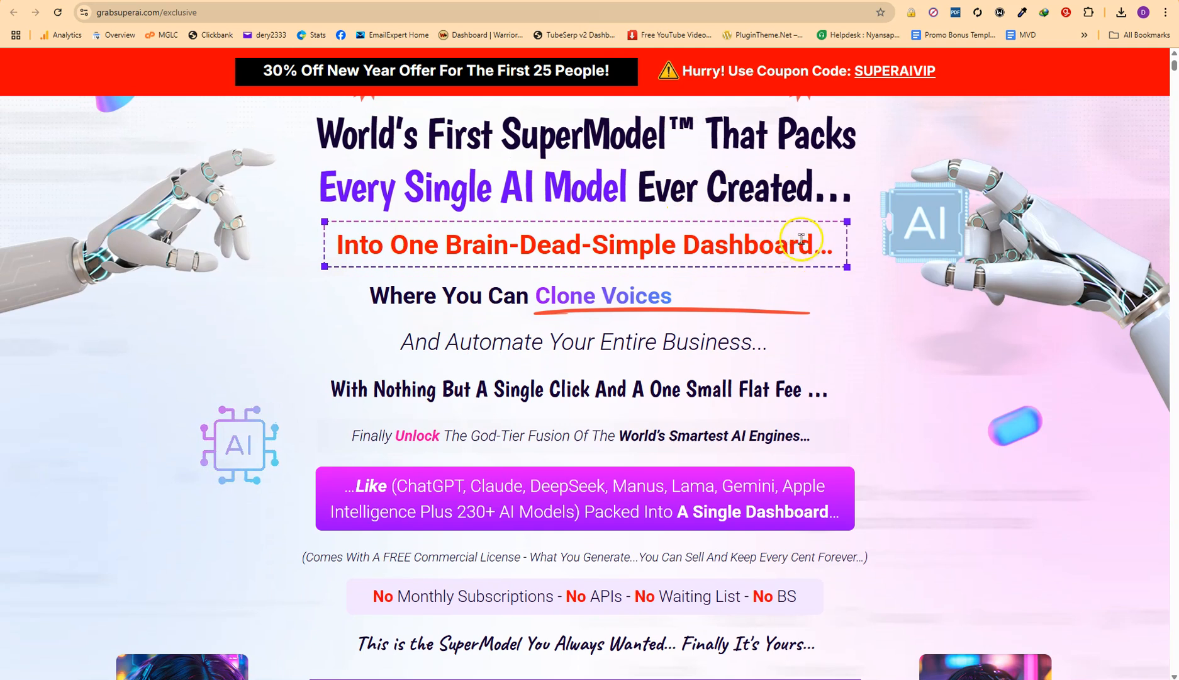
{"action": "scroll", "scroll_direction": "down", "scroll_amount": 3}
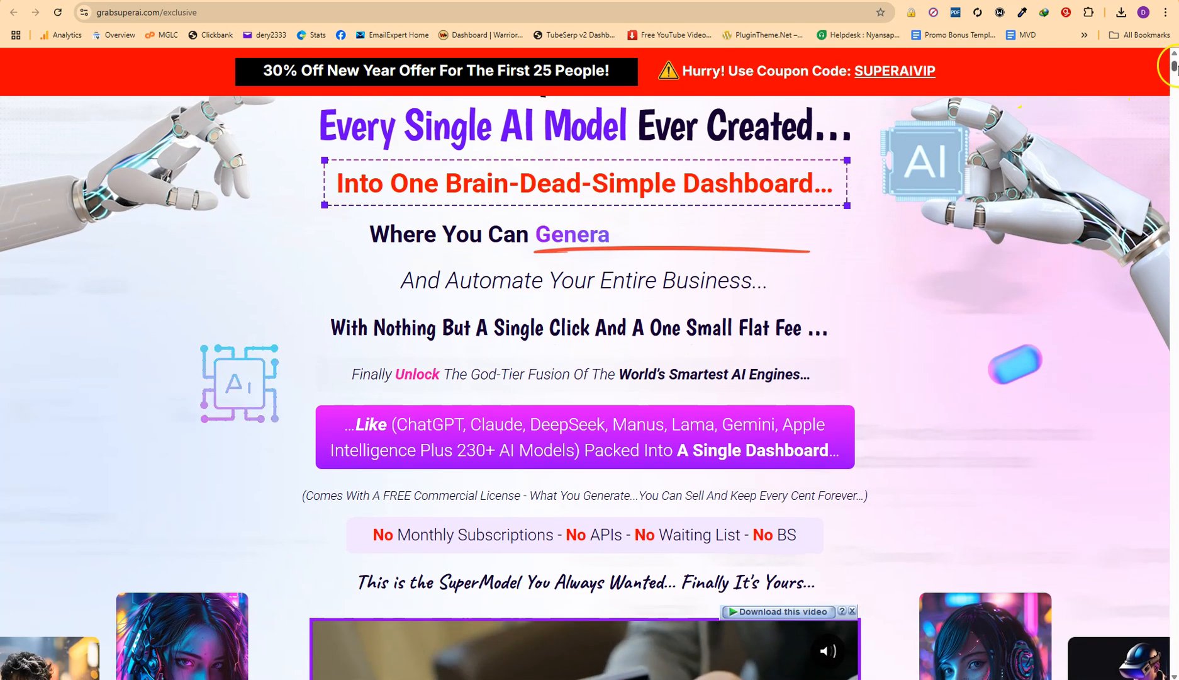
{"action": "scroll", "scroll_direction": "down", "scroll_amount": 3}
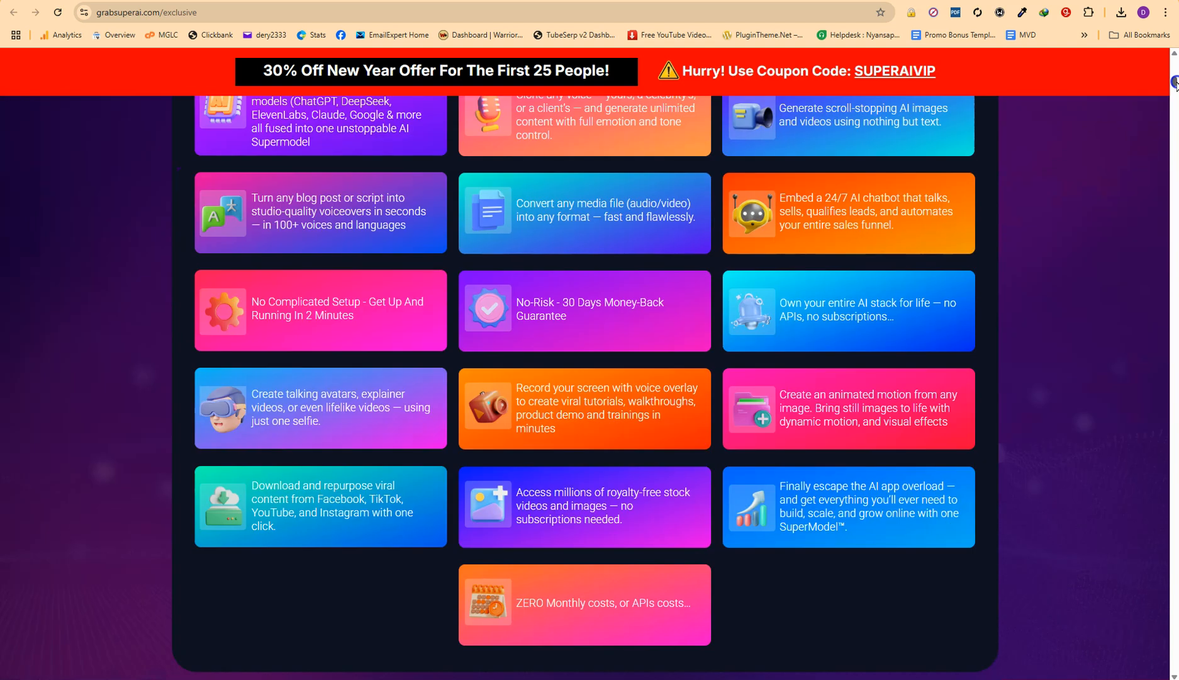
{"action": "scroll", "scroll_direction": "up", "scroll_amount": 3}
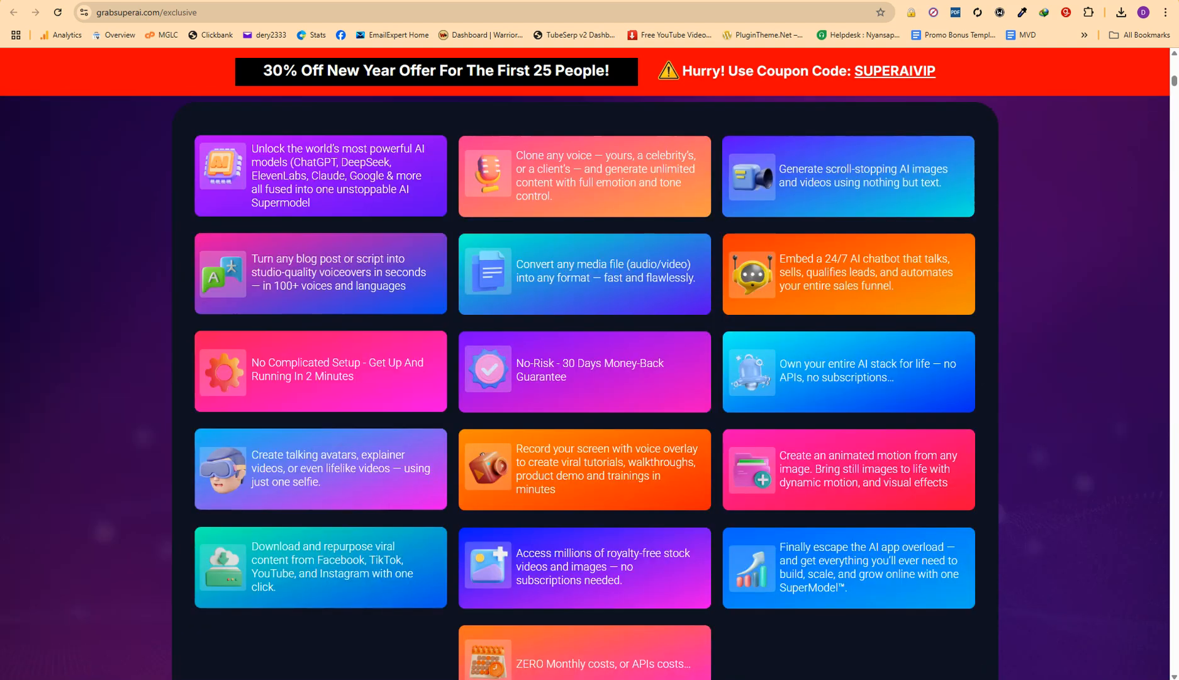
{"action": "mouse_move", "coordinate": [1059, 250]}
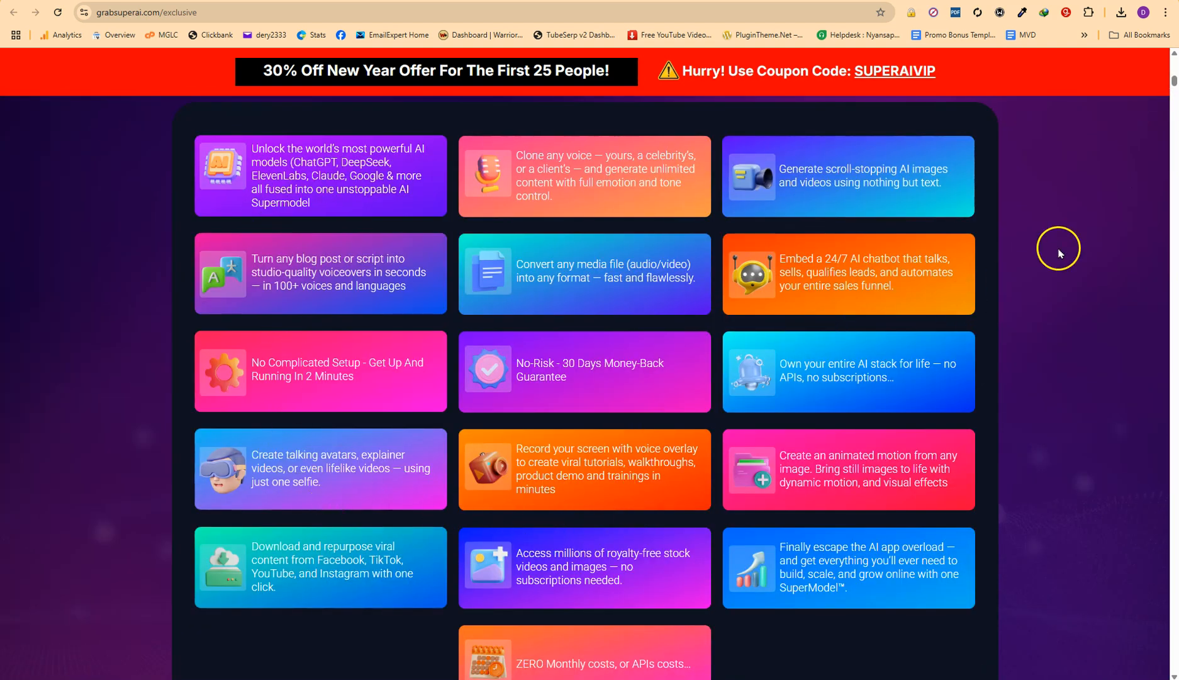
{"action": "scroll", "scroll_direction": "down", "scroll_amount": 3}
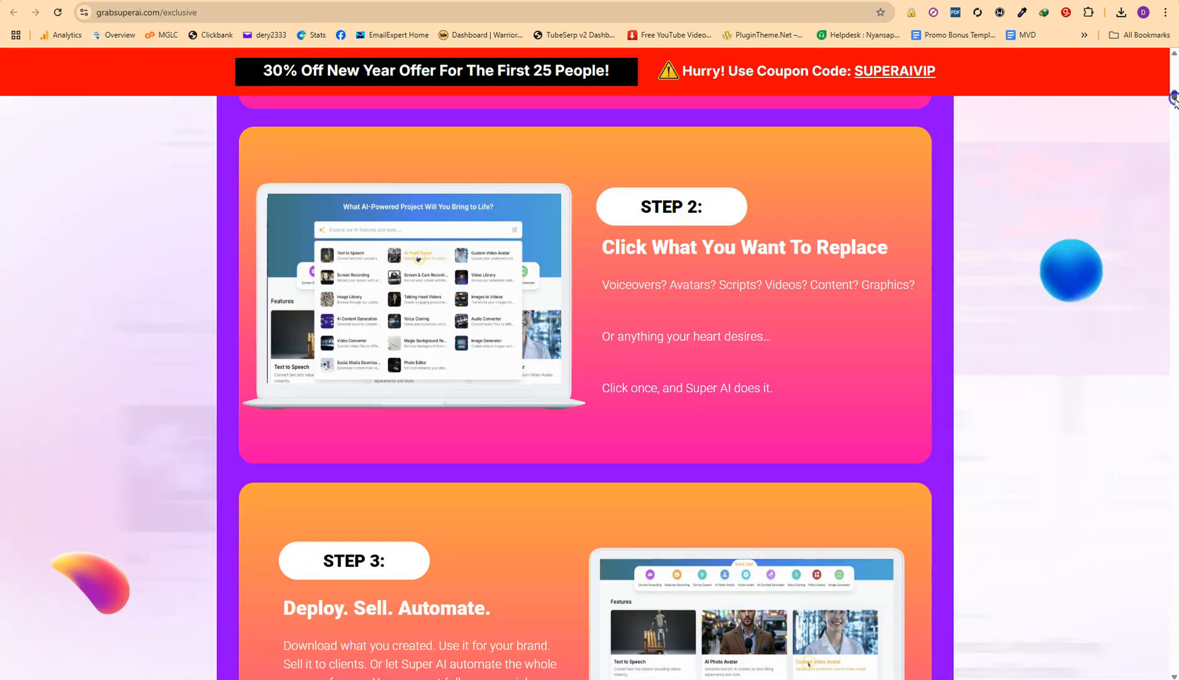
{"action": "scroll", "scroll_direction": "down", "scroll_amount": 3}
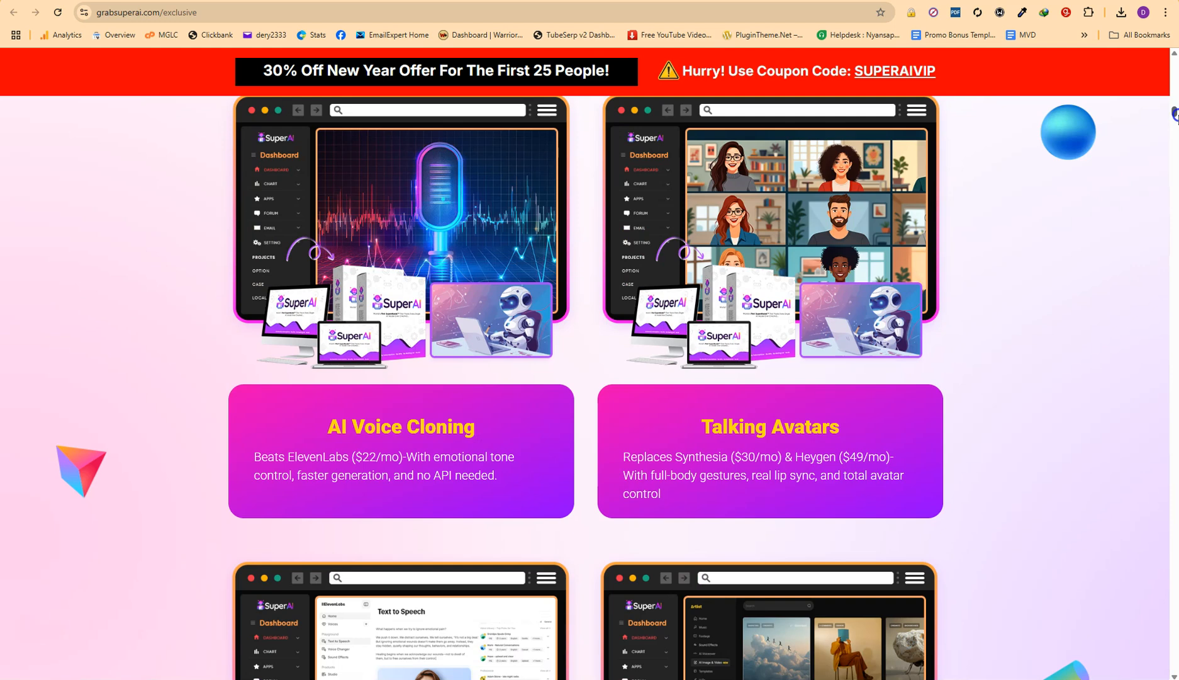
{"action": "scroll", "scroll_direction": "down", "scroll_amount": 3}
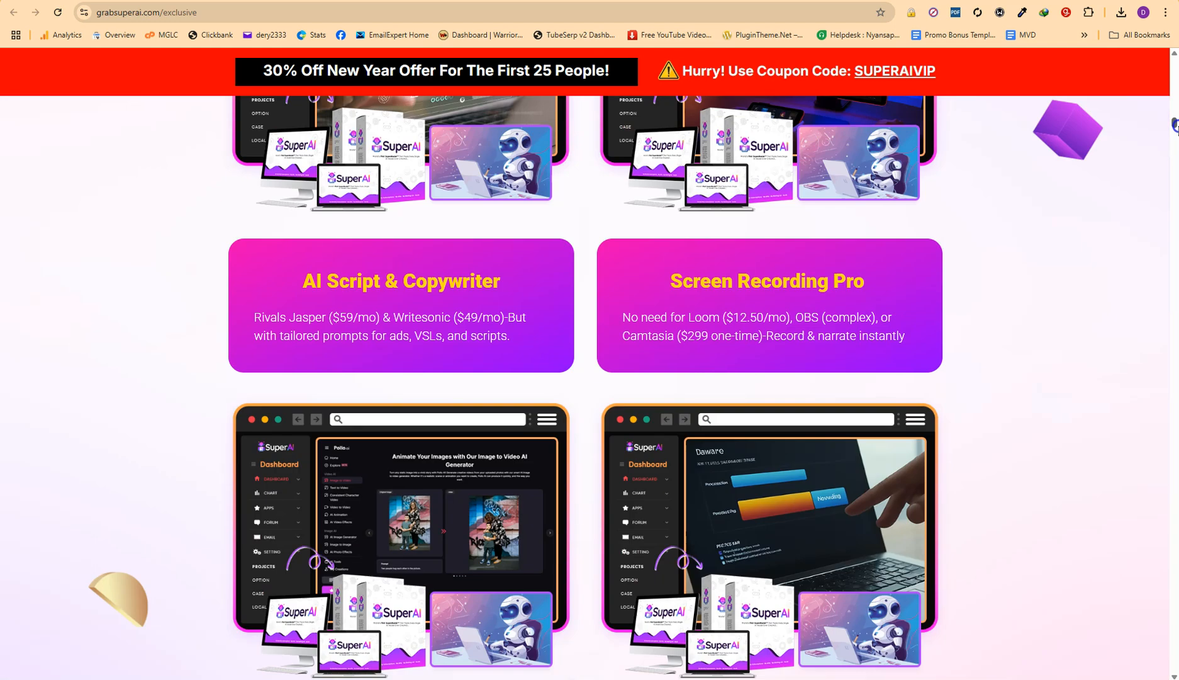
{"action": "scroll", "scroll_direction": "down", "scroll_amount": 3}
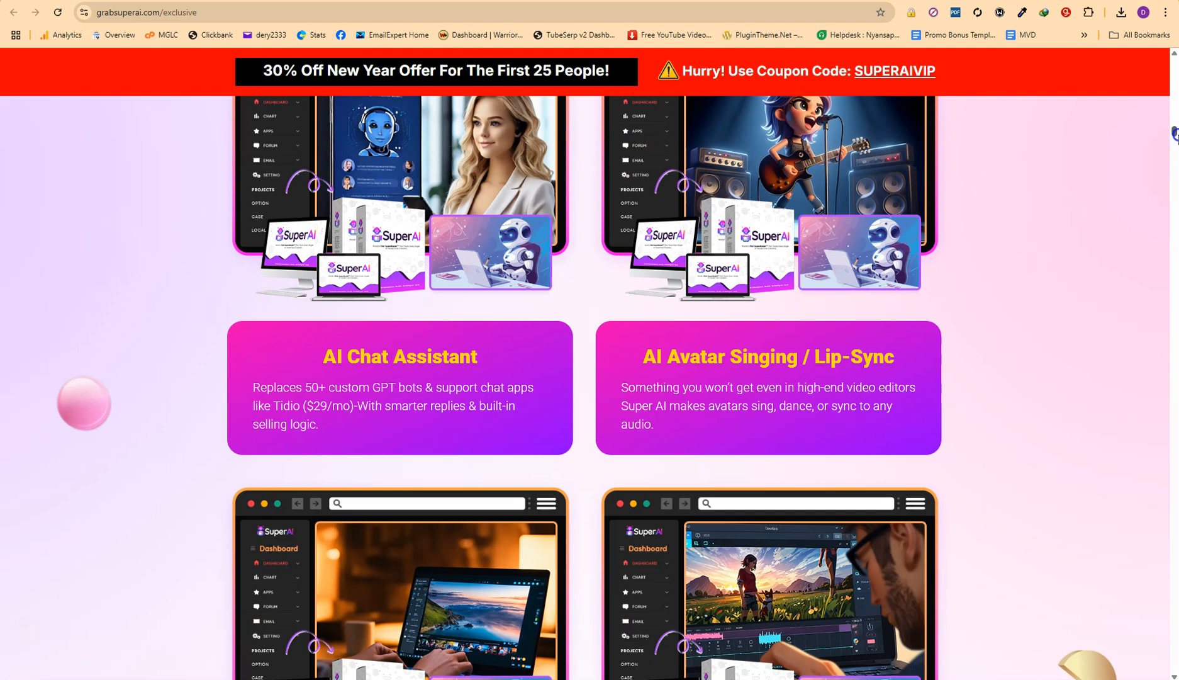
Step: Scroll through the rest of the Super AI sales page's pitch sections toward the bottom
{"action": "scroll", "scroll_direction": "down", "scroll_amount": 3}
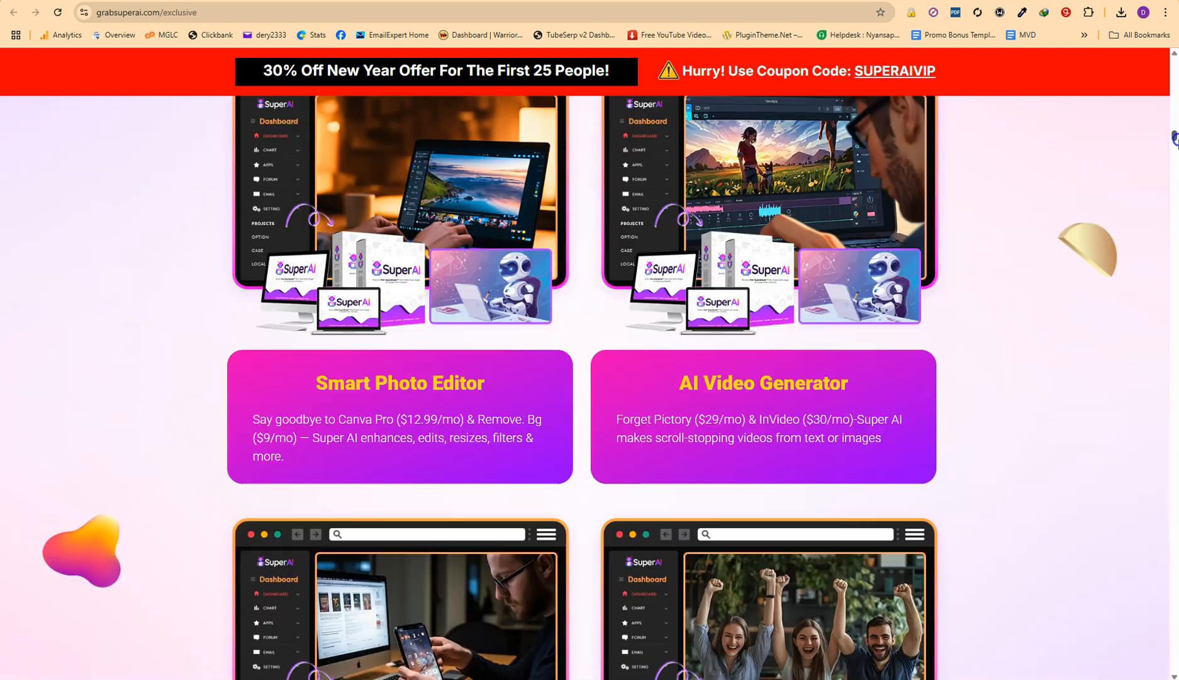
{"action": "scroll", "scroll_direction": "down", "scroll_amount": 3}
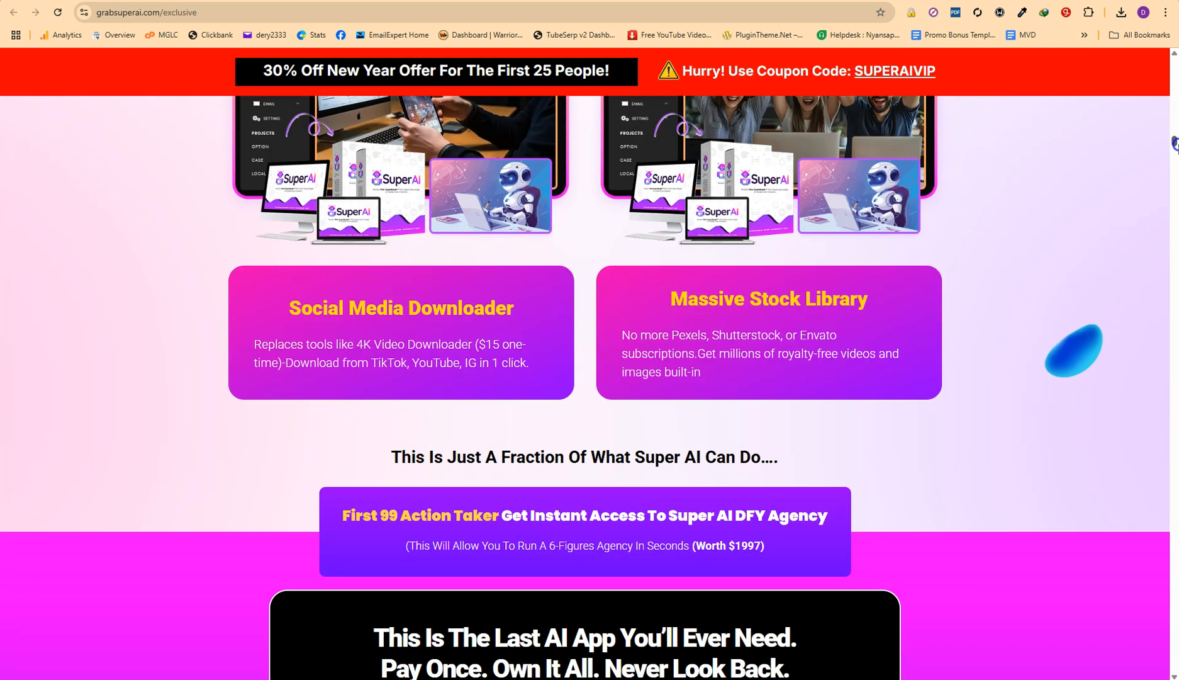
{"action": "scroll", "scroll_direction": "down", "scroll_amount": 3}
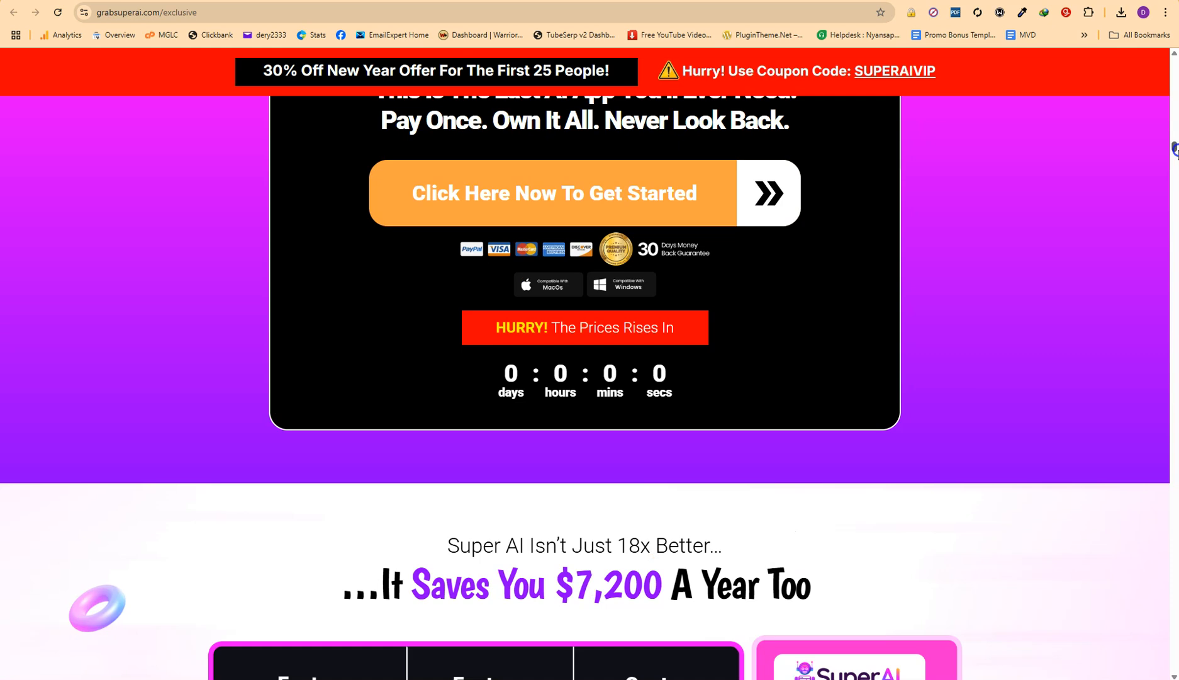
{"action": "scroll", "scroll_direction": "down", "scroll_amount": 3}
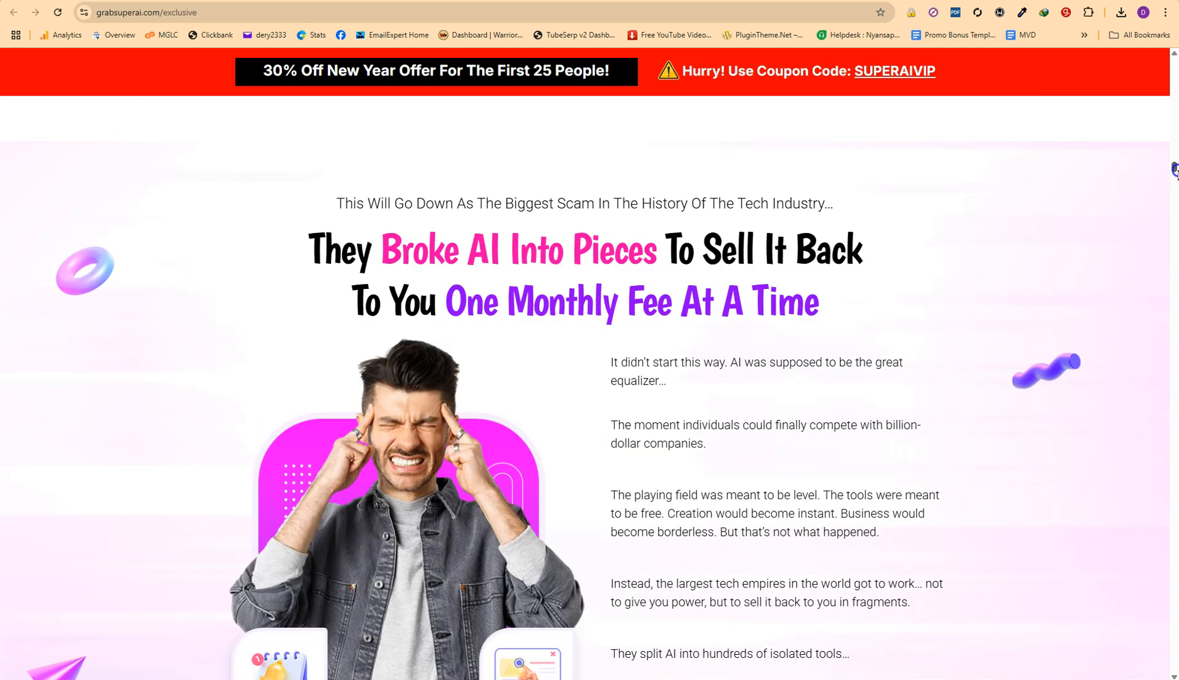
{"action": "scroll", "scroll_direction": "down", "scroll_amount": 3}
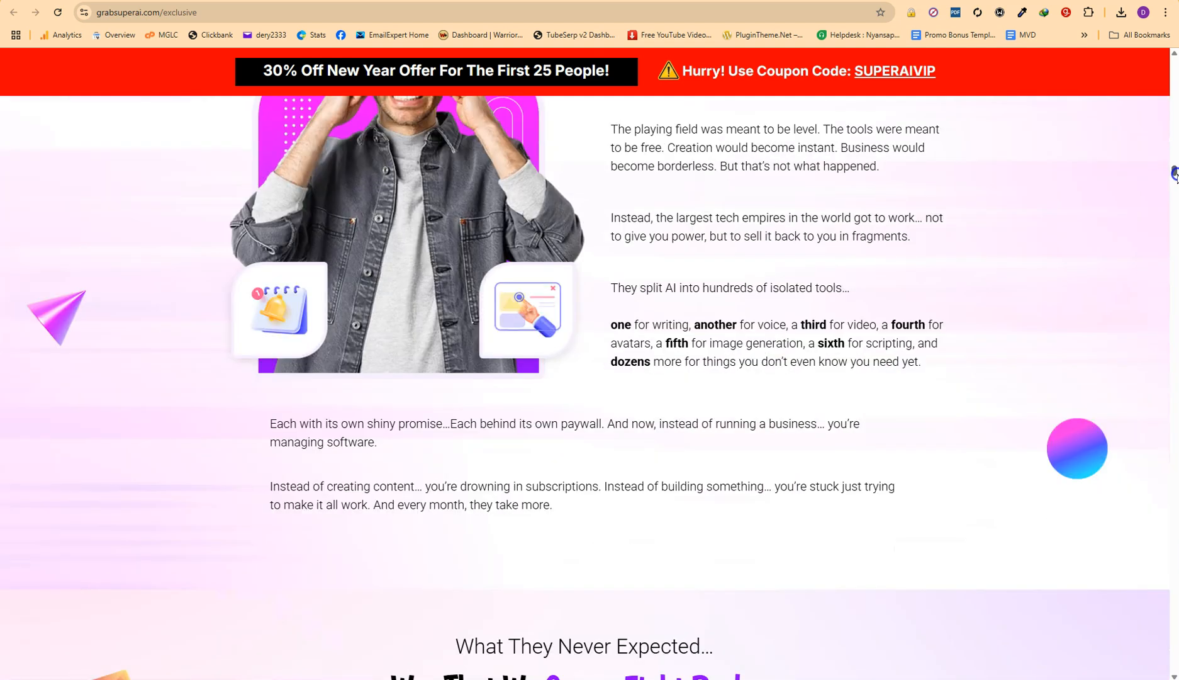
{"action": "scroll", "scroll_direction": "down", "scroll_amount": 3}
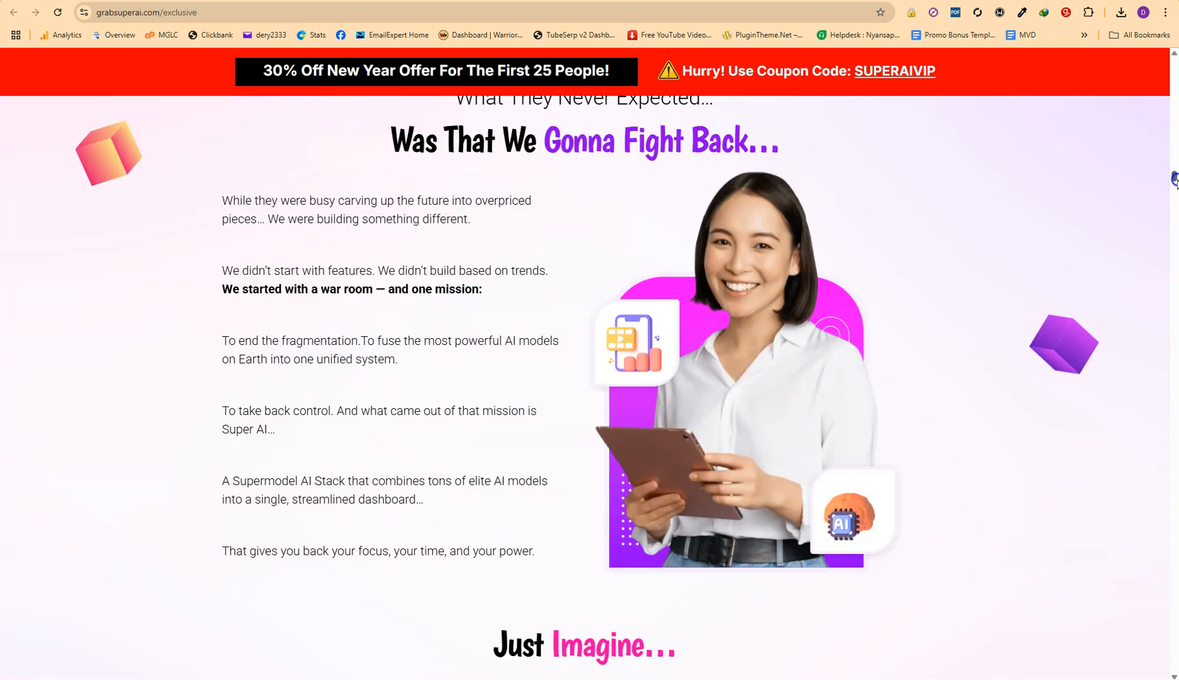
{"action": "scroll", "scroll_direction": "down", "scroll_amount": 3}
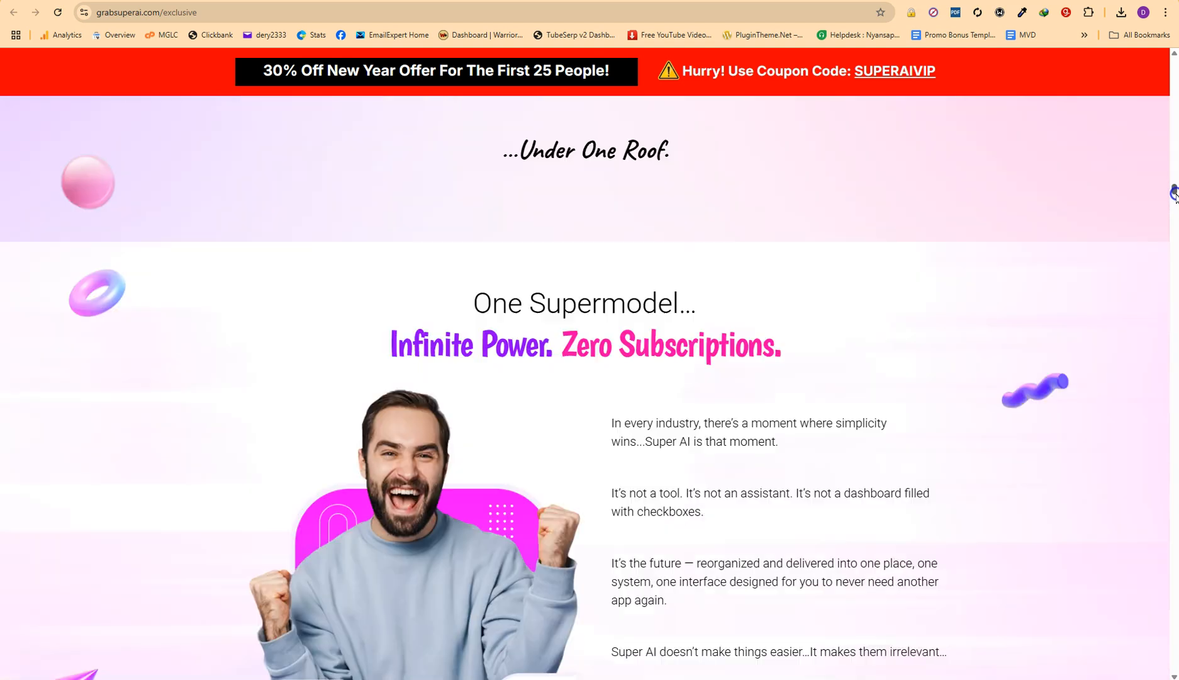
{"action": "scroll", "scroll_direction": "down", "scroll_amount": 3}
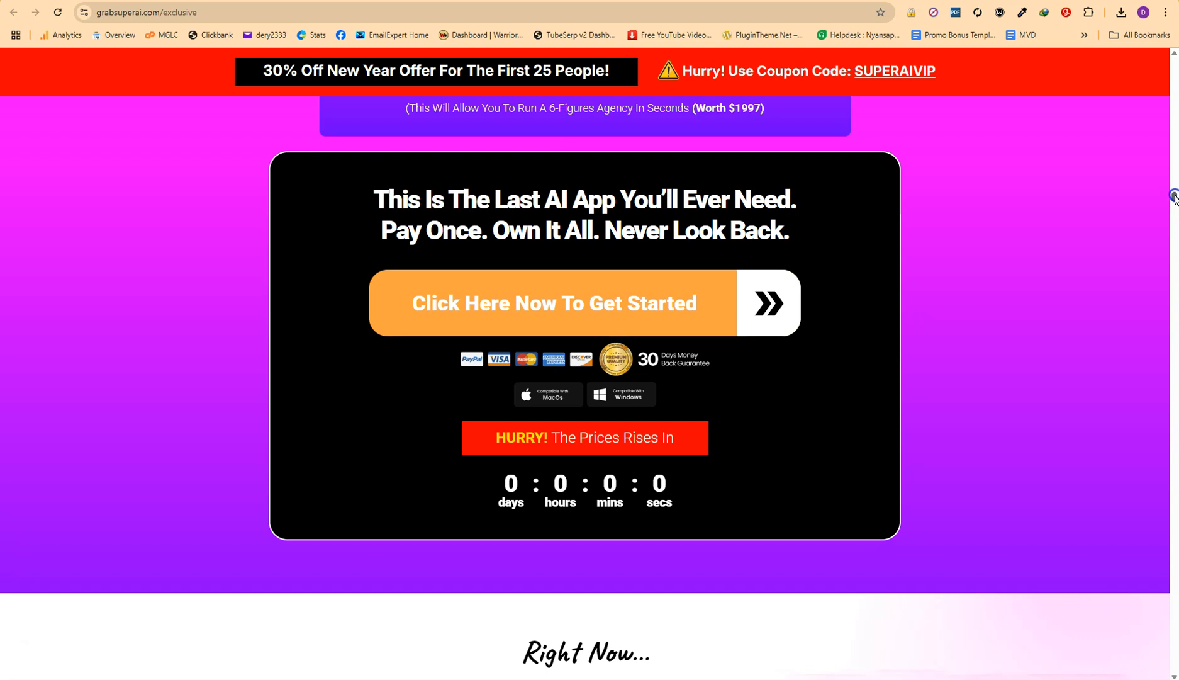
{"action": "scroll", "scroll_direction": "down", "scroll_amount": 3}
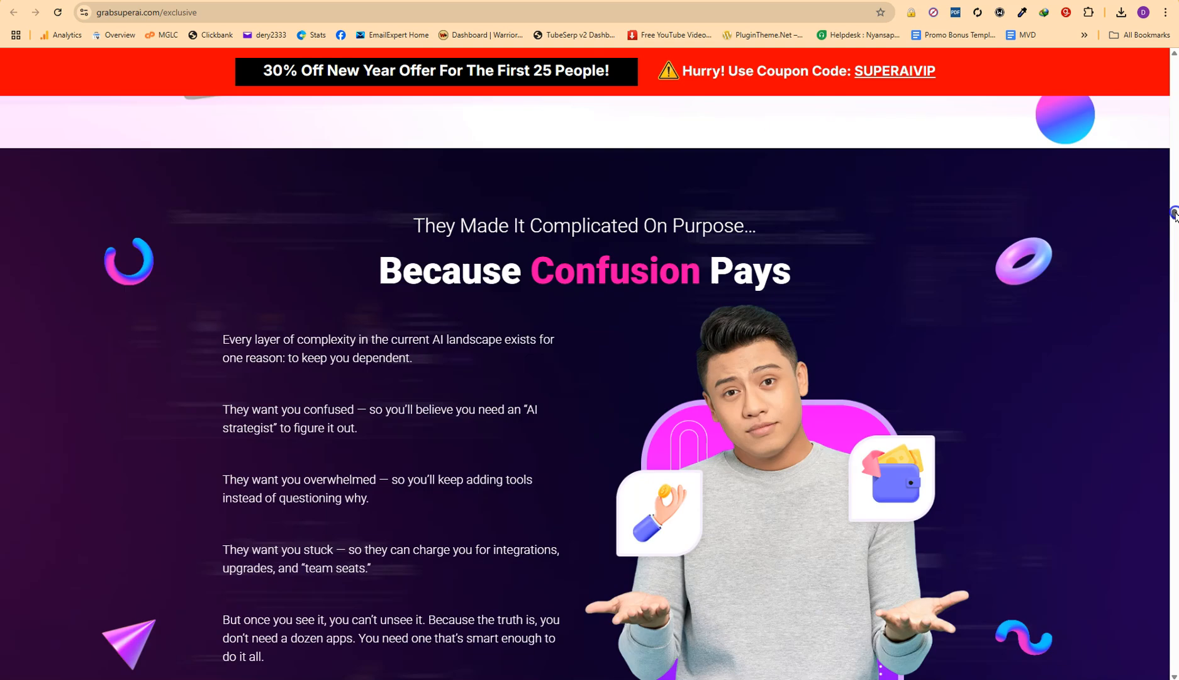
{"action": "scroll", "scroll_direction": "down", "scroll_amount": 3}
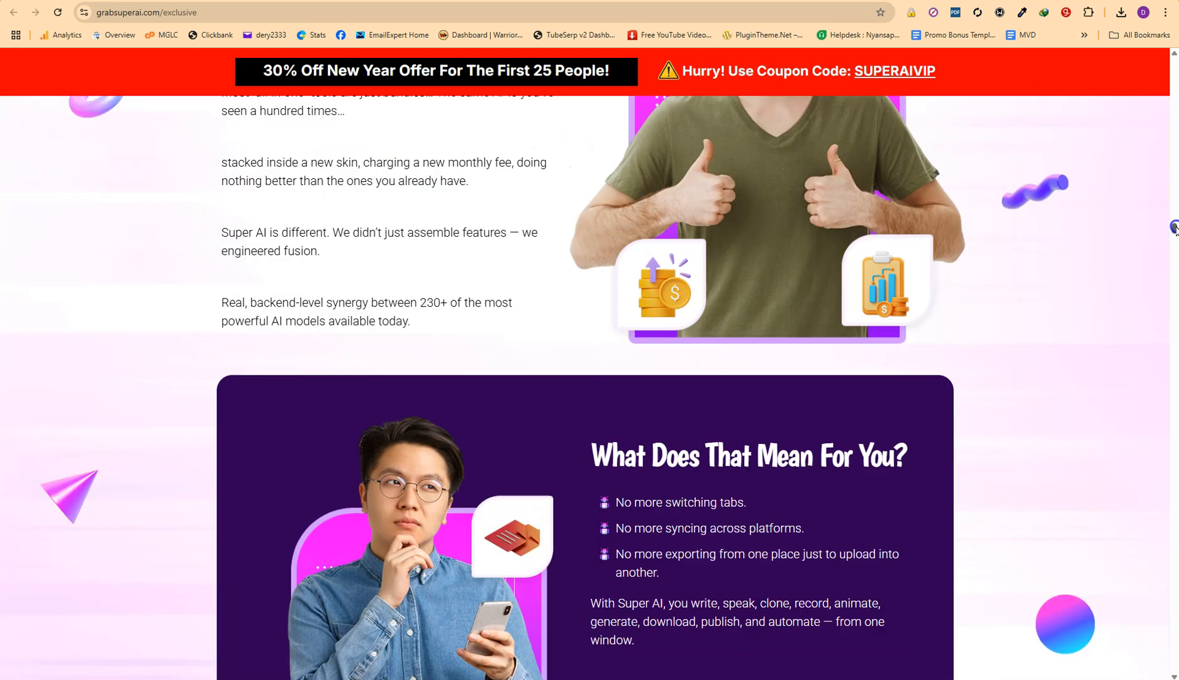
{"action": "scroll", "scroll_direction": "down", "scroll_amount": 3}
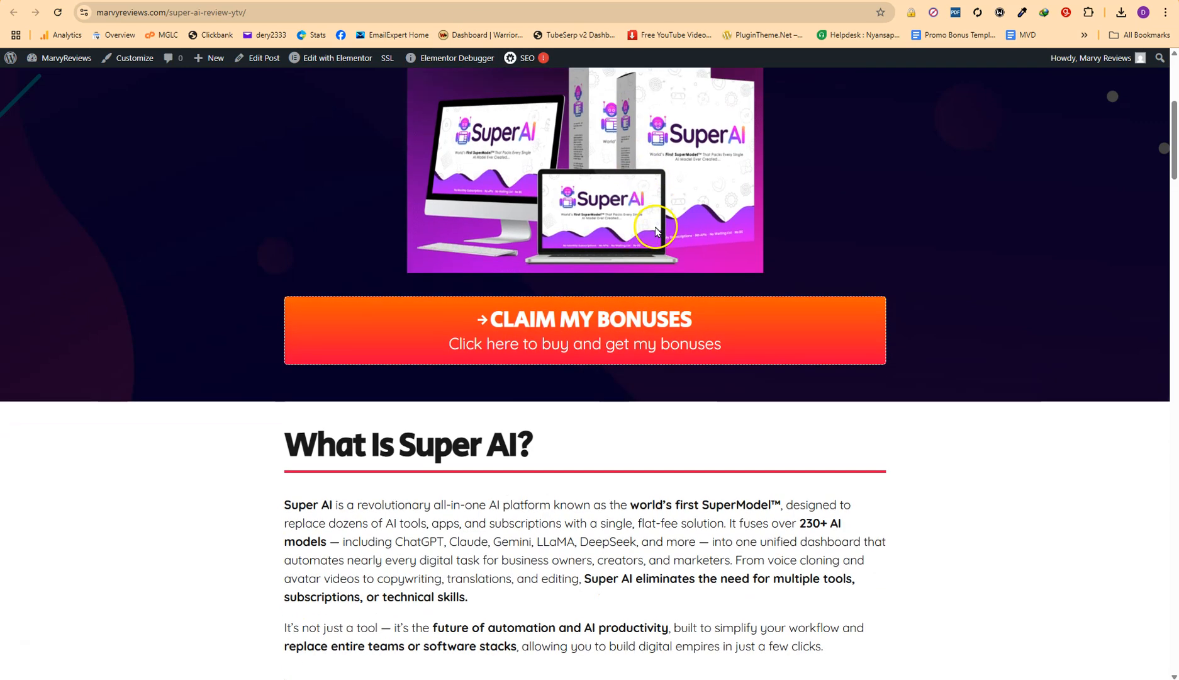
Step: Scroll to the demo video under How Does AI Worker Works? and play it full screen
{"action": "scroll", "scroll_direction": "down", "scroll_amount": 3}
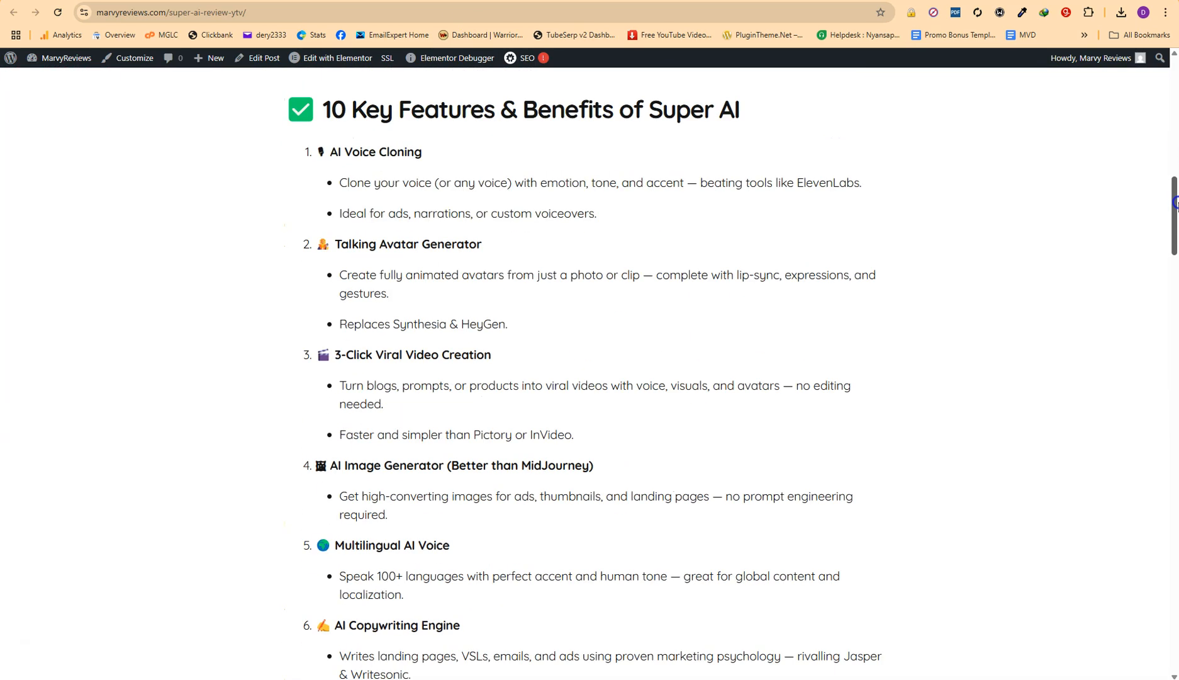
{"action": "scroll", "scroll_direction": "down", "scroll_amount": 3}
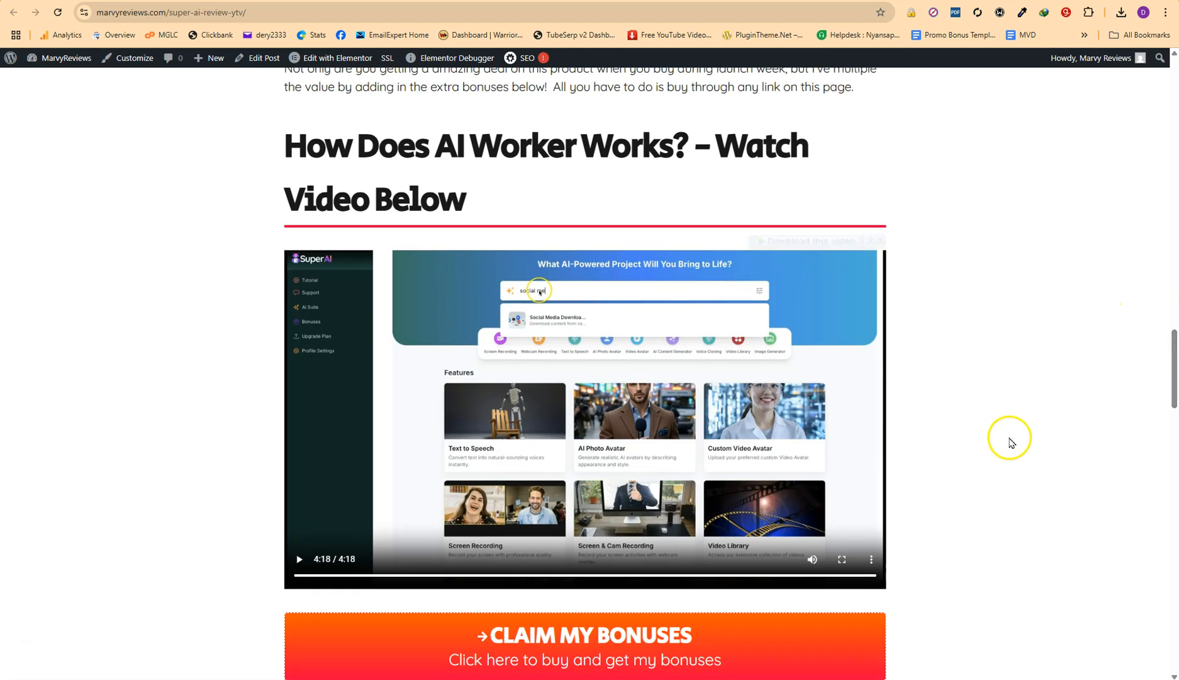
{"action": "left_click", "coordinate": [842, 558]}
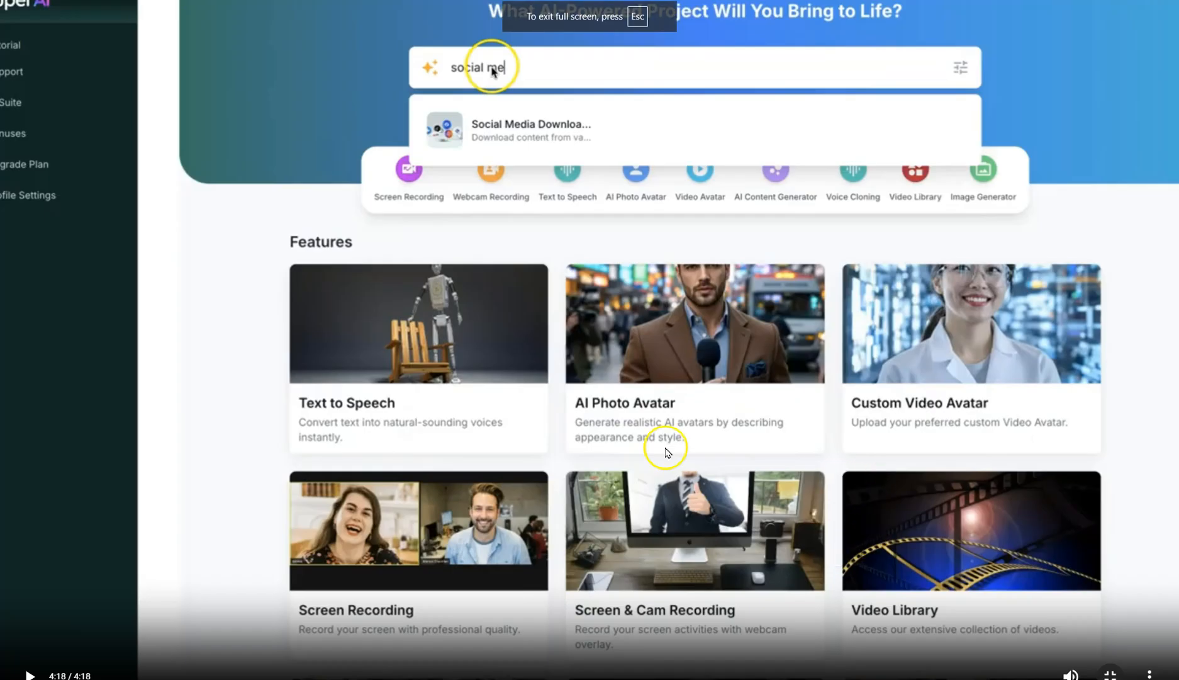
{"action": "mouse_move", "coordinate": [61, 662]}
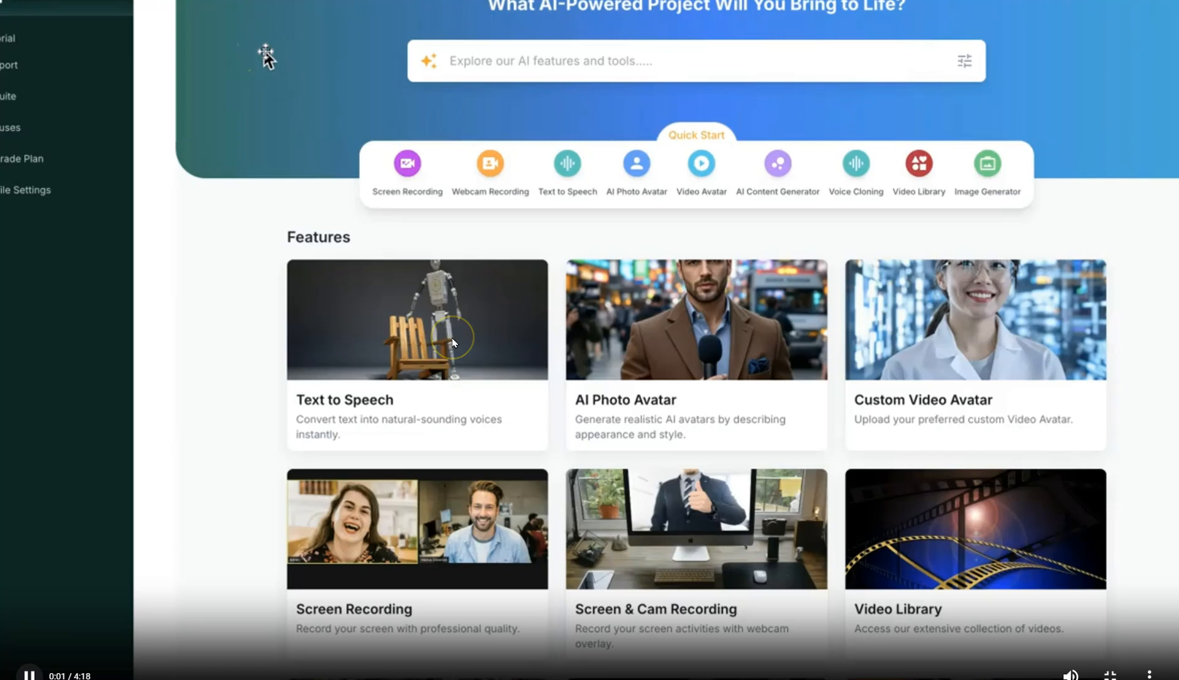
{"action": "mouse_move", "coordinate": [310, 85]}
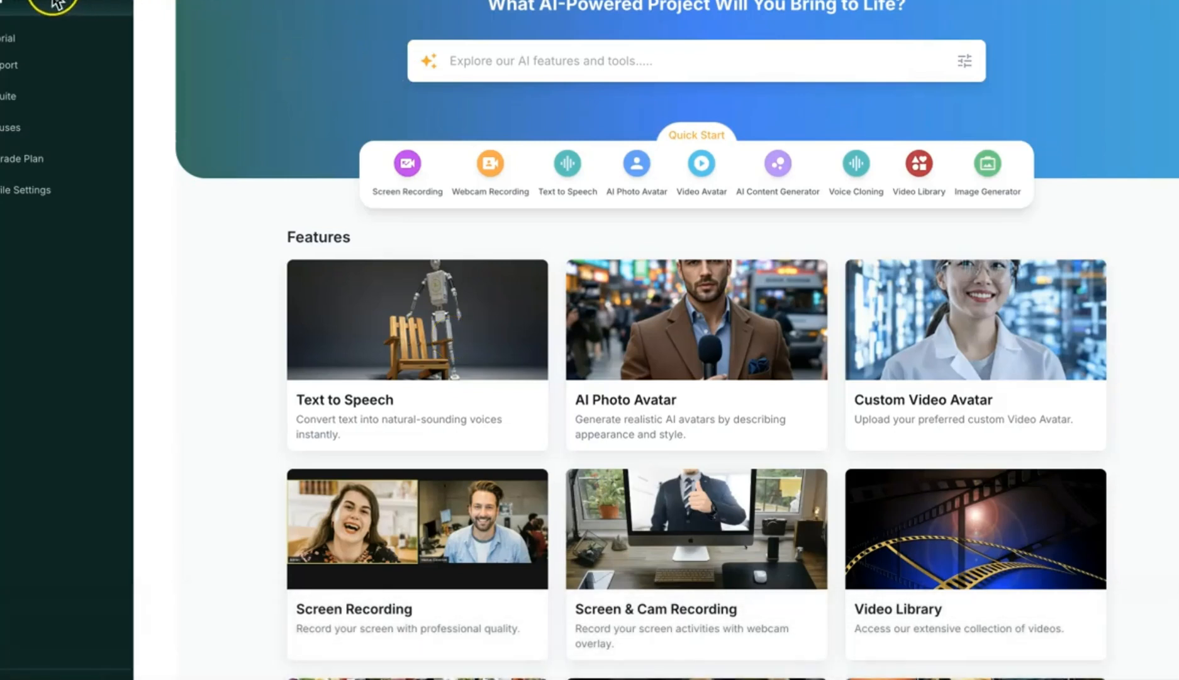
{"action": "mouse_move", "coordinate": [301, 42]}
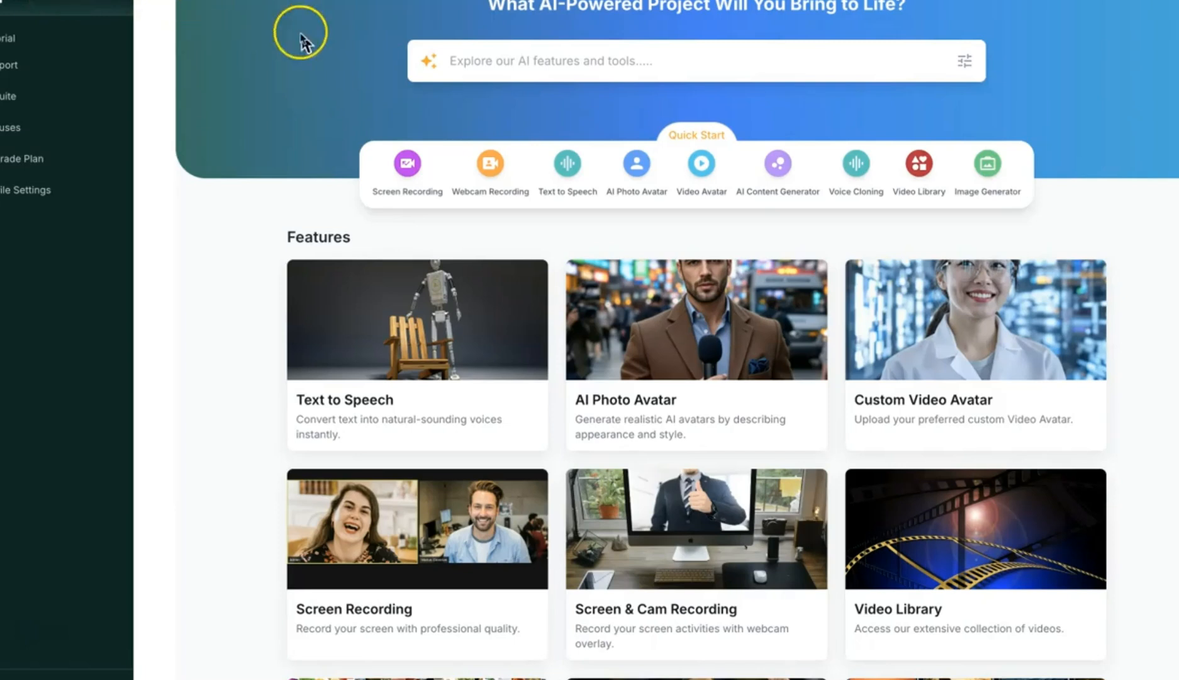
{"action": "mouse_move", "coordinate": [531, 68]}
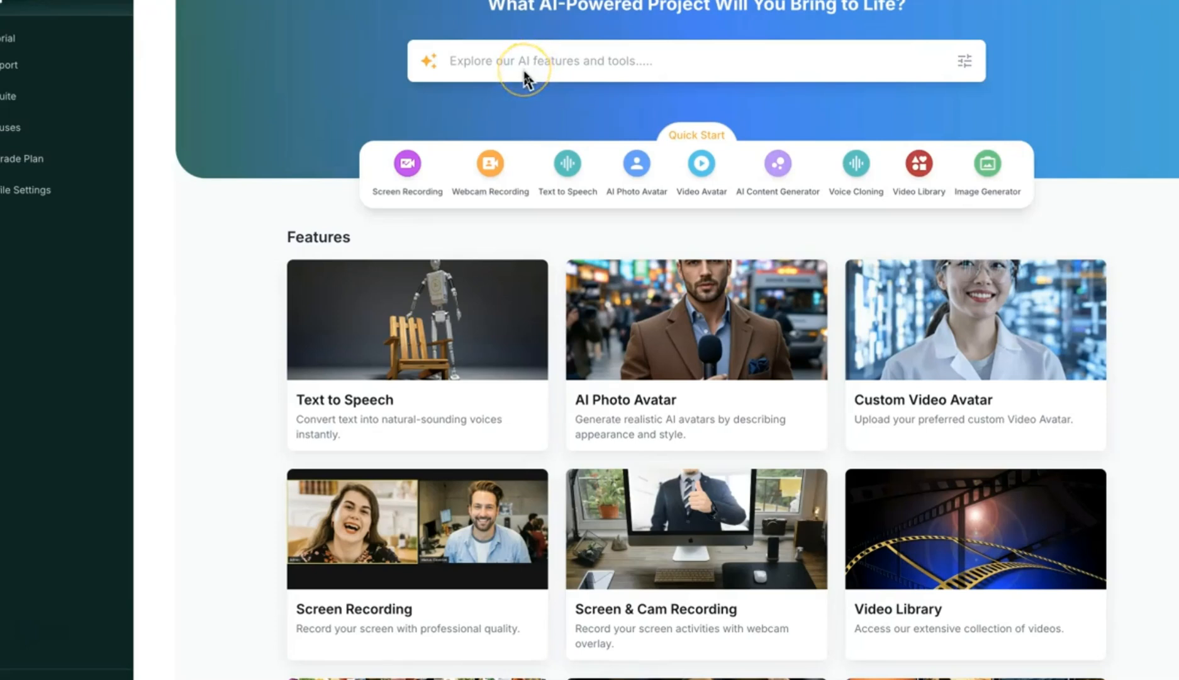
{"action": "mouse_move", "coordinate": [412, 75]}
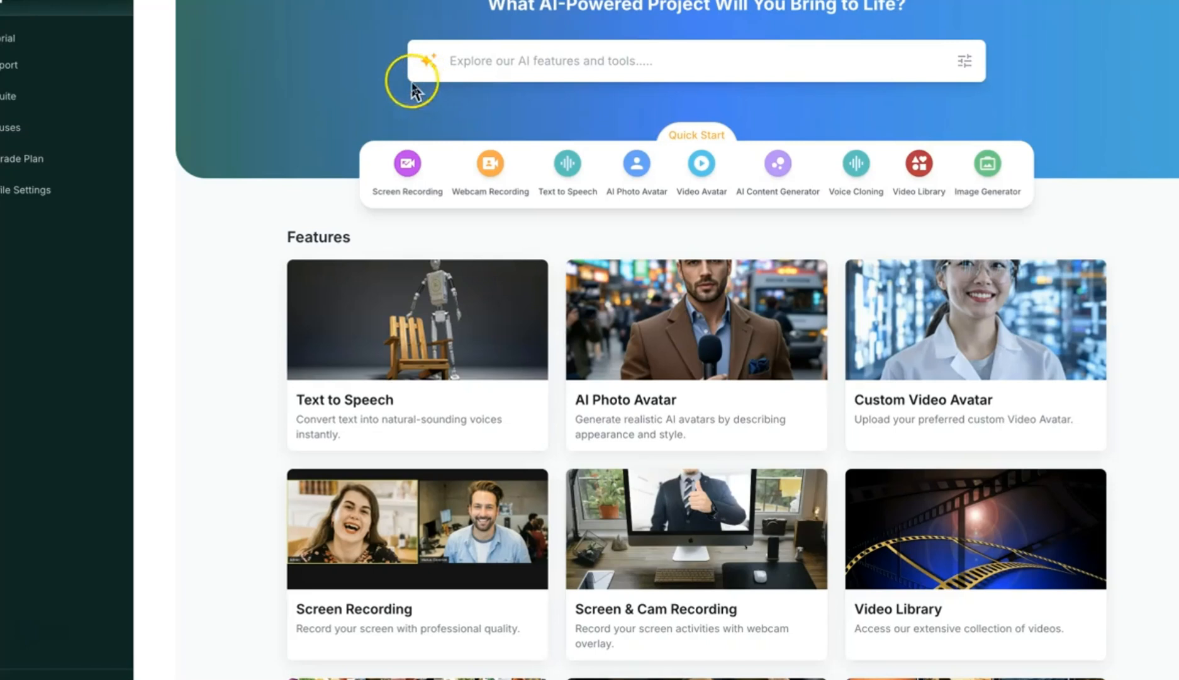
{"action": "mouse_move", "coordinate": [387, 96]}
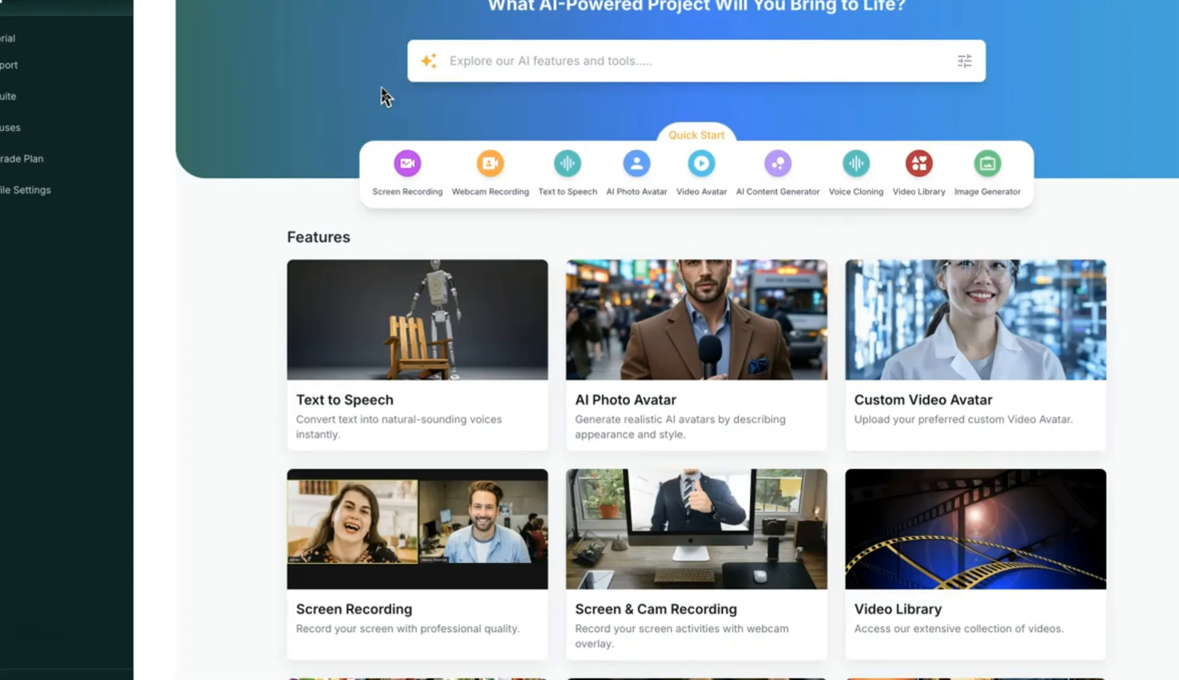
{"action": "mouse_move", "coordinate": [375, 105]}
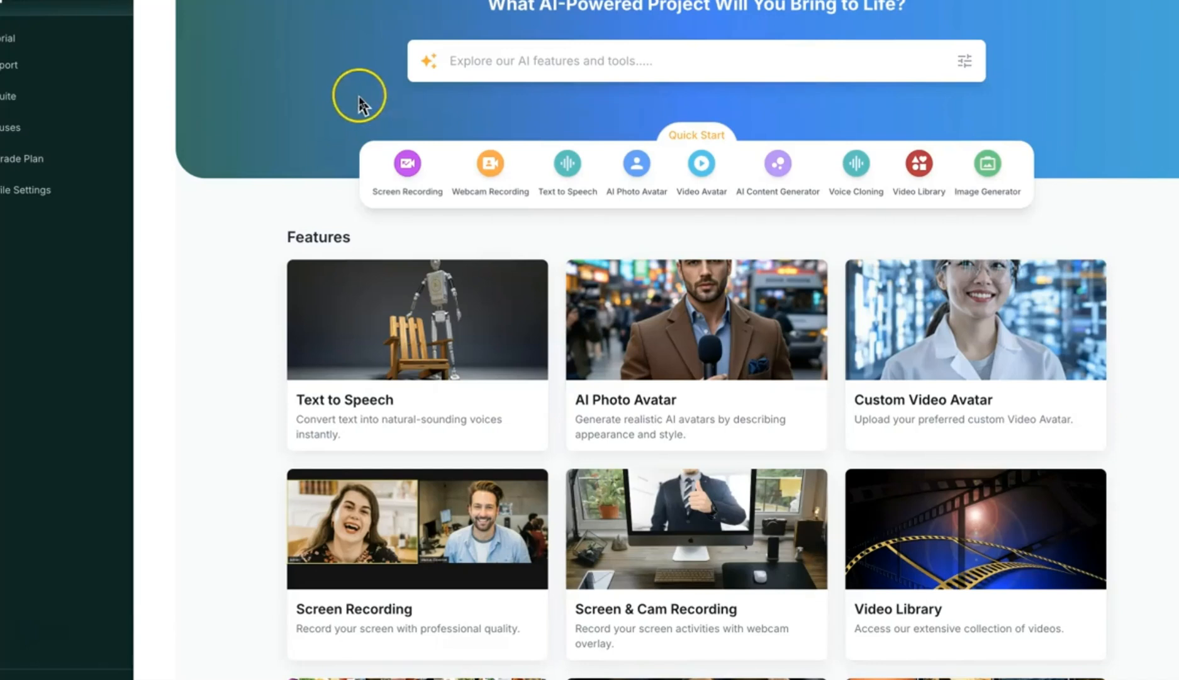
{"action": "mouse_move", "coordinate": [362, 106]}
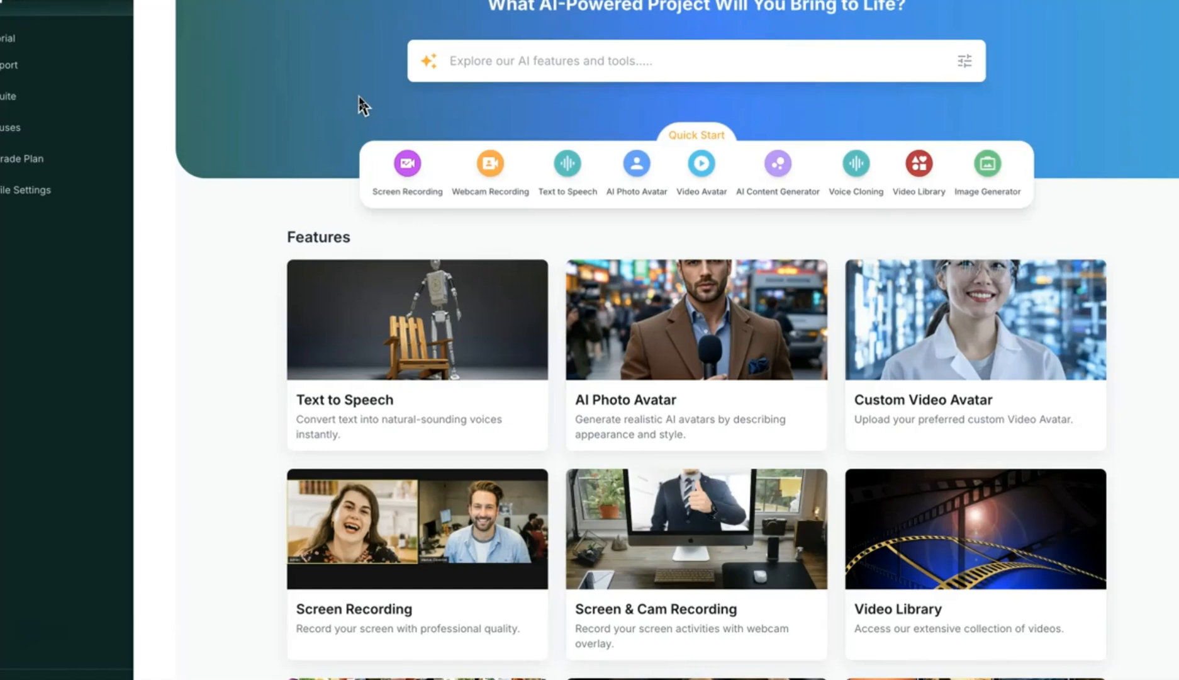
Step: Filter the Super AI feature search with 'avatar', 'voice cl', 'ideo' and the partial query 'talkin'
{"action": "left_click", "coordinate": [677, 60]}
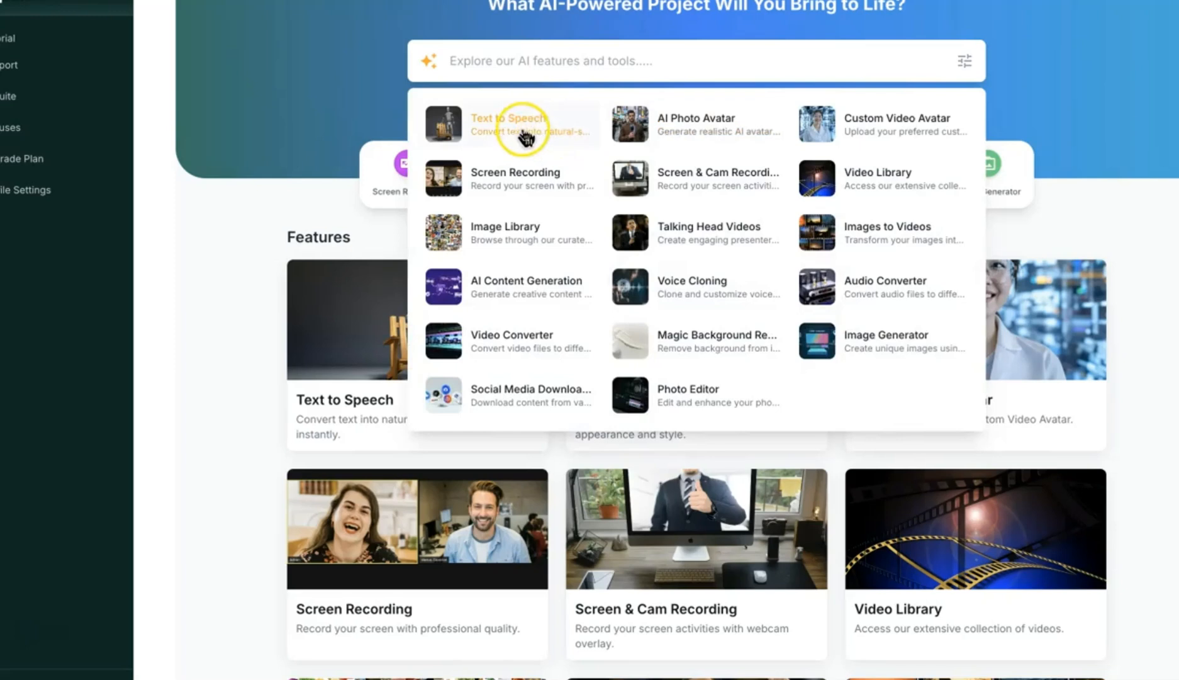
{"action": "mouse_move", "coordinate": [771, 140]}
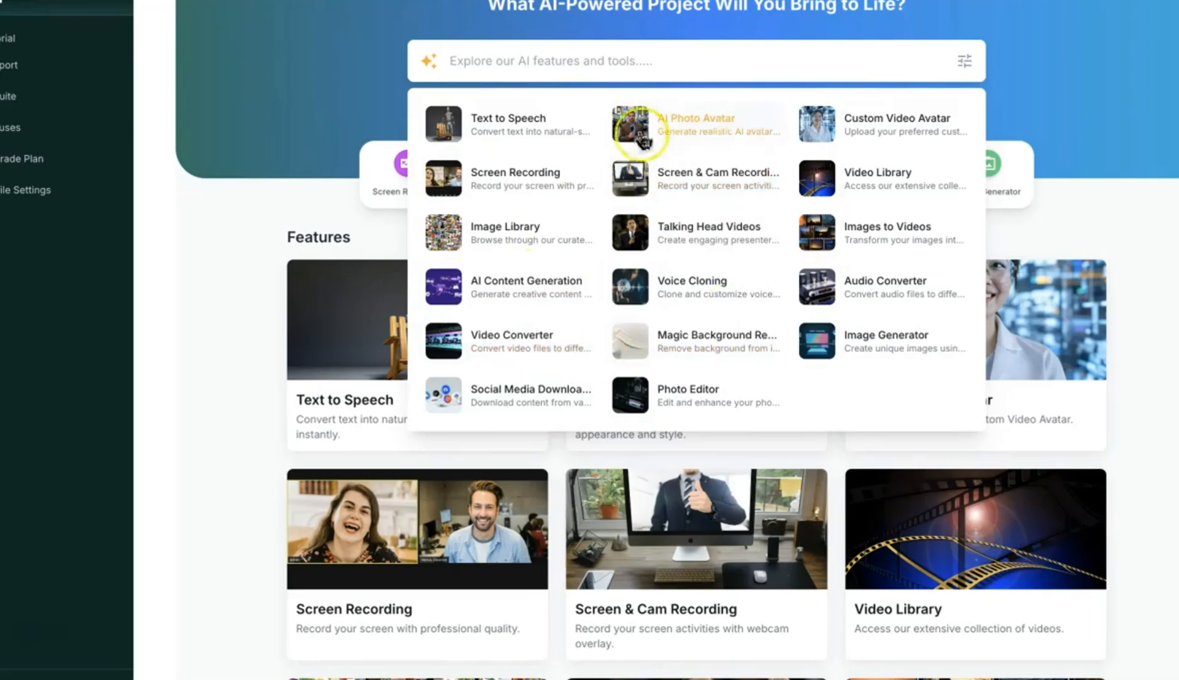
{"action": "mouse_move", "coordinate": [582, 61]}
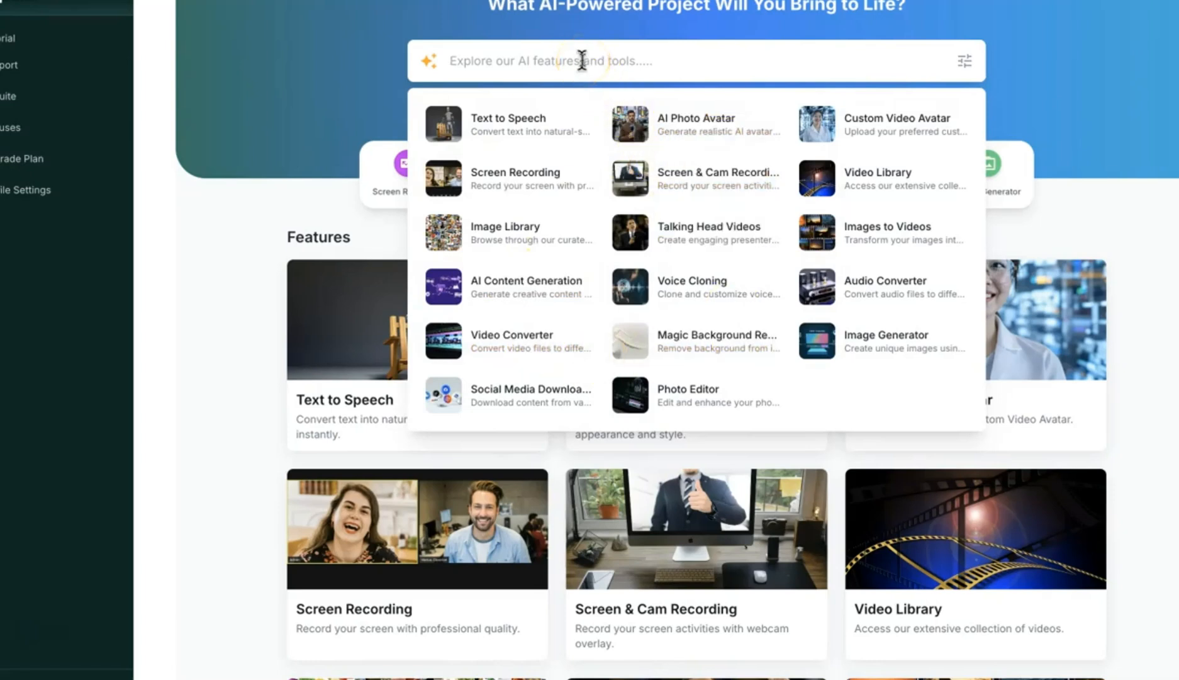
{"action": "type", "text": "avatar"}
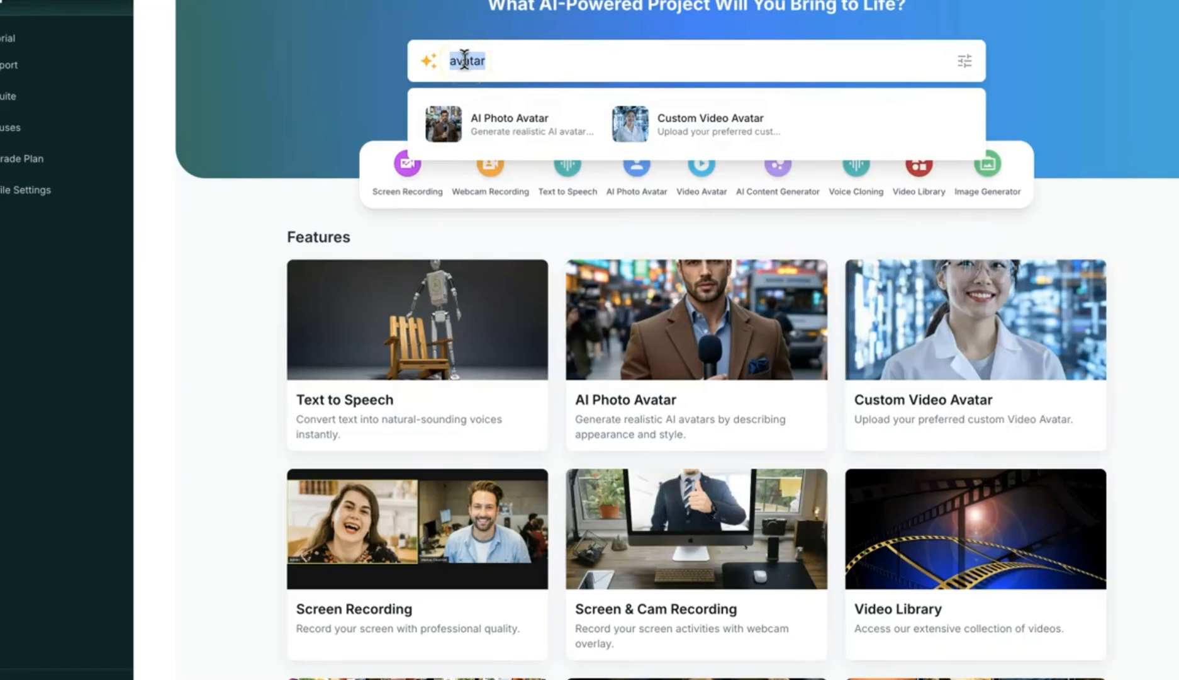
{"action": "type", "text": "voice c"}
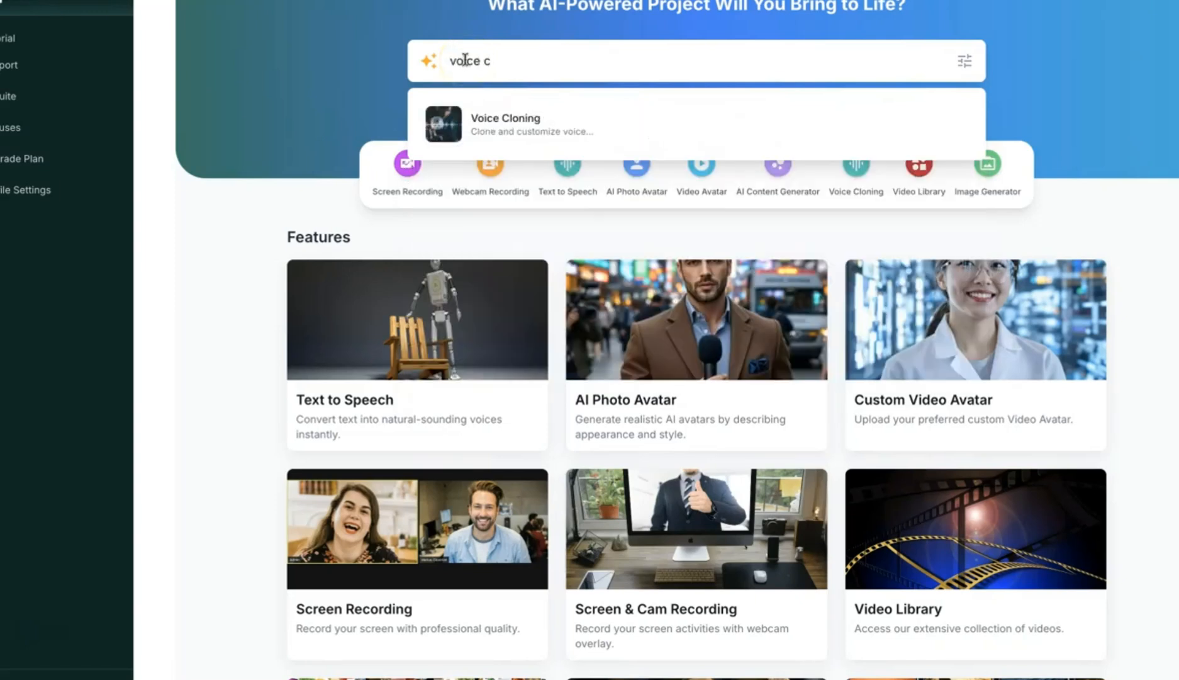
{"action": "type", "text": "l"}
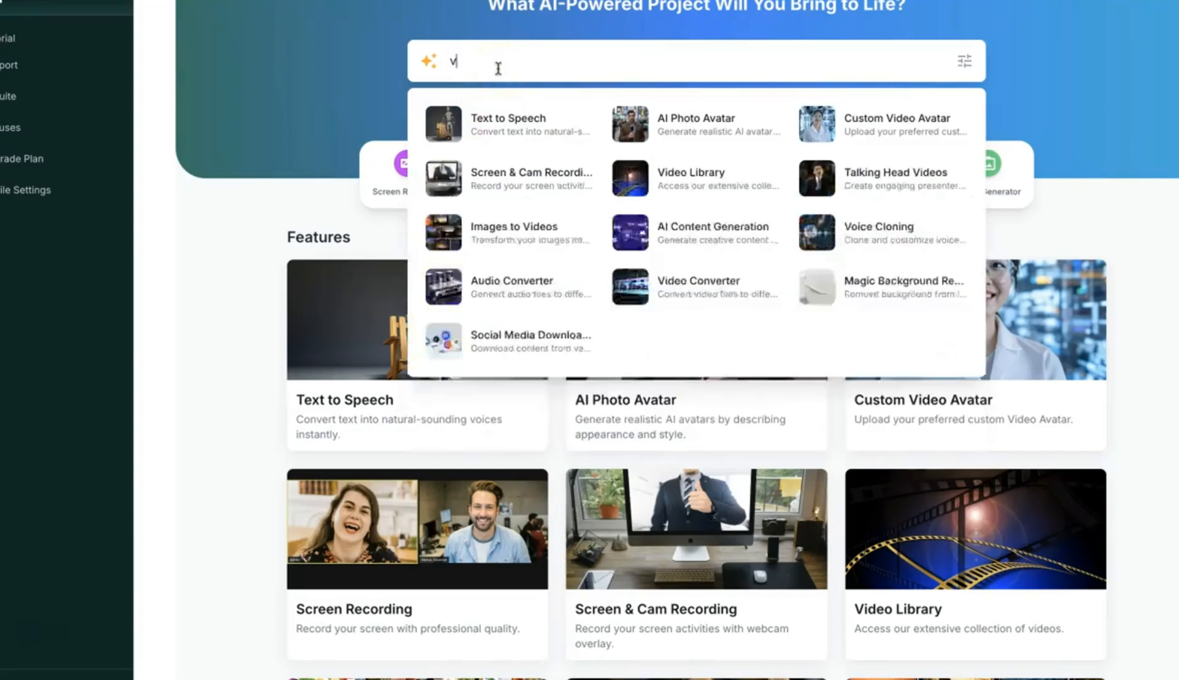
{"action": "type", "text": "ideo"}
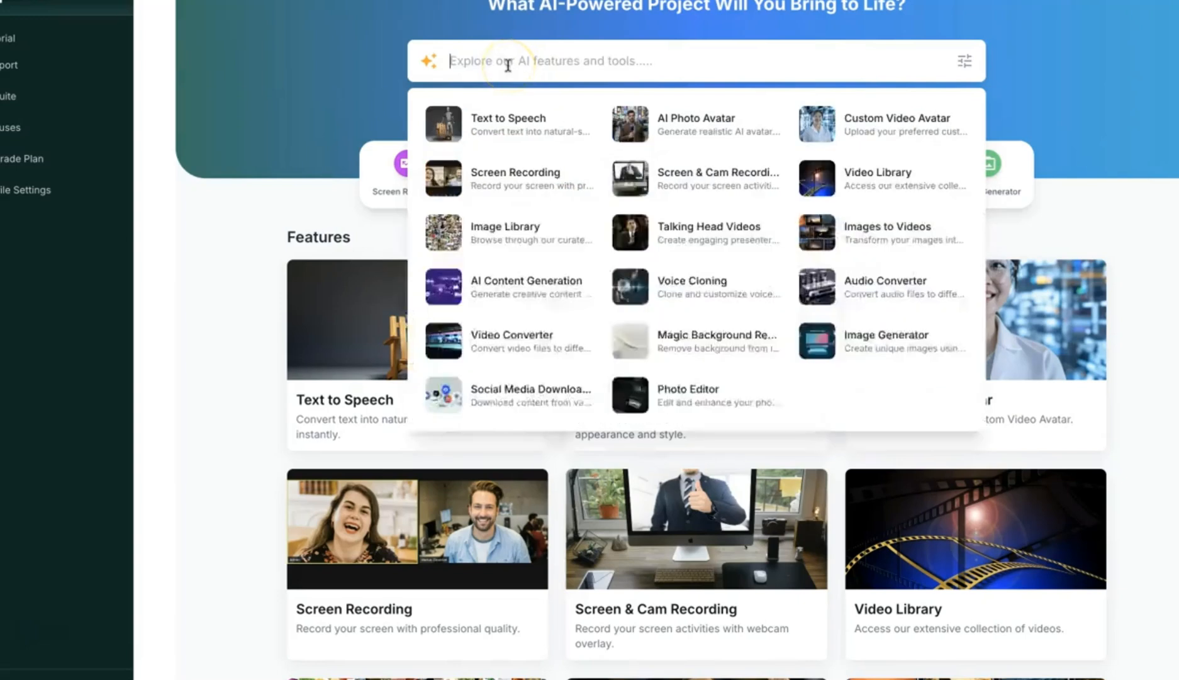
{"action": "type", "text": "talkin"}
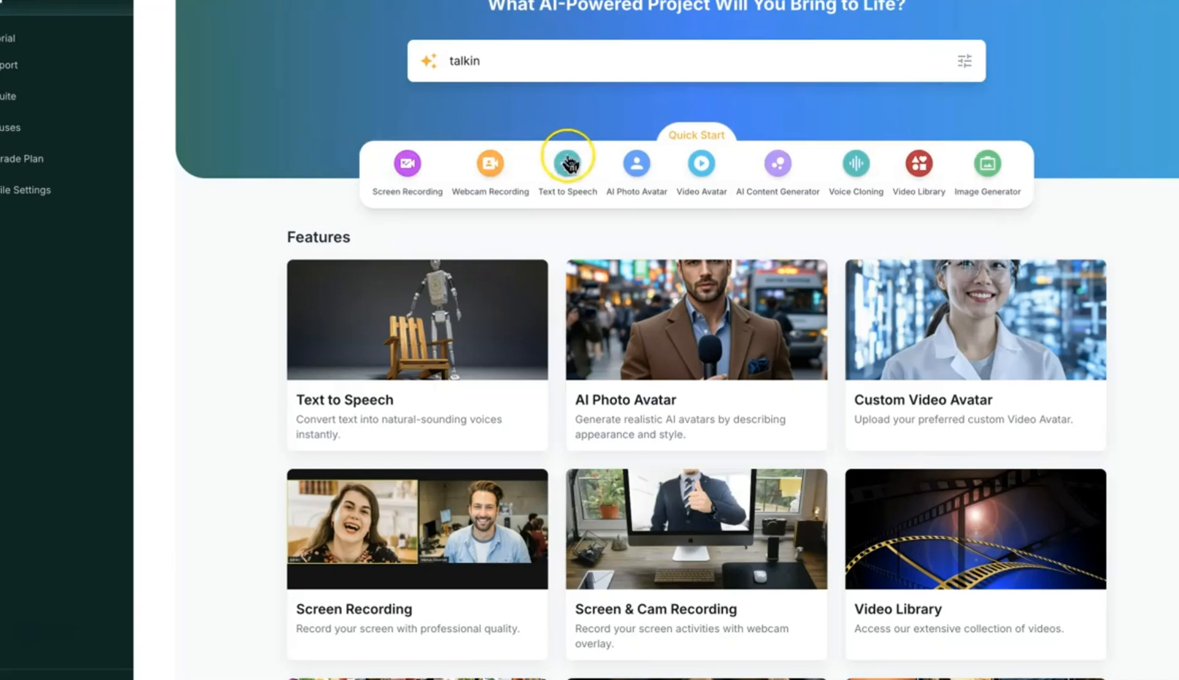
{"action": "mouse_move", "coordinate": [855, 184]}
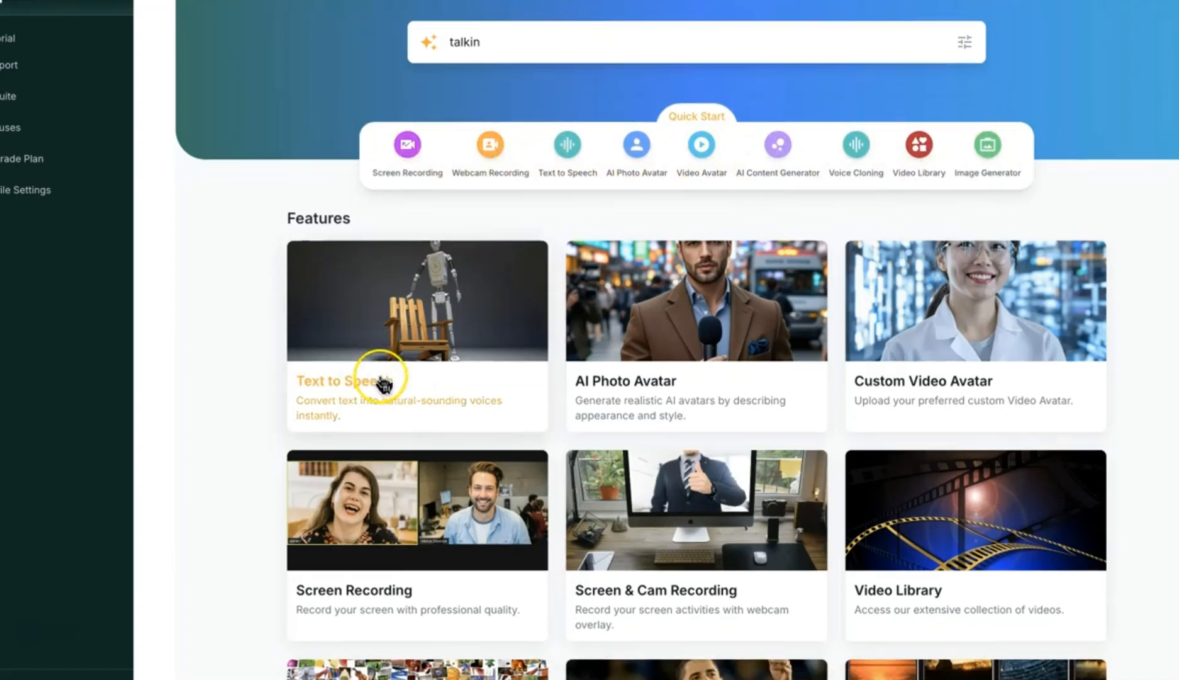
Step: Try Text to Speech with speaker Michael and 'Hello world', then return to the dashboard
{"action": "scroll", "scroll_direction": "down", "scroll_amount": 3}
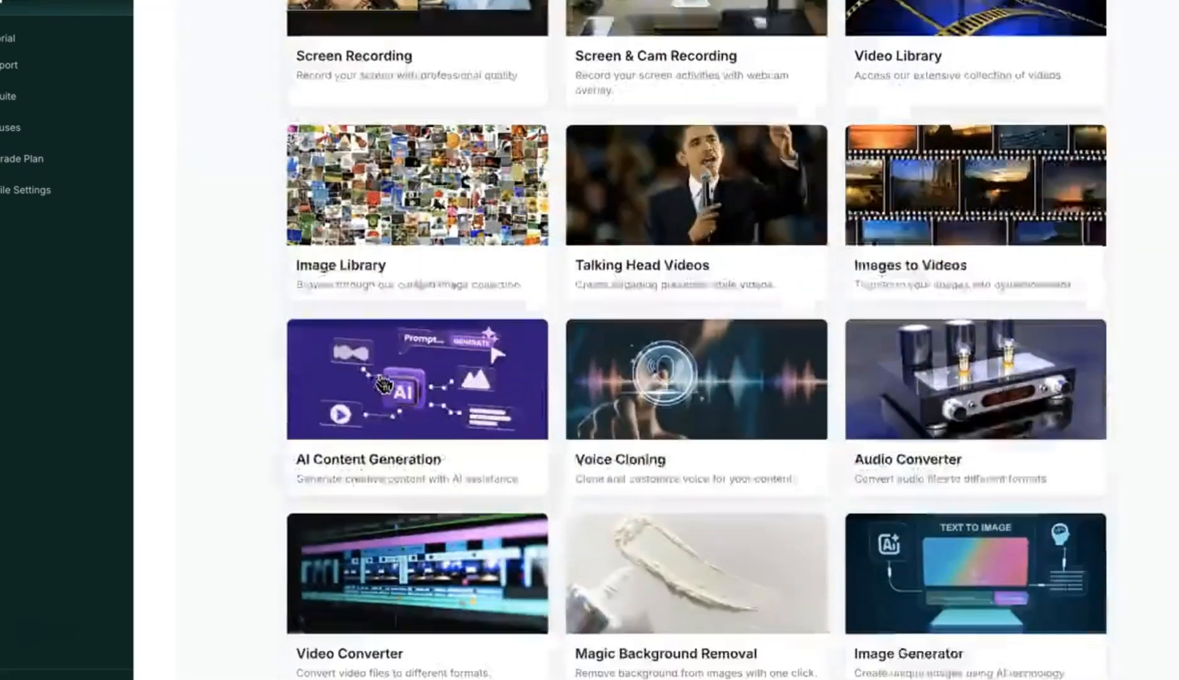
{"action": "scroll", "scroll_direction": "up", "scroll_amount": 3}
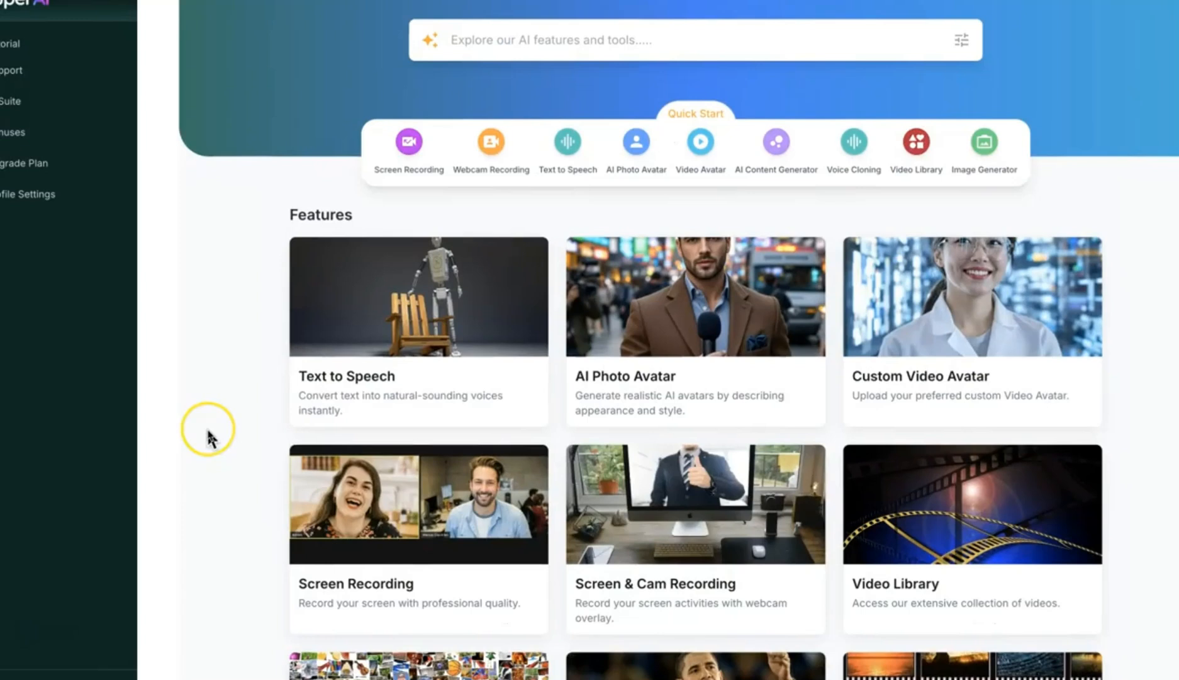
{"action": "left_click", "coordinate": [418, 331]}
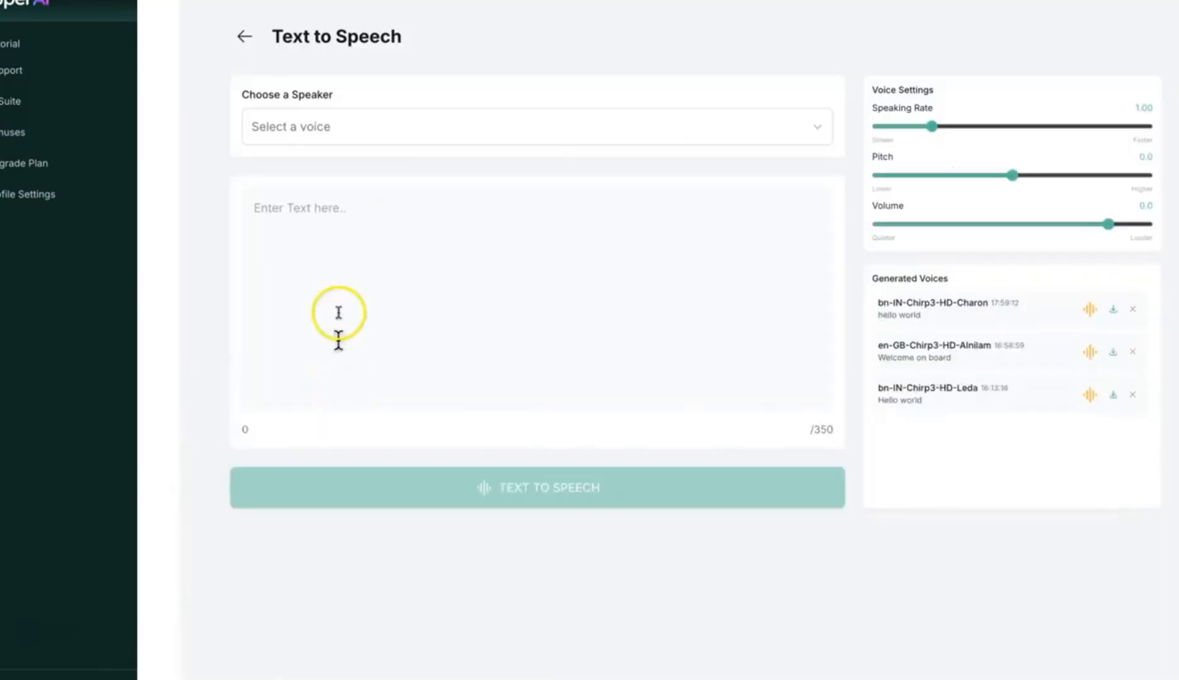
{"action": "mouse_move", "coordinate": [388, 141]}
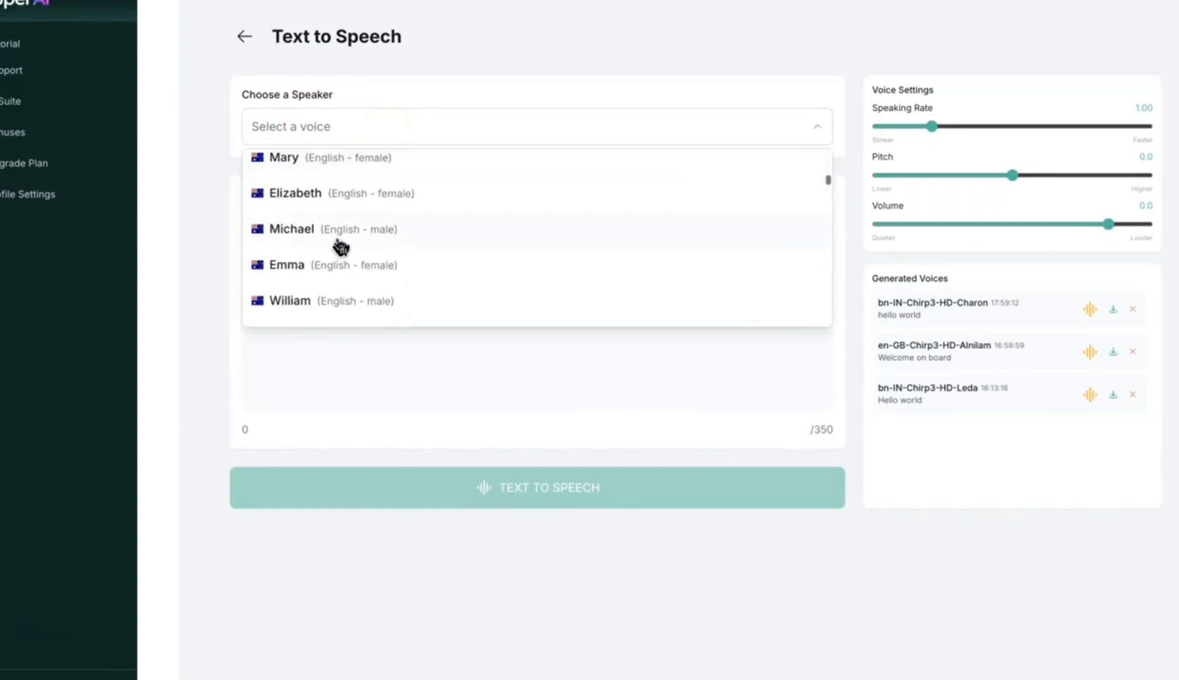
{"action": "left_click", "coordinate": [292, 229]}
{"action": "type", "text": "Hello world"}
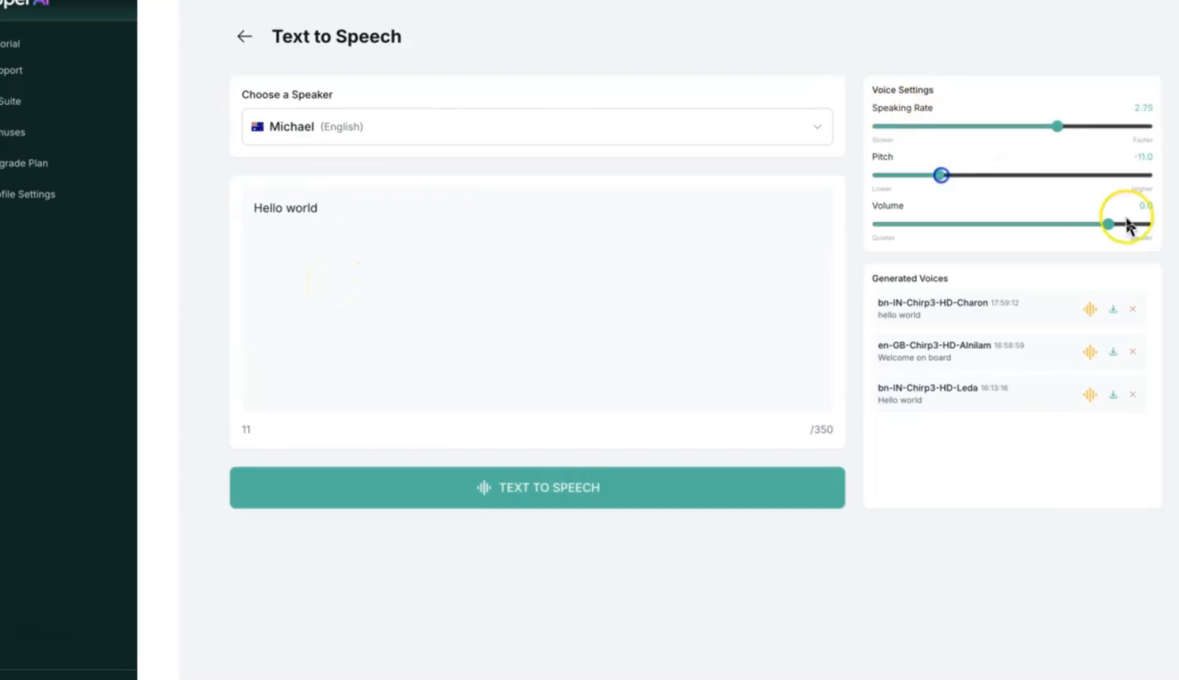
{"action": "left_click", "coordinate": [244, 36]}
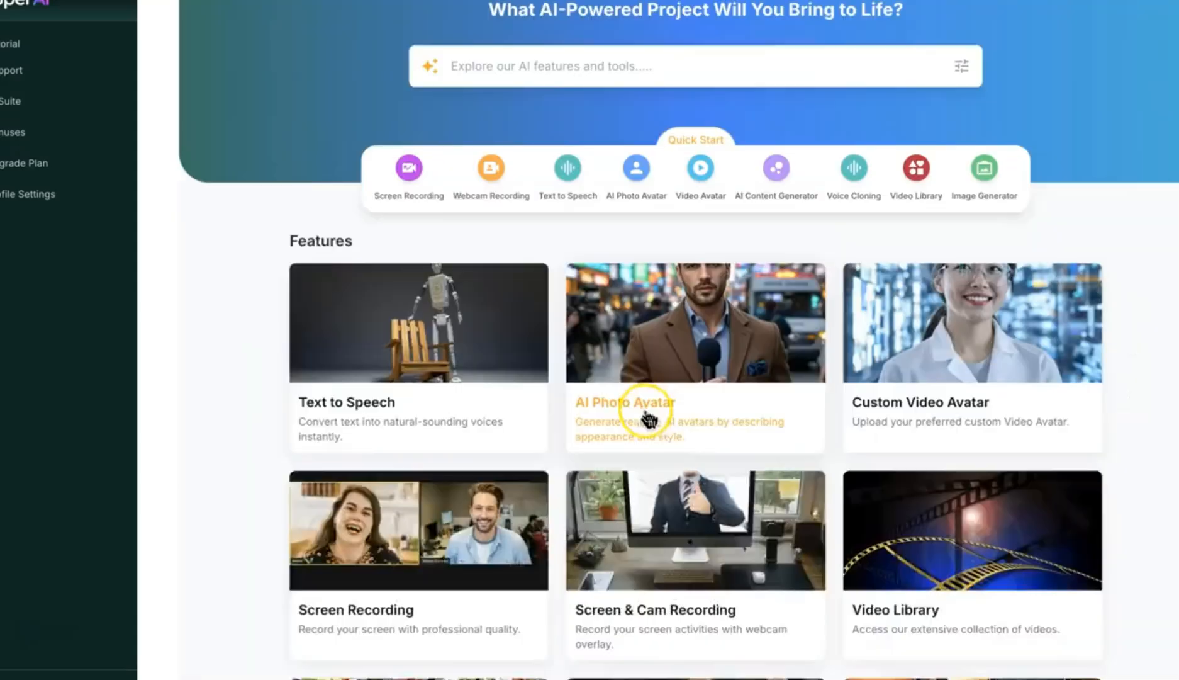
Step: Generate an AI Photo Avatar from the description 'sitting in an office'
{"action": "left_click", "coordinate": [634, 403]}
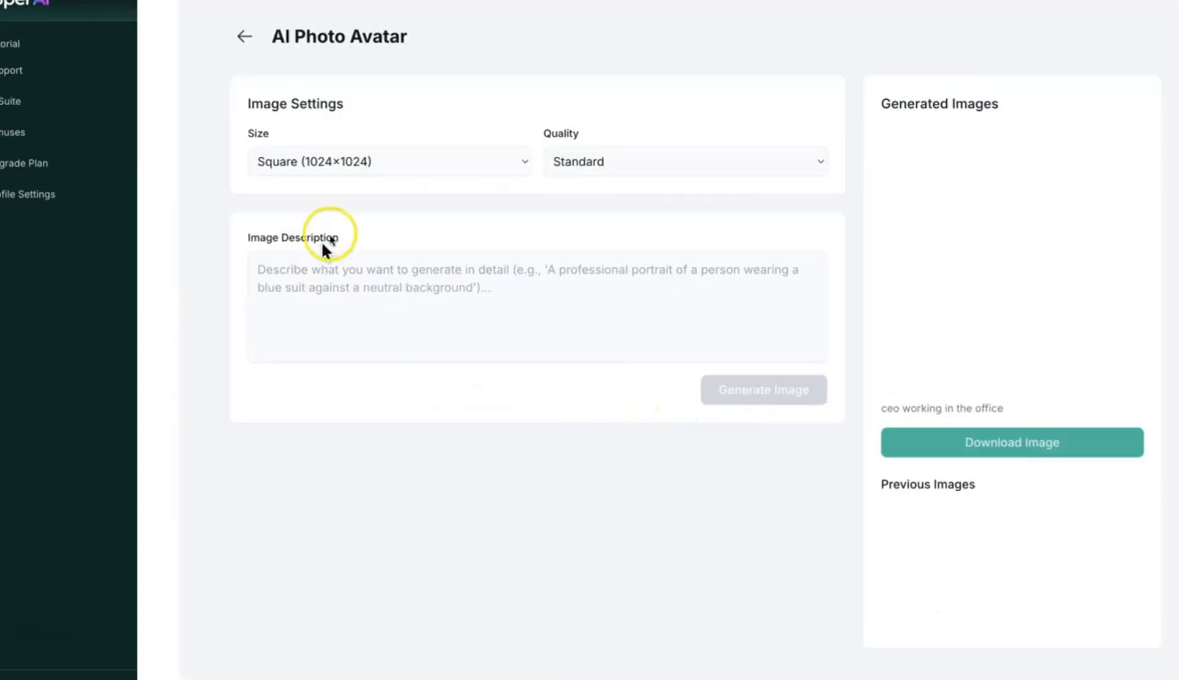
{"action": "left_click", "coordinate": [388, 161]}
{"action": "type", "text": "ceo"}
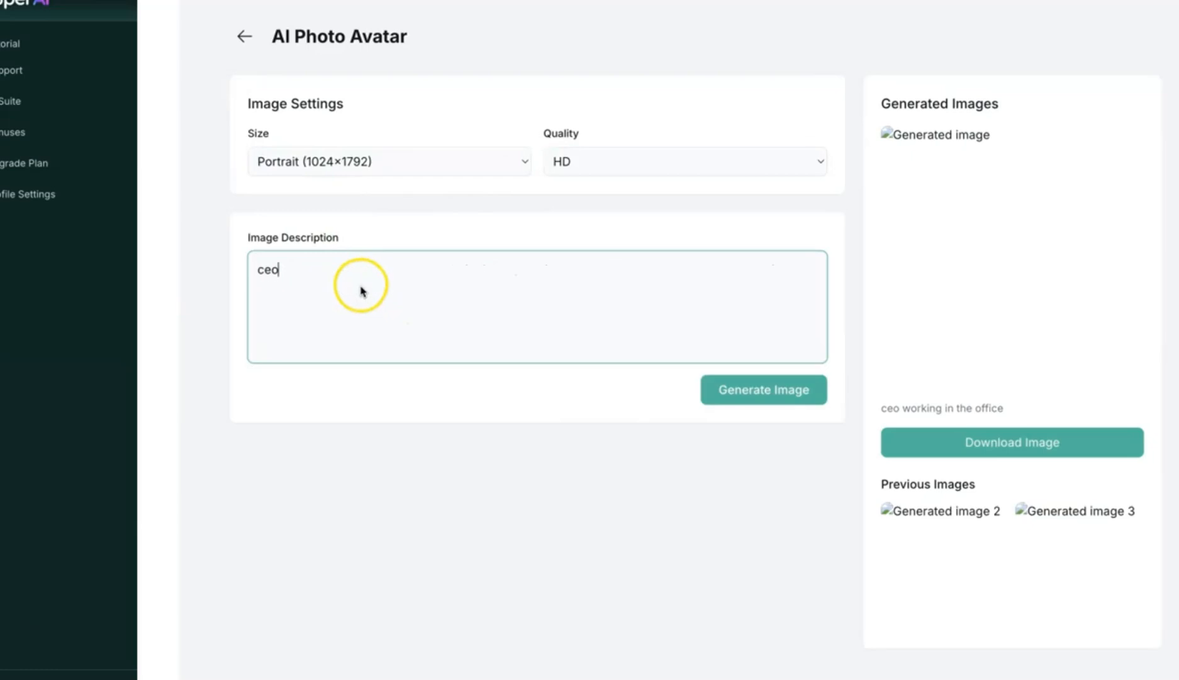
{"action": "type", "text": "sitting in an"}
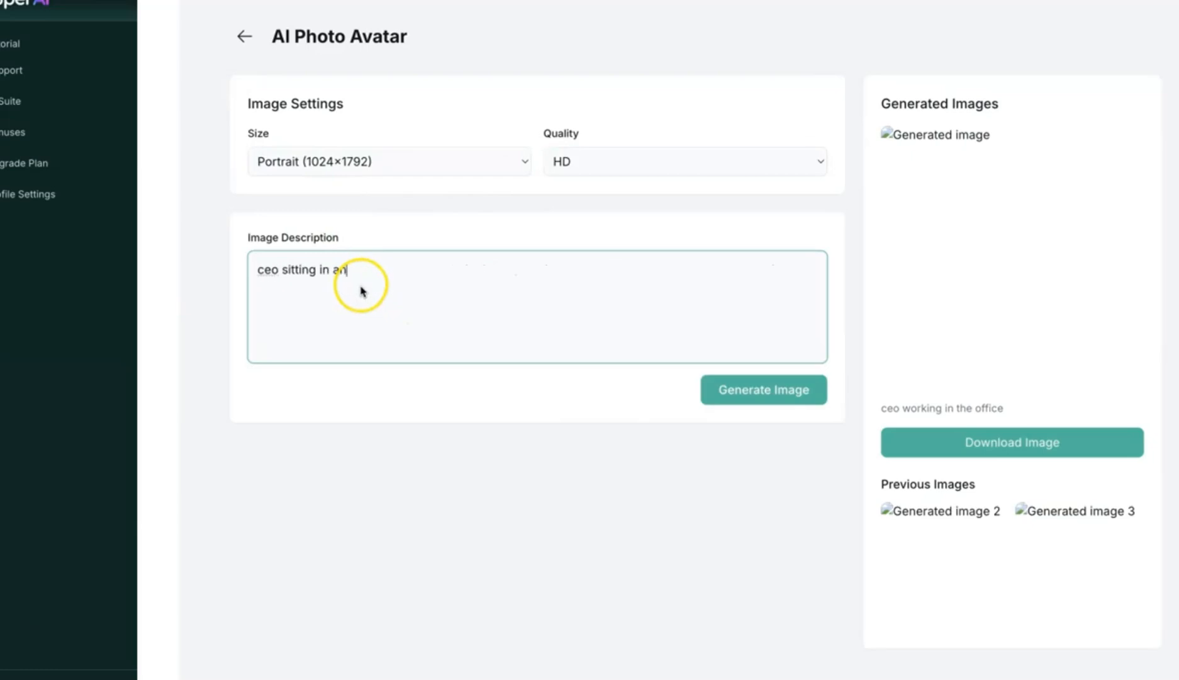
{"action": "type", "text": "offic"}
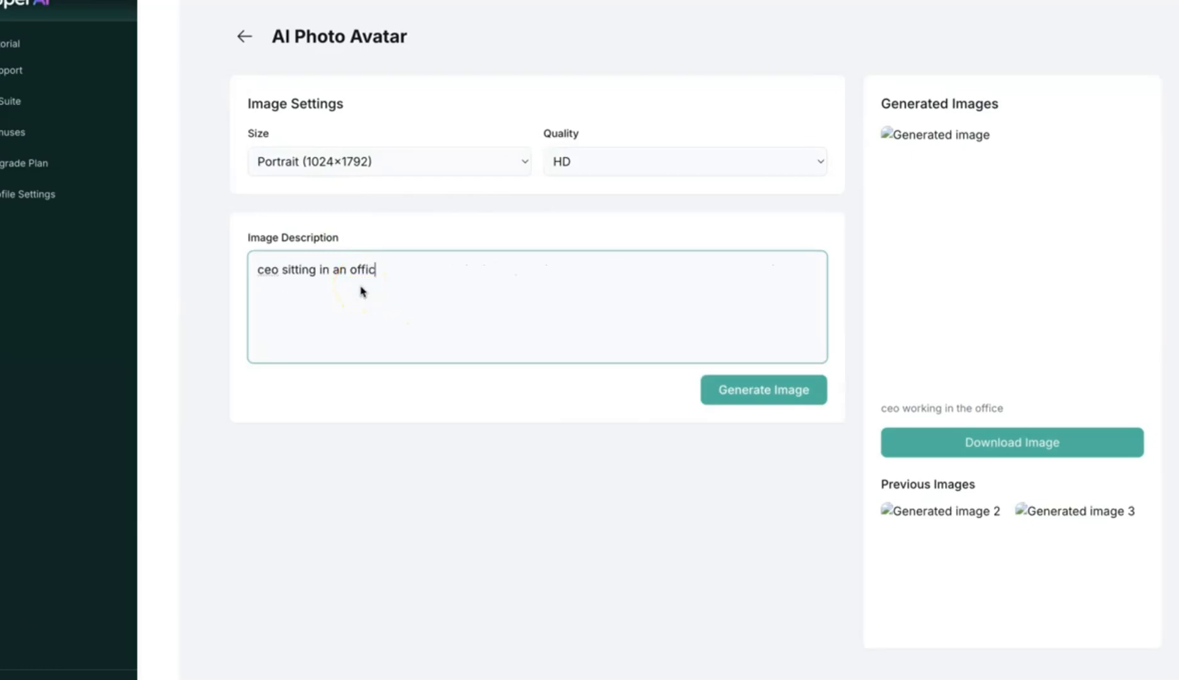
{"action": "type", "text": "e"}
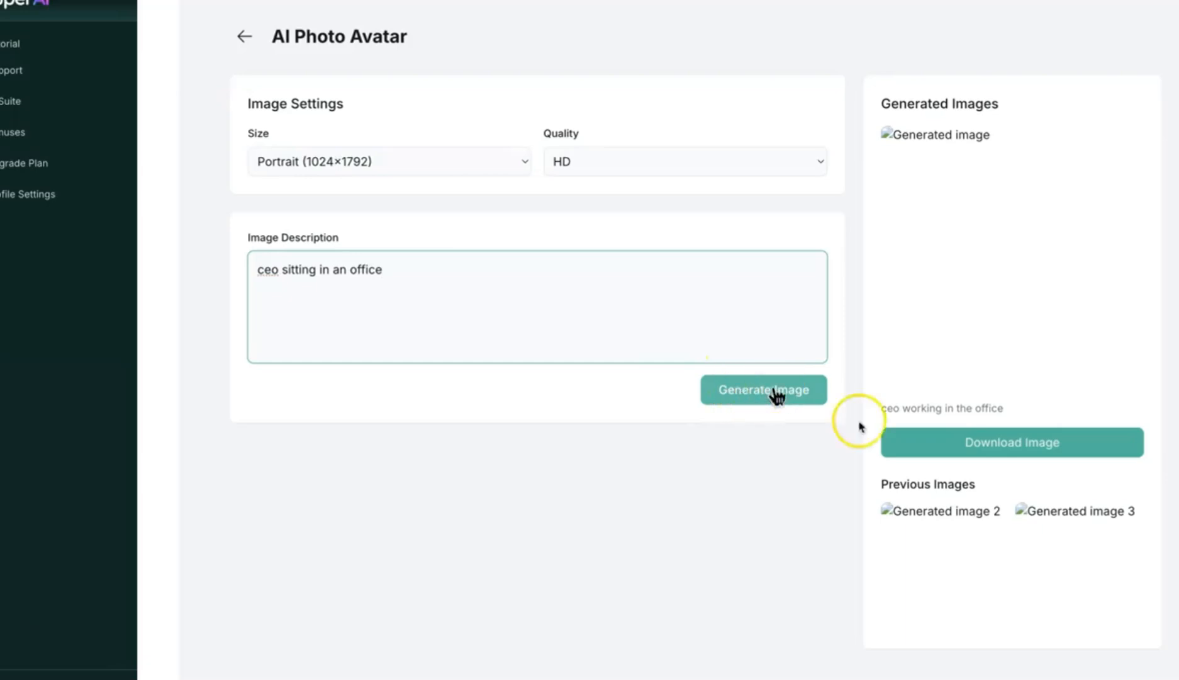
{"action": "left_click", "coordinate": [244, 37]}
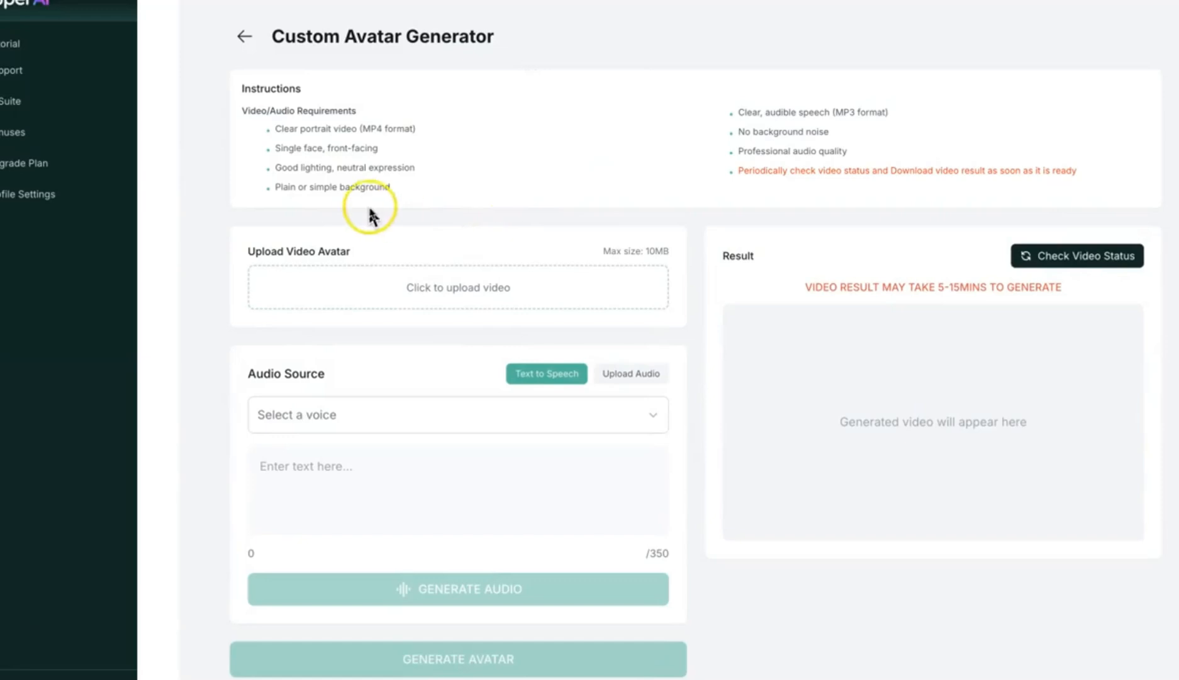
{"action": "mouse_move", "coordinate": [315, 128]}
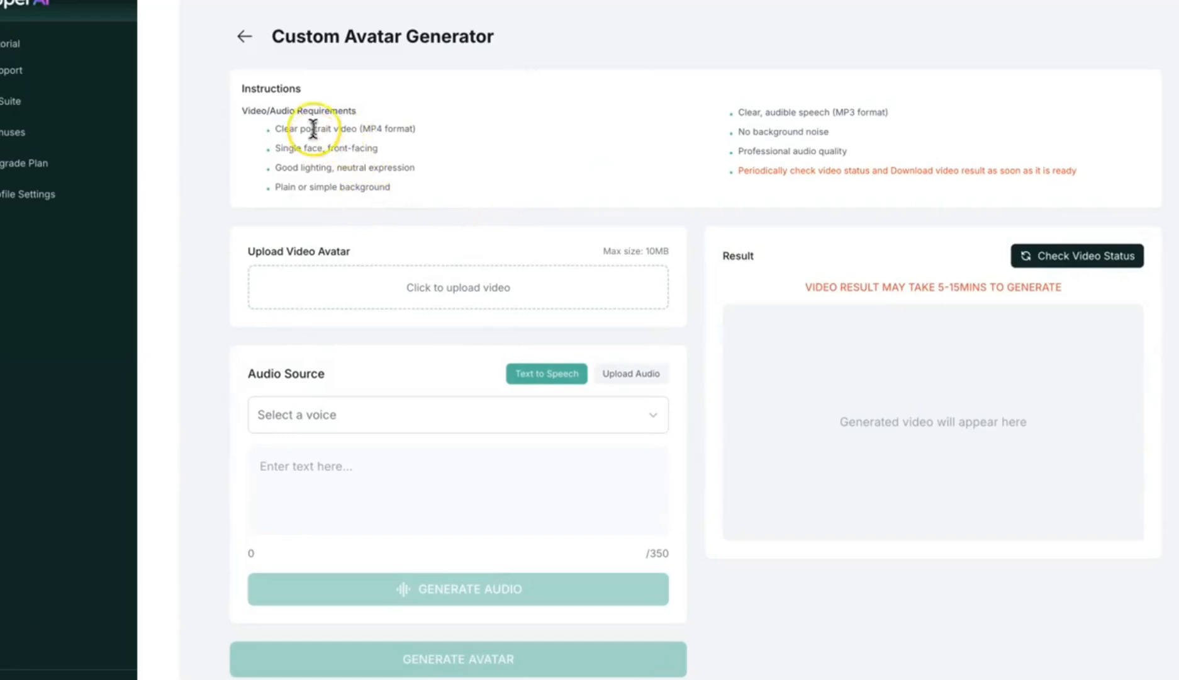
{"action": "mouse_move", "coordinate": [391, 414]}
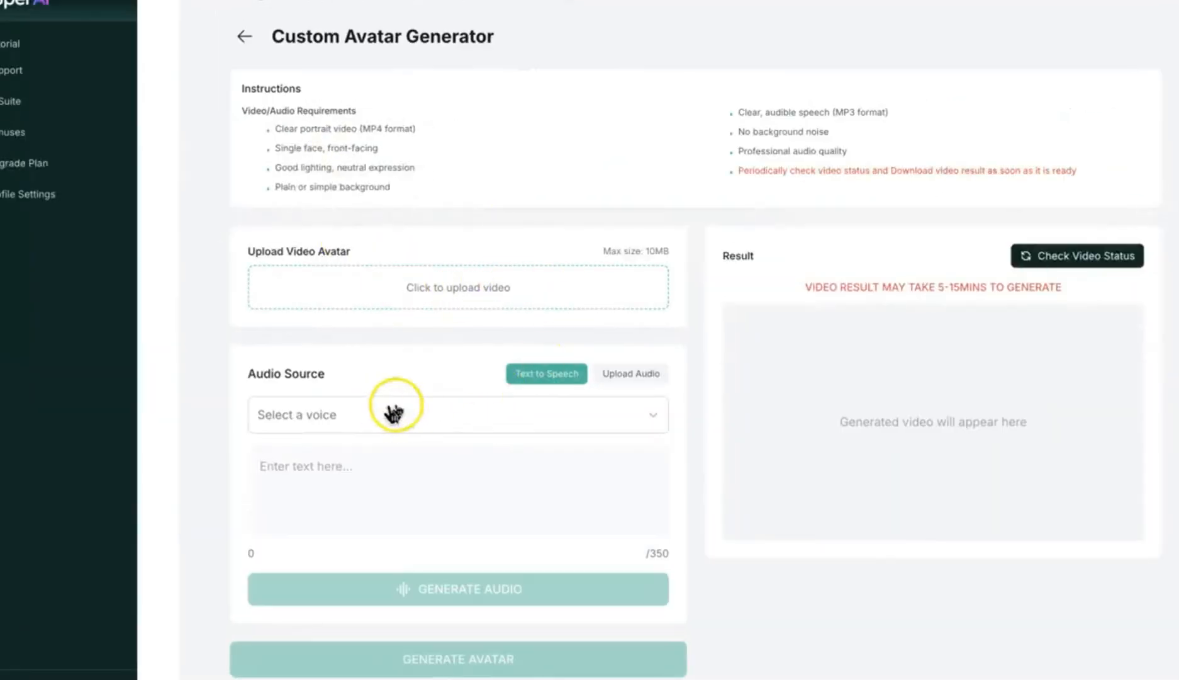
Step: Pick a Bangla voice in Custom Avatar Generator and move on to Screen Recorder
{"action": "left_click", "coordinate": [456, 414]}
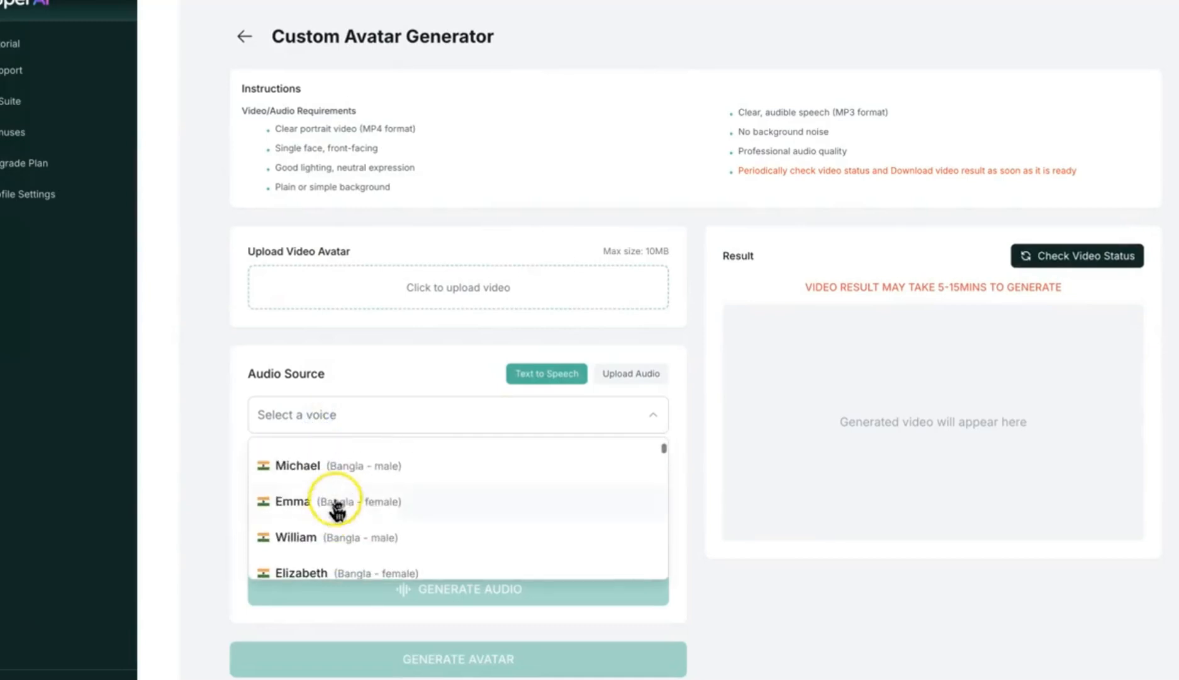
{"action": "left_click", "coordinate": [631, 373]}
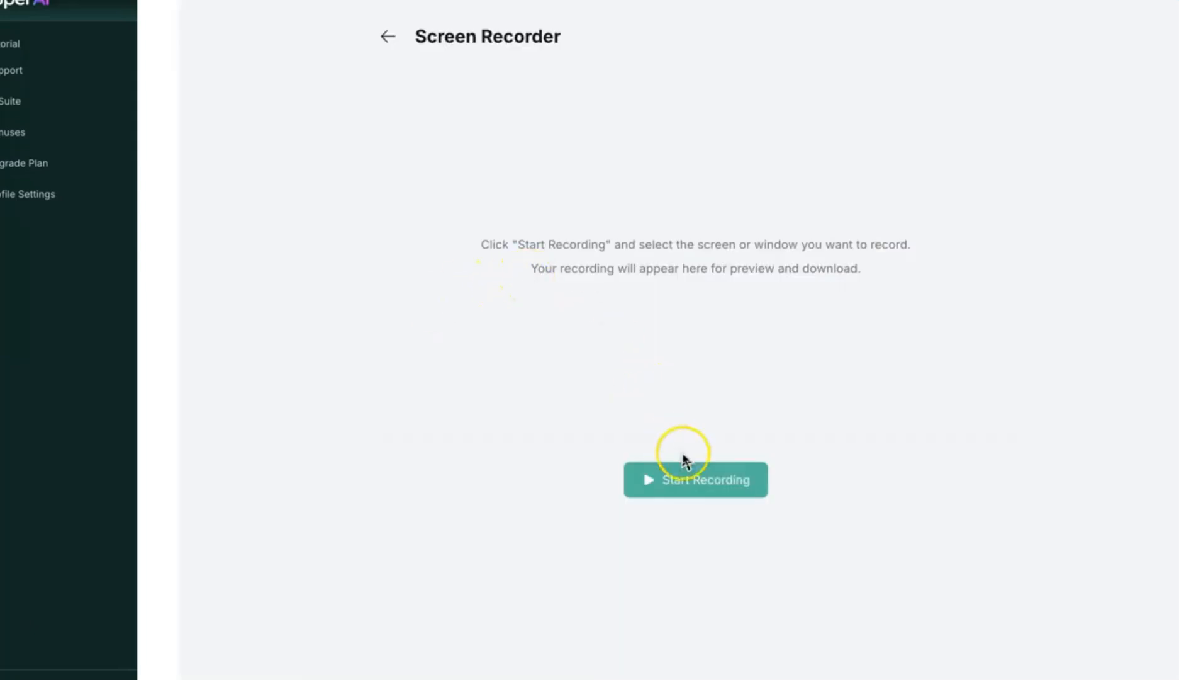
Step: Capture a screen recording, play it back and return to the features overview
{"action": "left_click", "coordinate": [694, 479]}
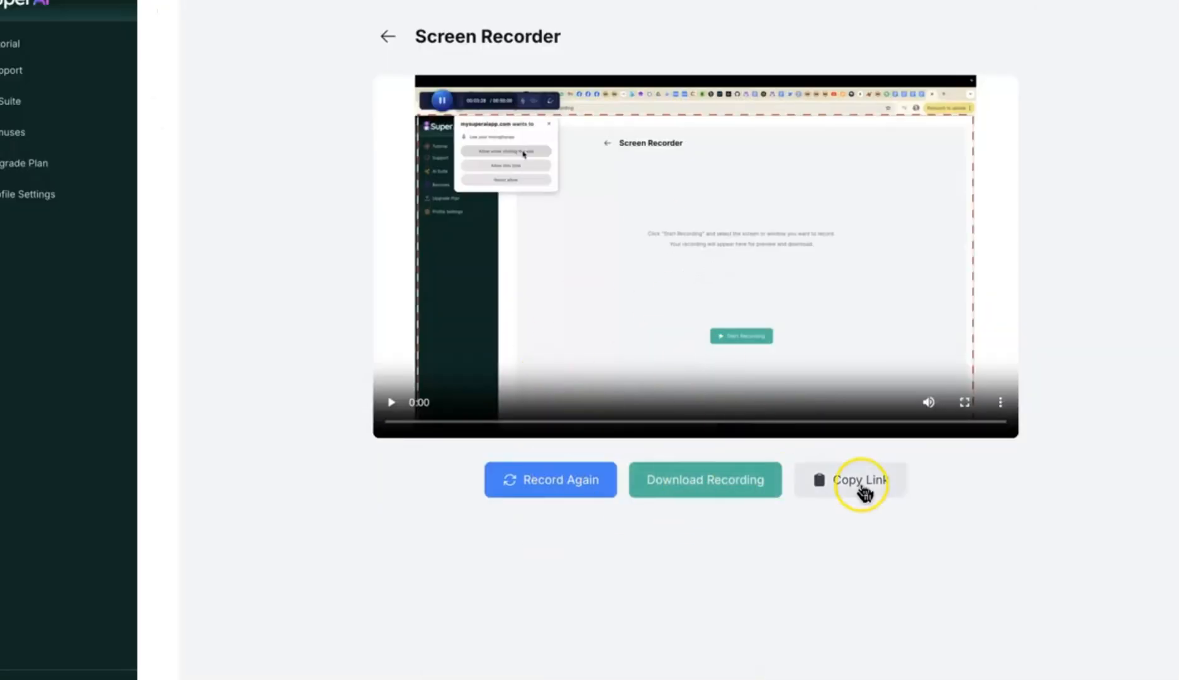
{"action": "left_click", "coordinate": [390, 402]}
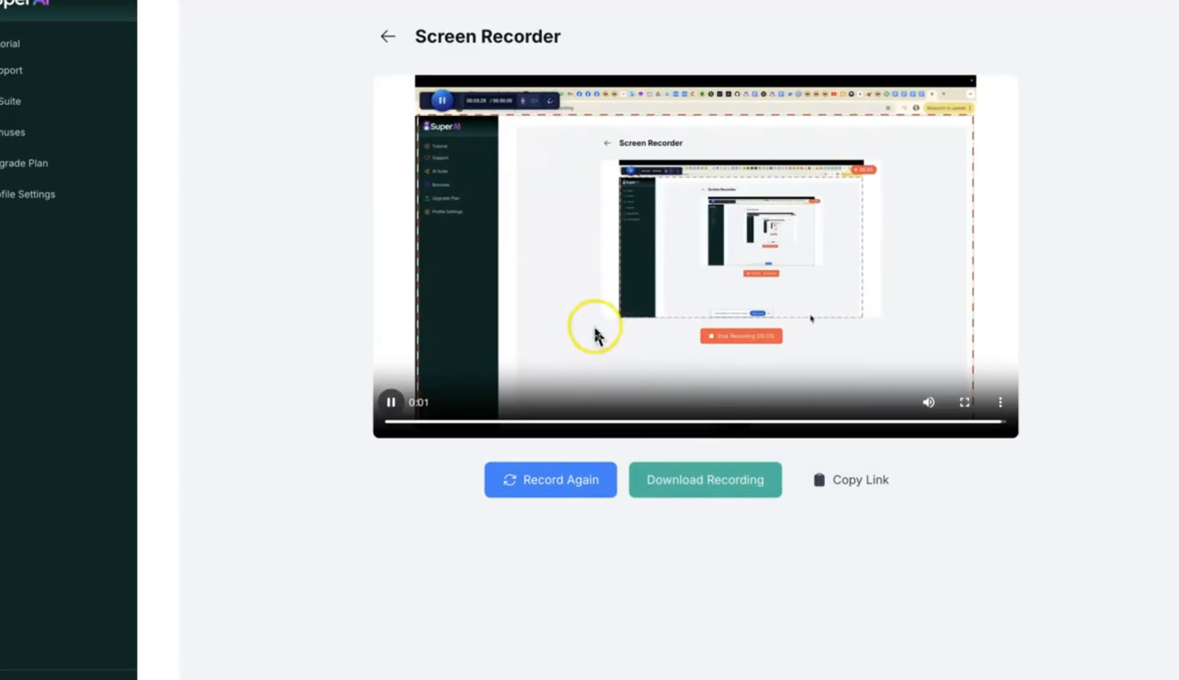
{"action": "left_click", "coordinate": [387, 37]}
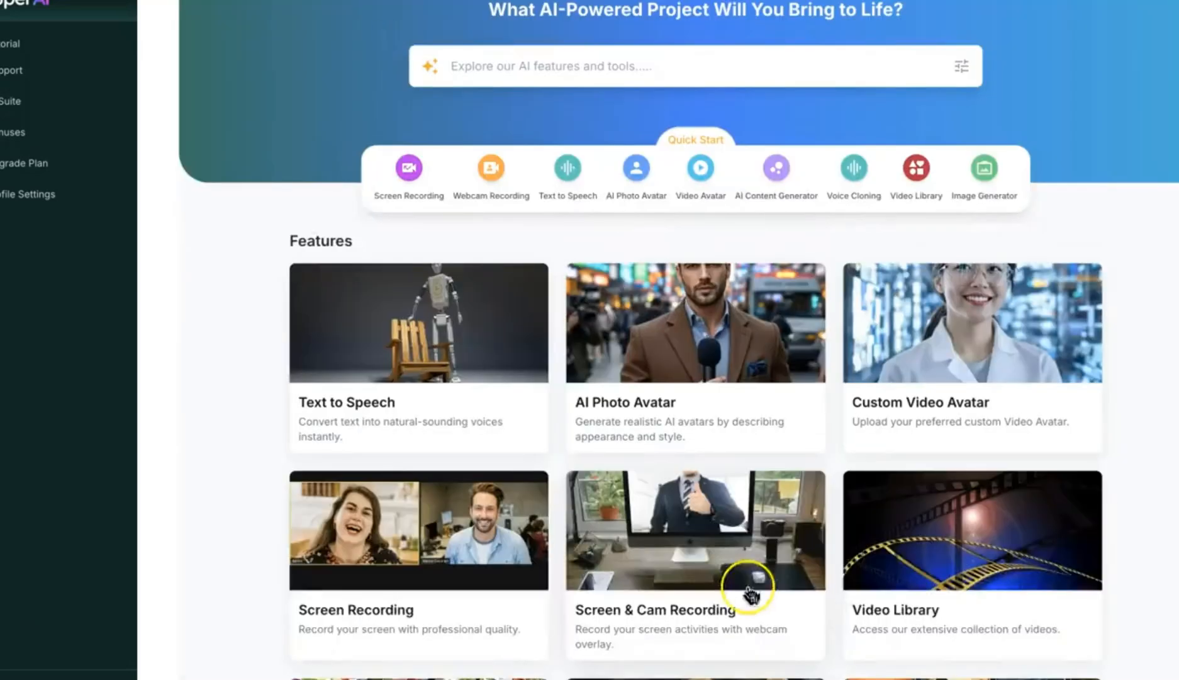
{"action": "mouse_move", "coordinate": [696, 575]}
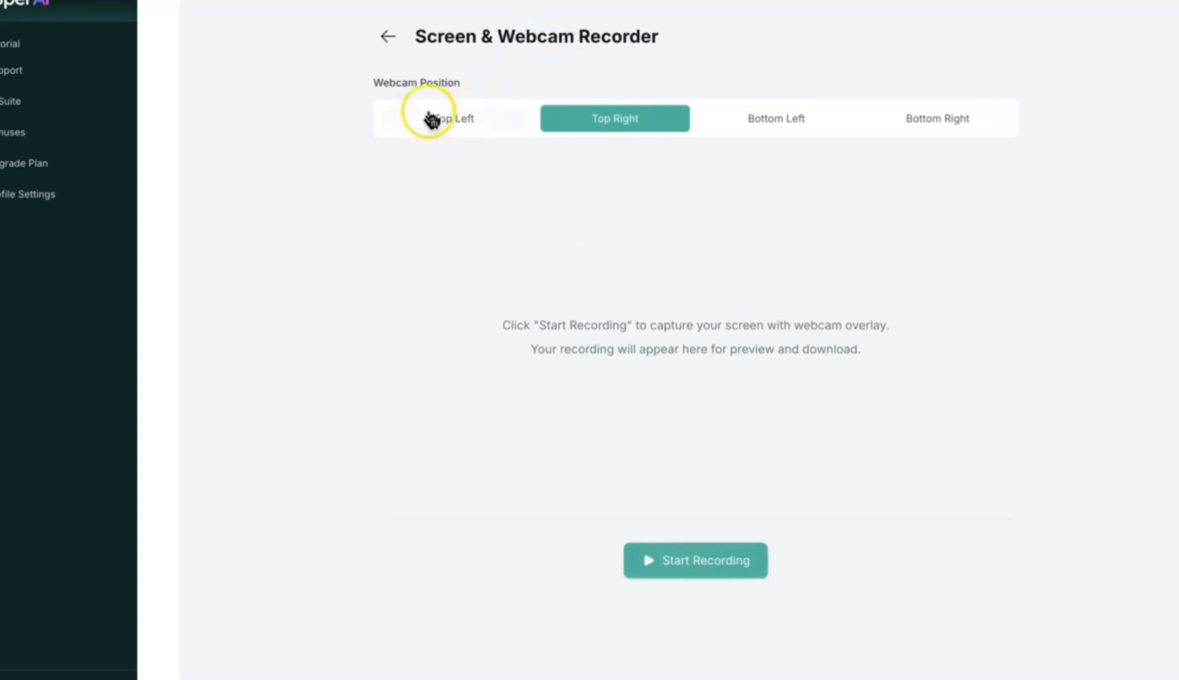
Step: Record screen with webcam overlay after trying top-left, top-right and bottom-right positions
{"action": "left_click", "coordinate": [453, 118]}
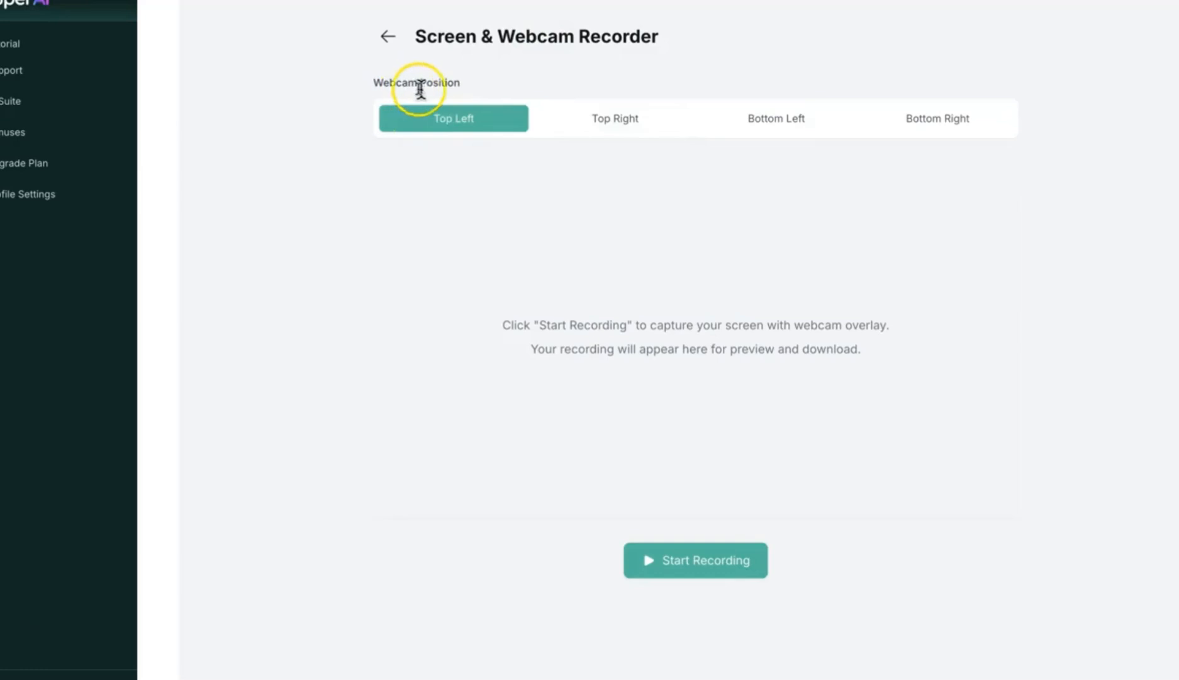
{"action": "left_click", "coordinate": [615, 119]}
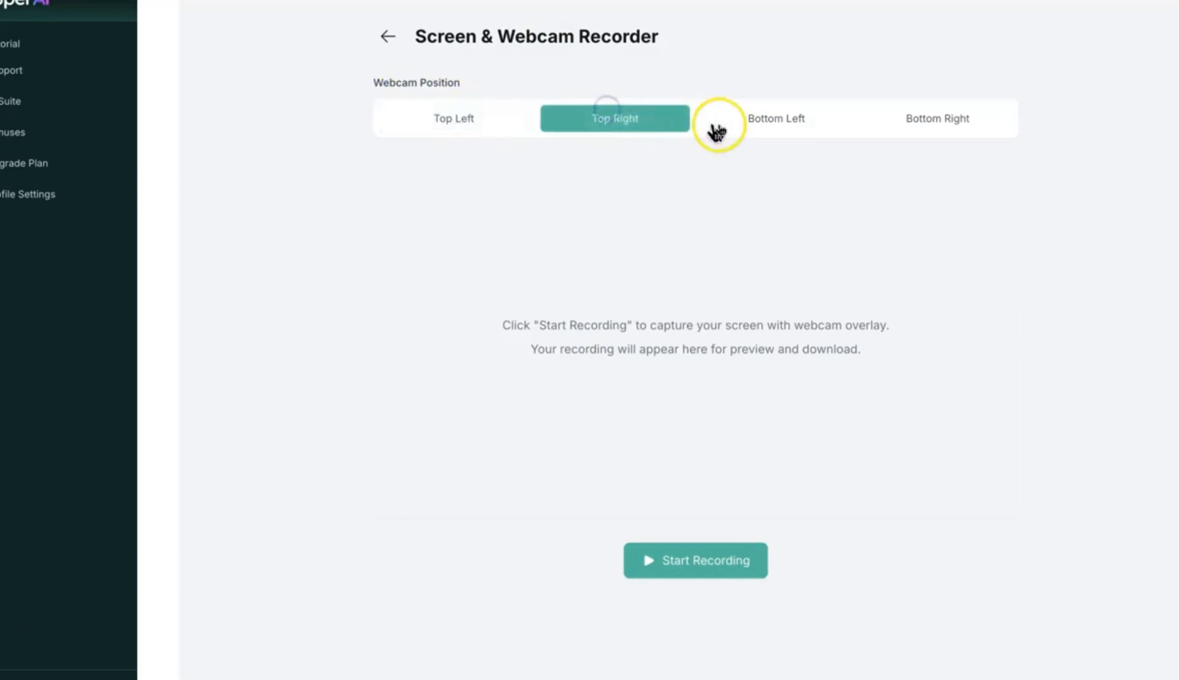
{"action": "left_click", "coordinate": [937, 119]}
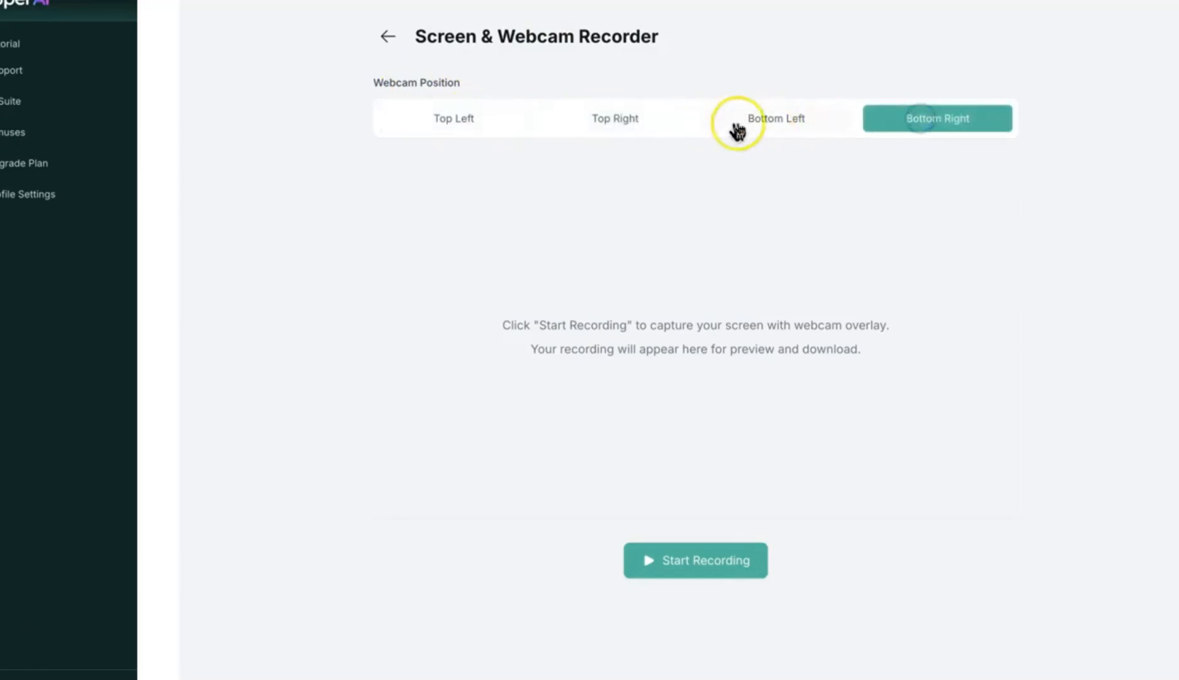
{"action": "left_click", "coordinate": [614, 118]}
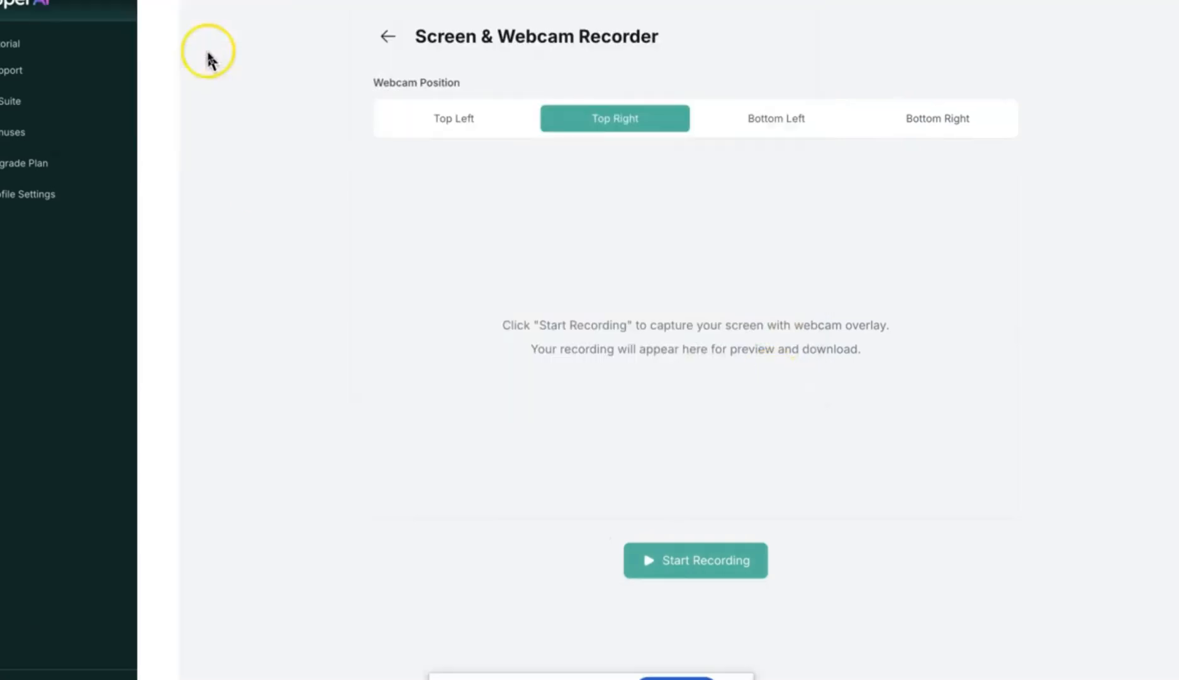
{"action": "left_click", "coordinate": [695, 558]}
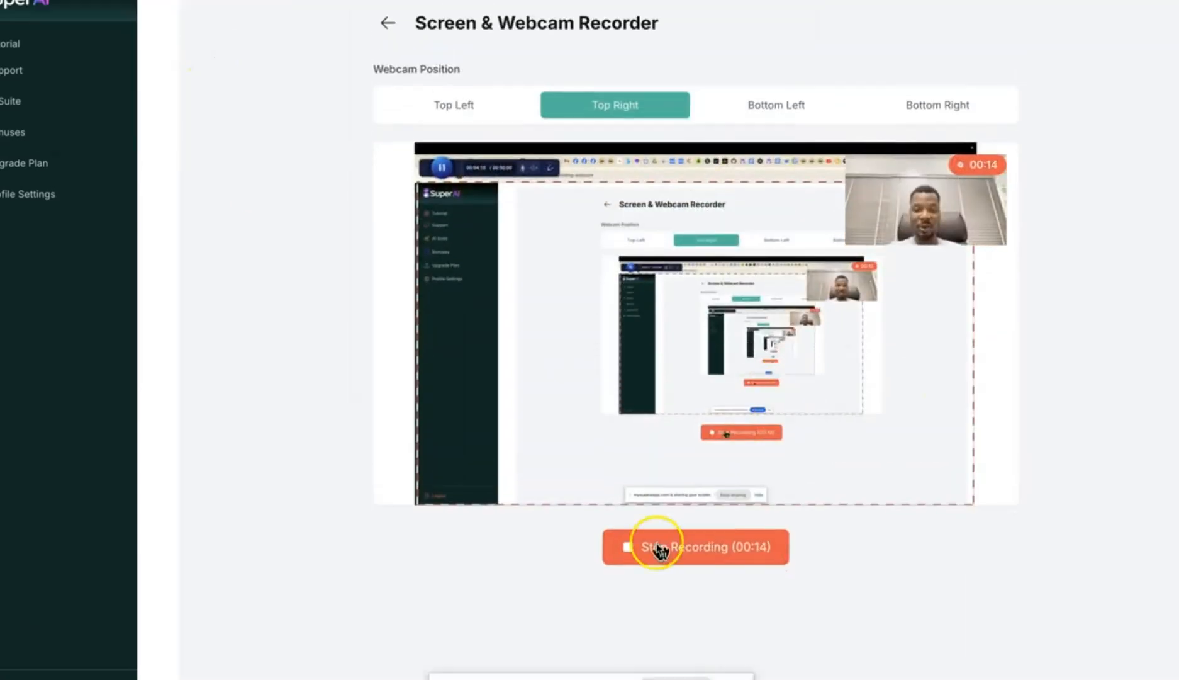
{"action": "left_click", "coordinate": [695, 546]}
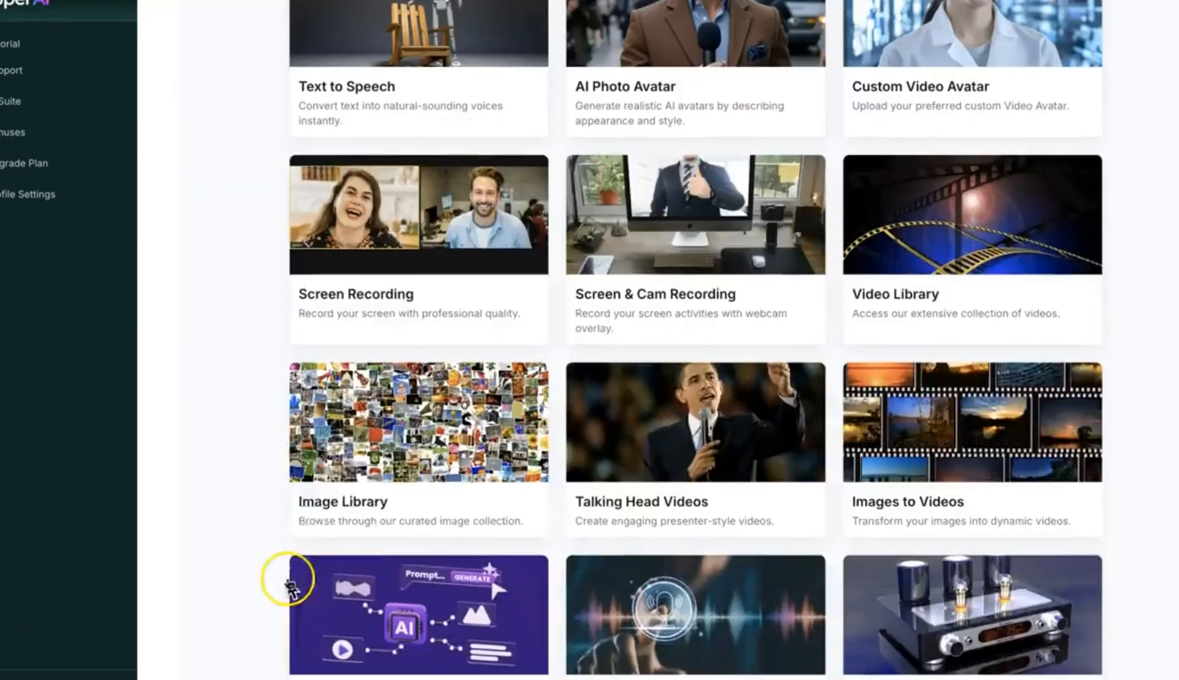
{"action": "mouse_move", "coordinate": [373, 374]}
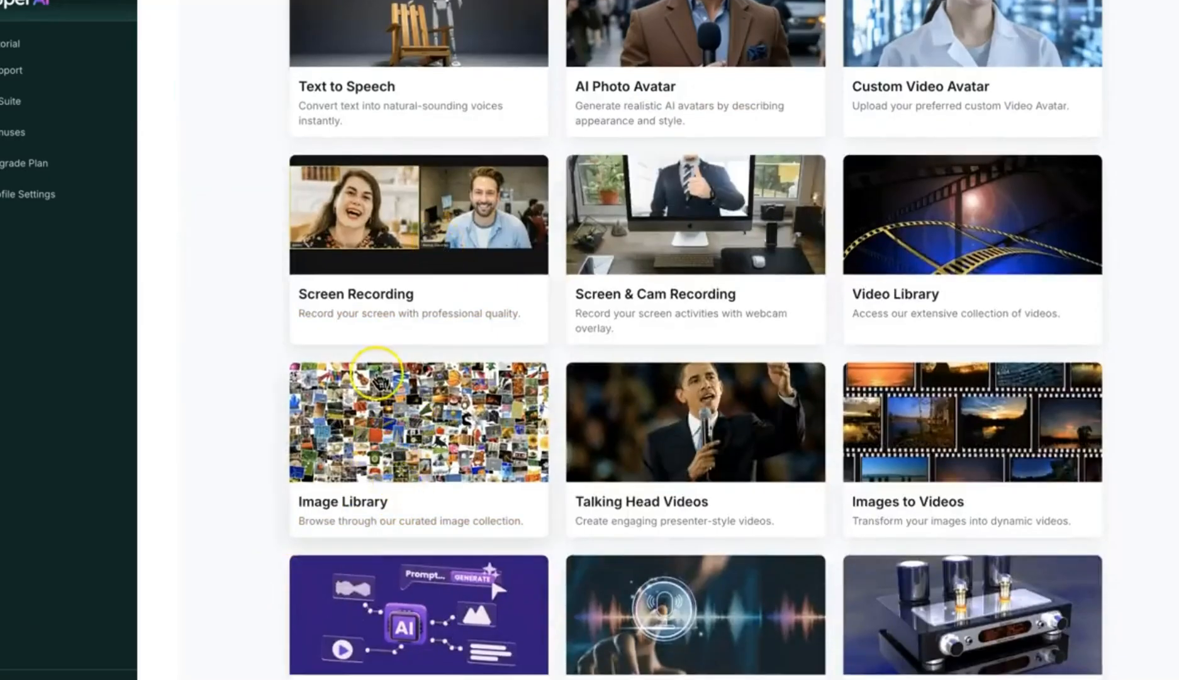
Step: Browse the Image Library, return to the overview and open the Video Library
{"action": "left_click", "coordinate": [417, 422]}
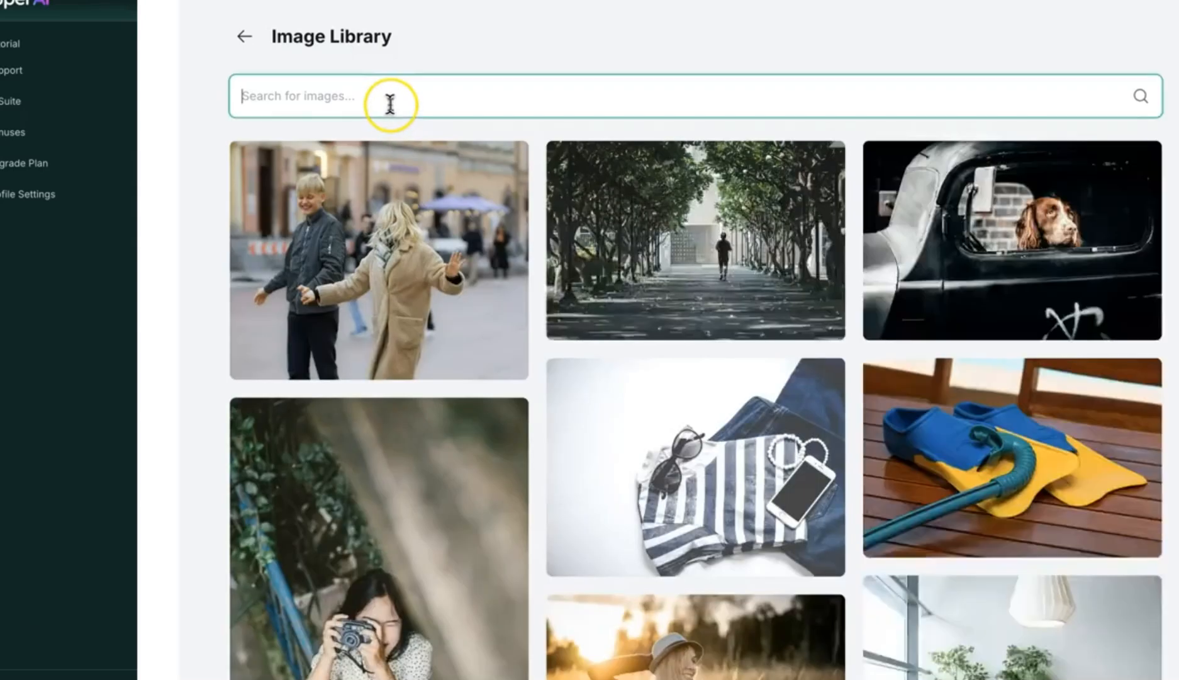
{"action": "left_click", "coordinate": [244, 36]}
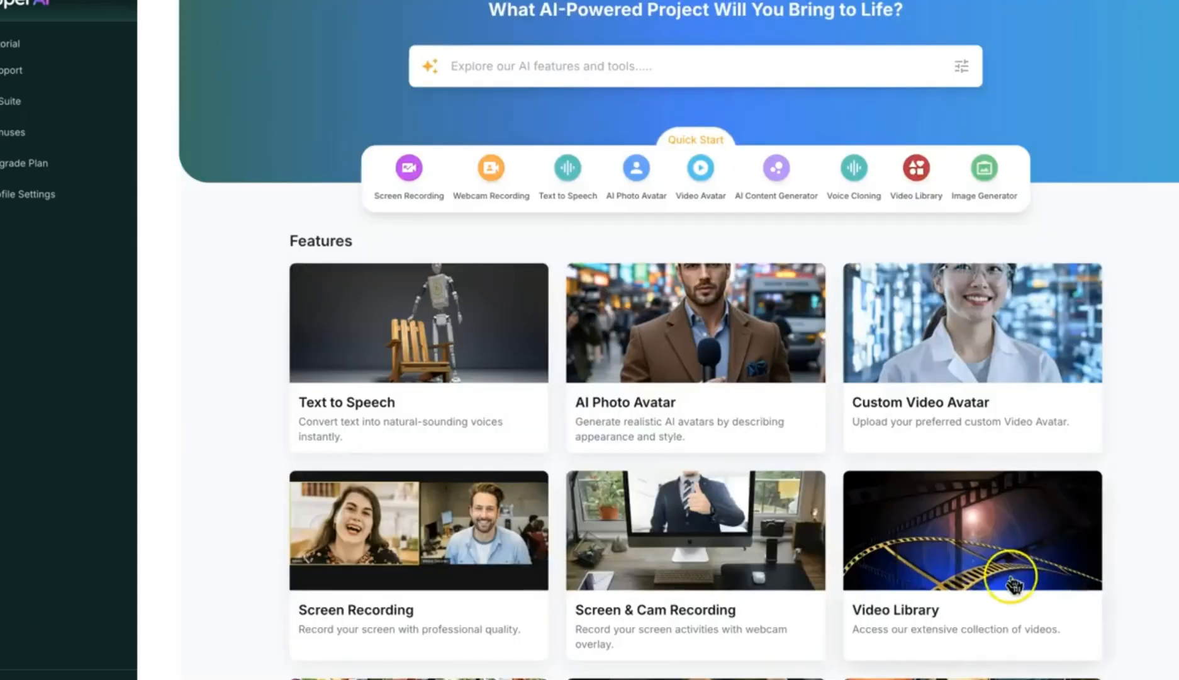
{"action": "left_click", "coordinate": [970, 566]}
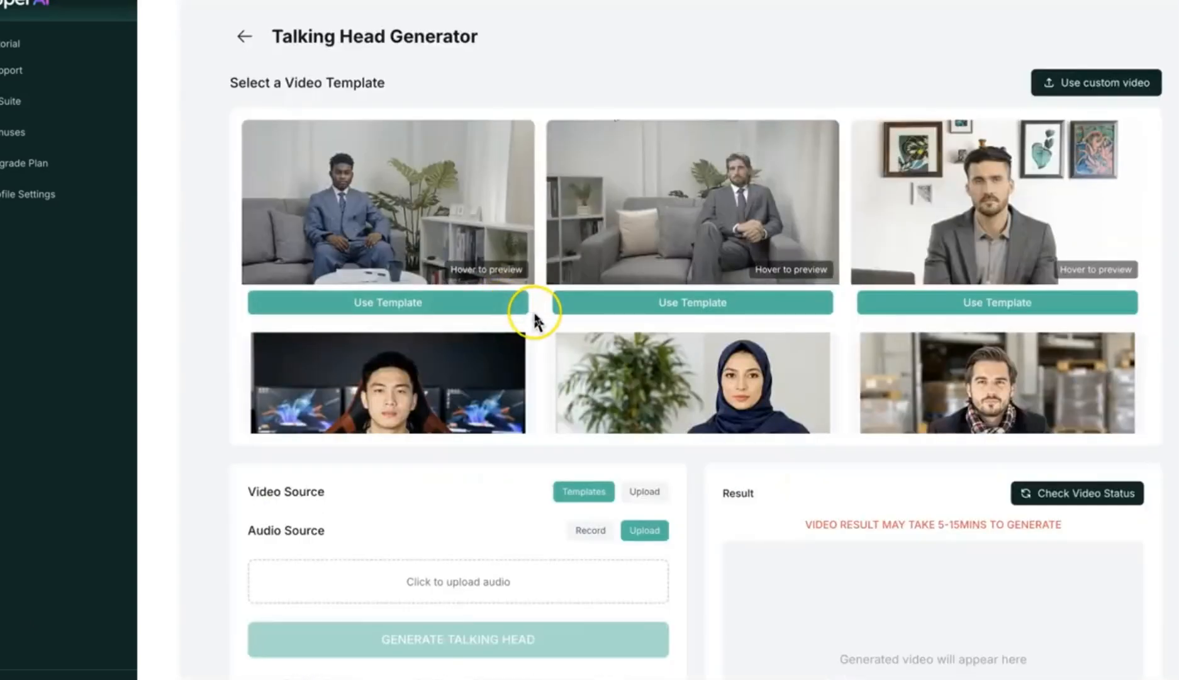
{"action": "mouse_move", "coordinate": [364, 300]}
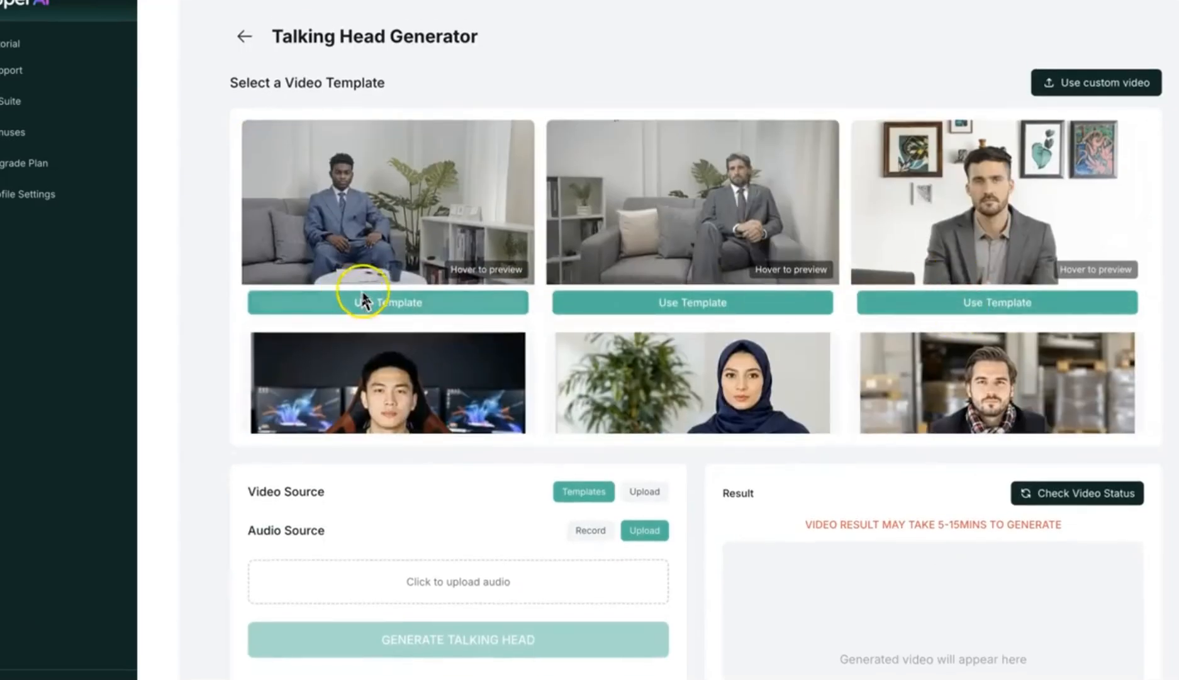
Step: Load Template: Portrait 1, record a brief voice clip and leave the Talking Head Generator
{"action": "left_click", "coordinate": [386, 302]}
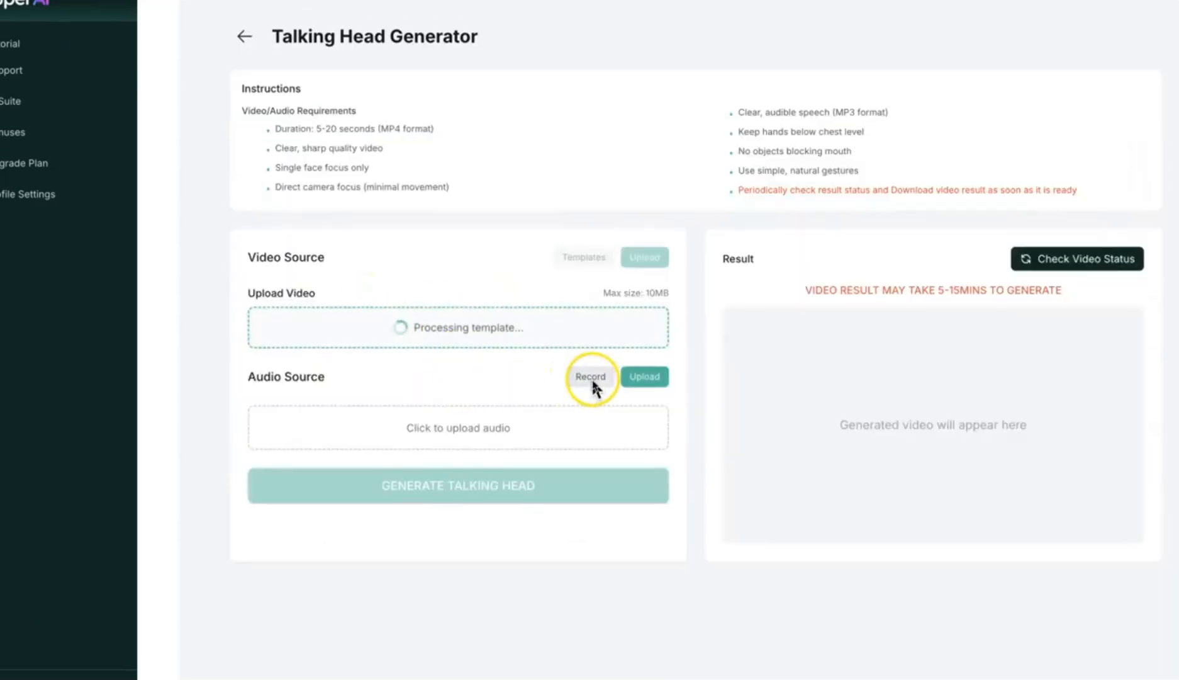
{"action": "left_click", "coordinate": [589, 376]}
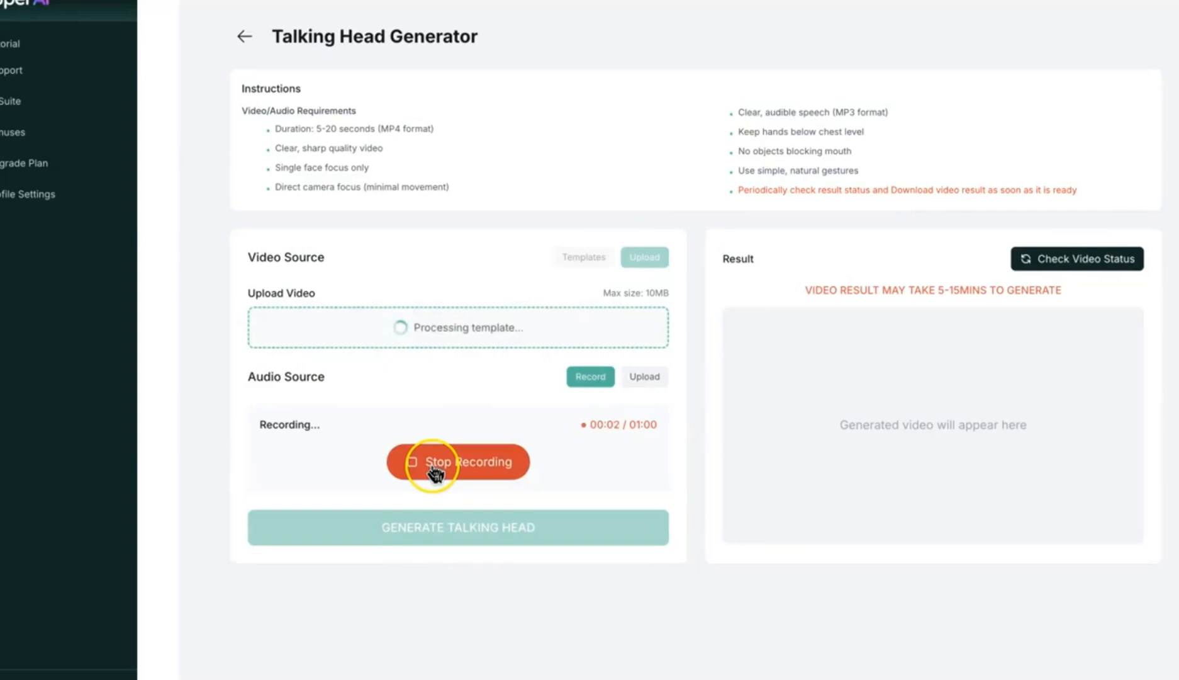
{"action": "left_click", "coordinate": [457, 462]}
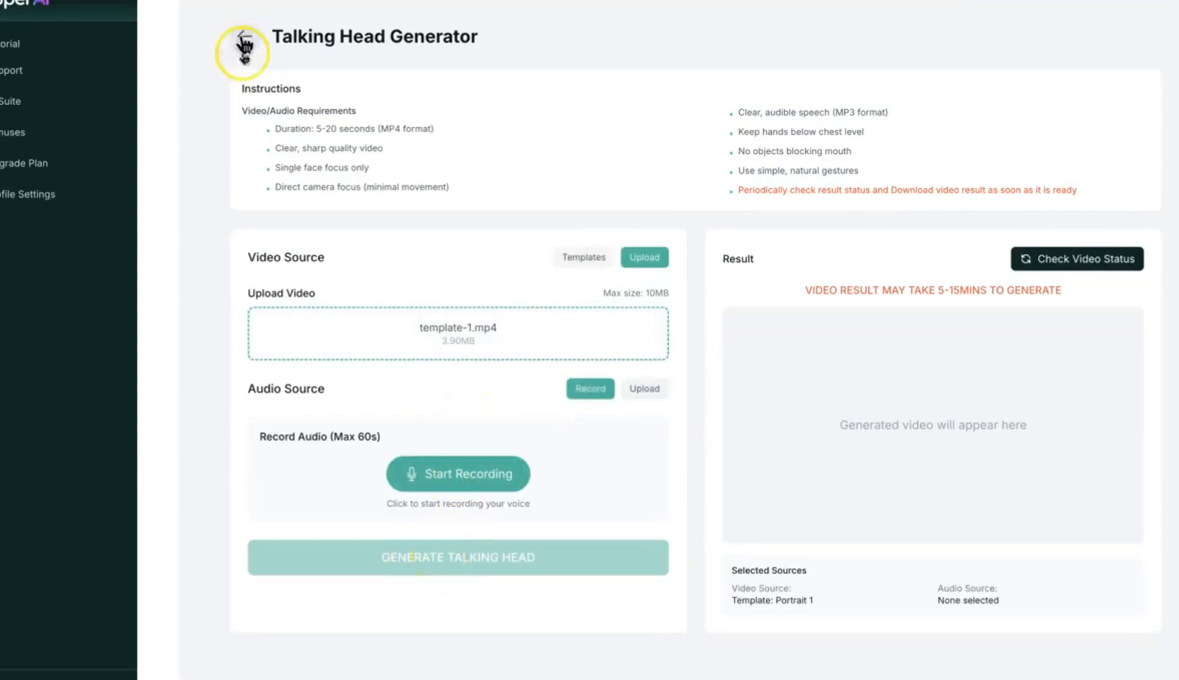
{"action": "left_click", "coordinate": [240, 51]}
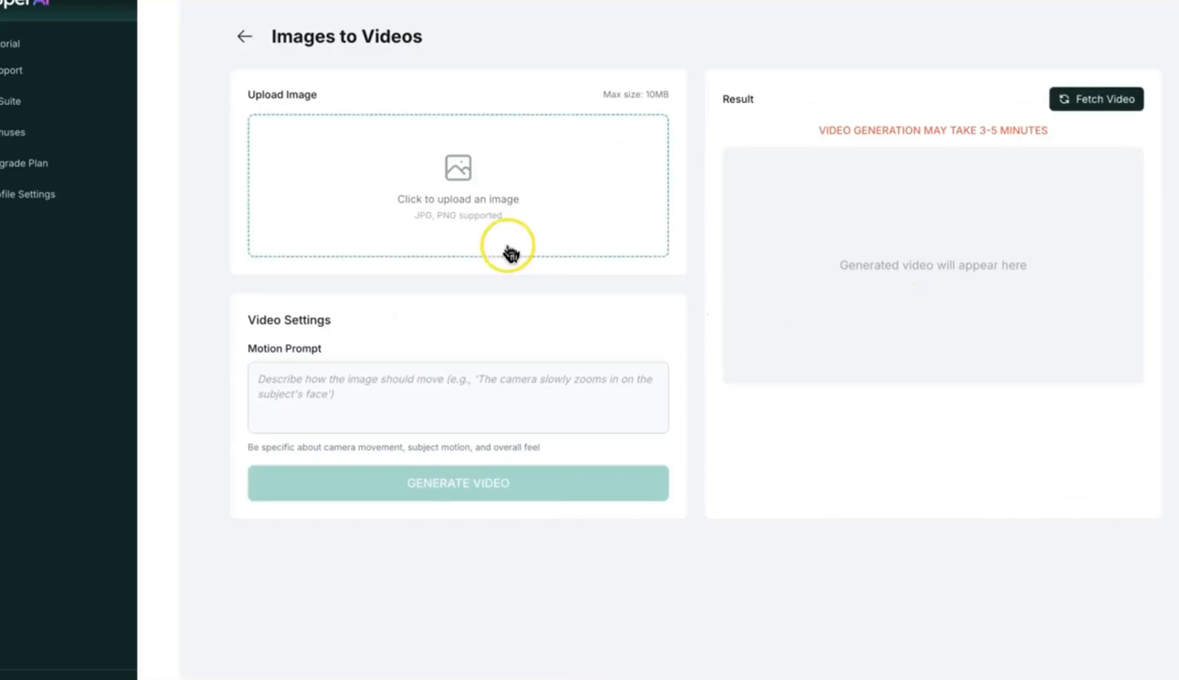
{"action": "mouse_move", "coordinate": [442, 207]}
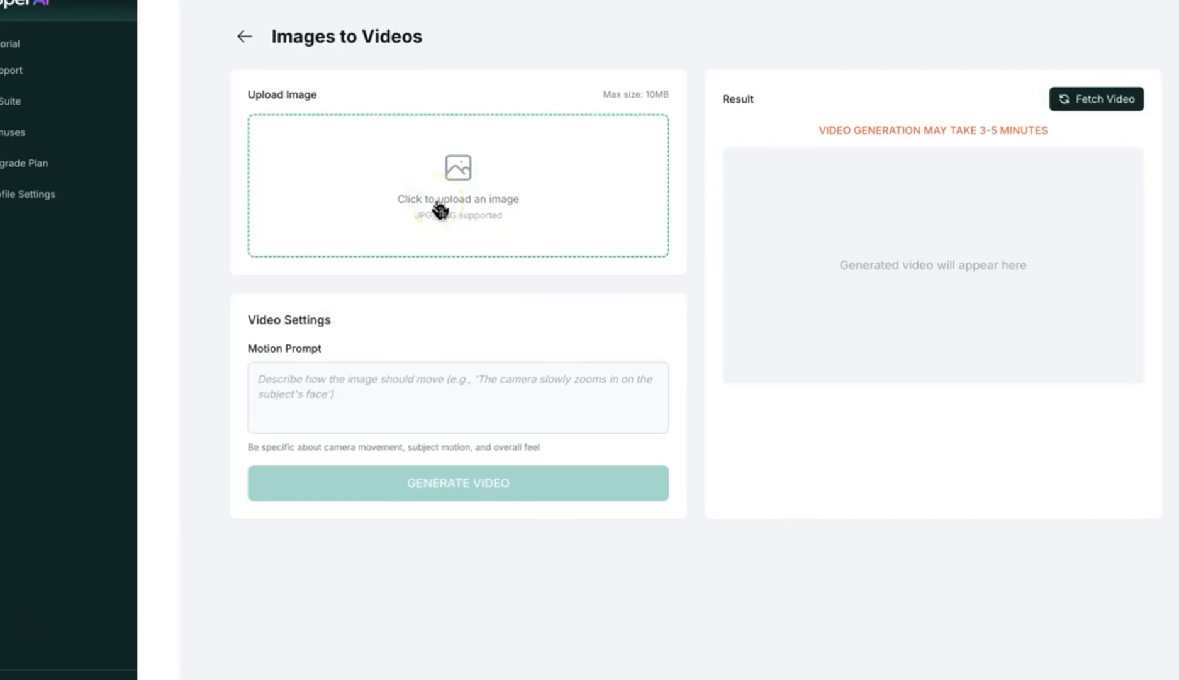
{"action": "mouse_move", "coordinate": [329, 380]}
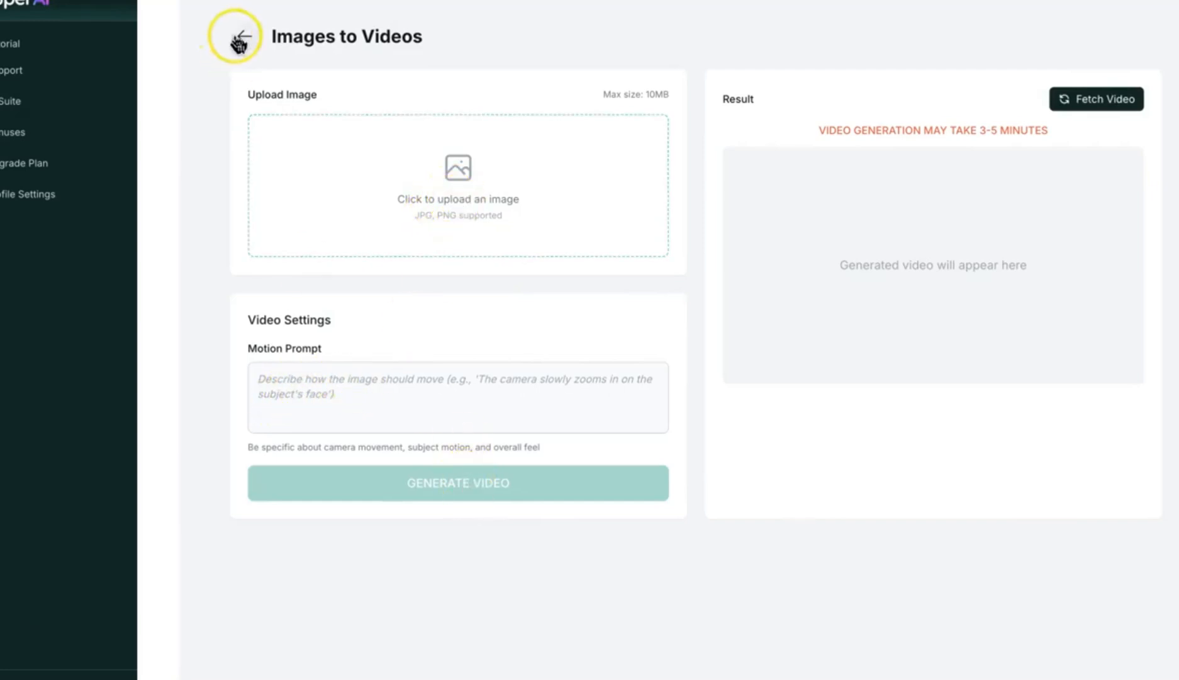
Step: Close Images to Videos and open AI Content Generation from the Features grid
{"action": "left_click", "coordinate": [234, 37]}
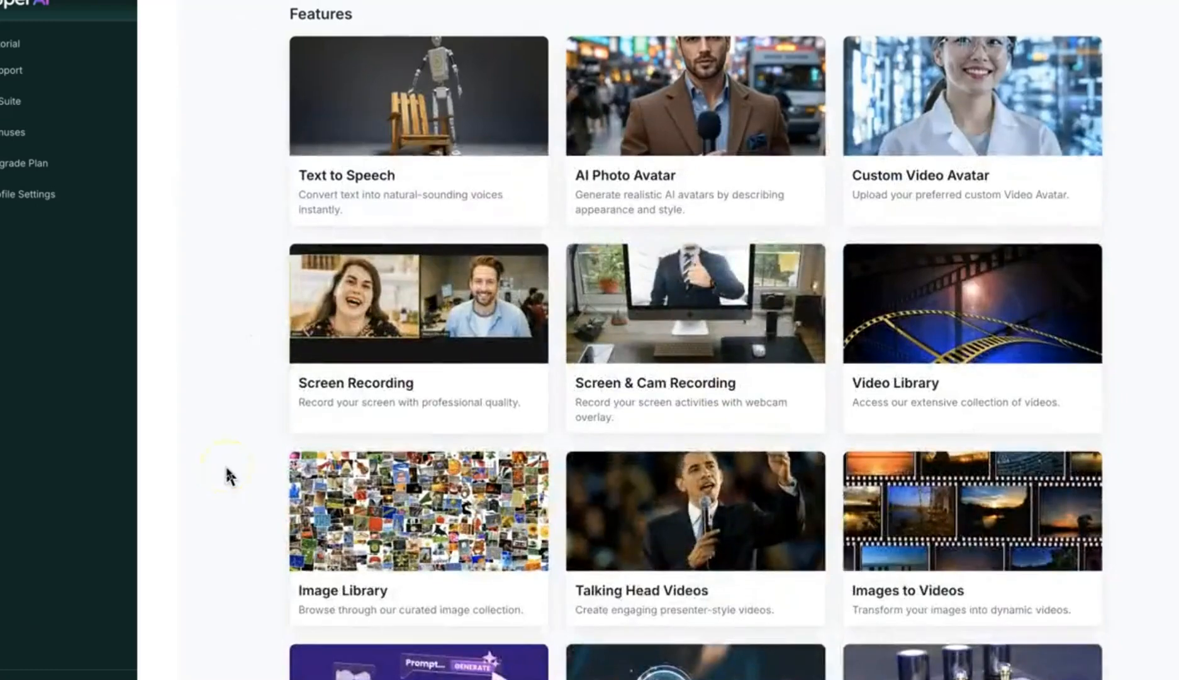
{"action": "scroll", "scroll_direction": "down", "scroll_amount": 3}
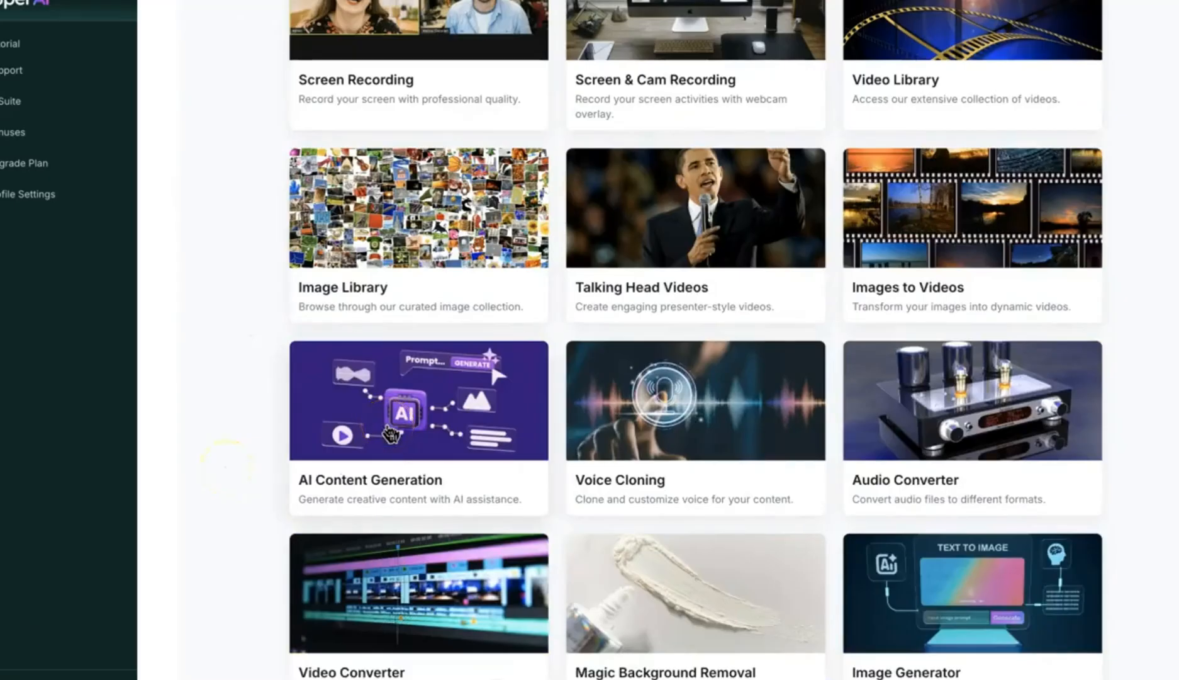
{"action": "left_click", "coordinate": [418, 401]}
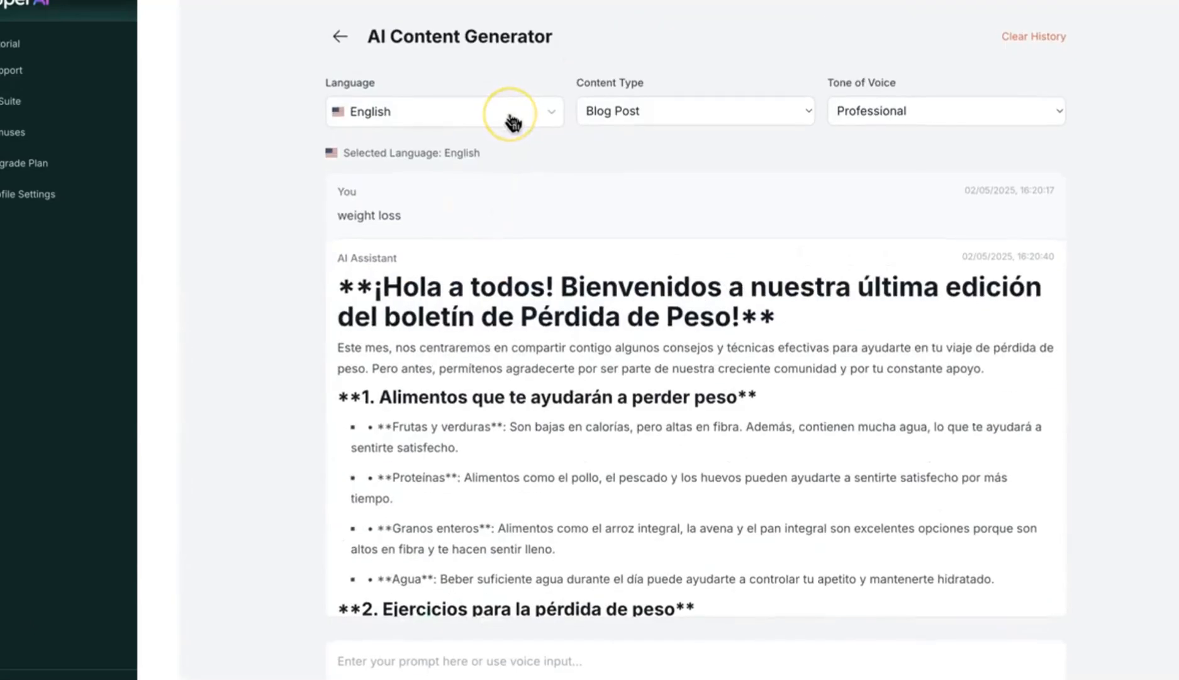
Step: Switch the AI Content Generator to Spanish and return to the features grid
{"action": "left_click", "coordinate": [692, 111]}
{"action": "type", "text": "weight loss"}
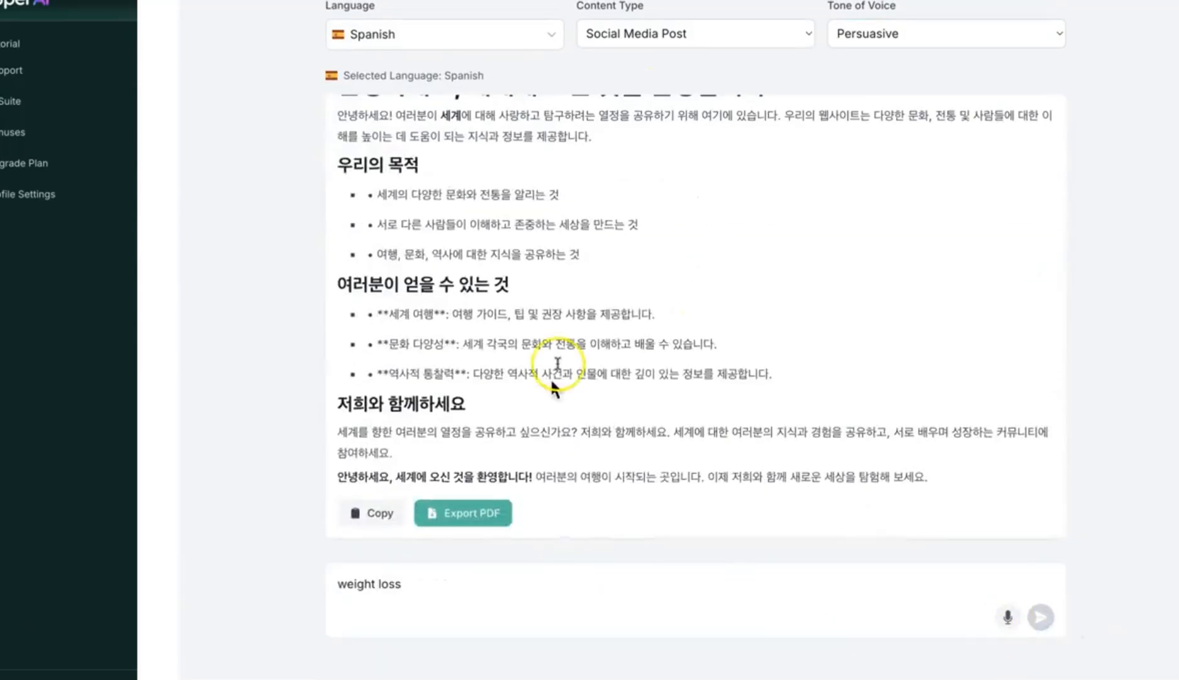
{"action": "left_click", "coordinate": [1041, 617]}
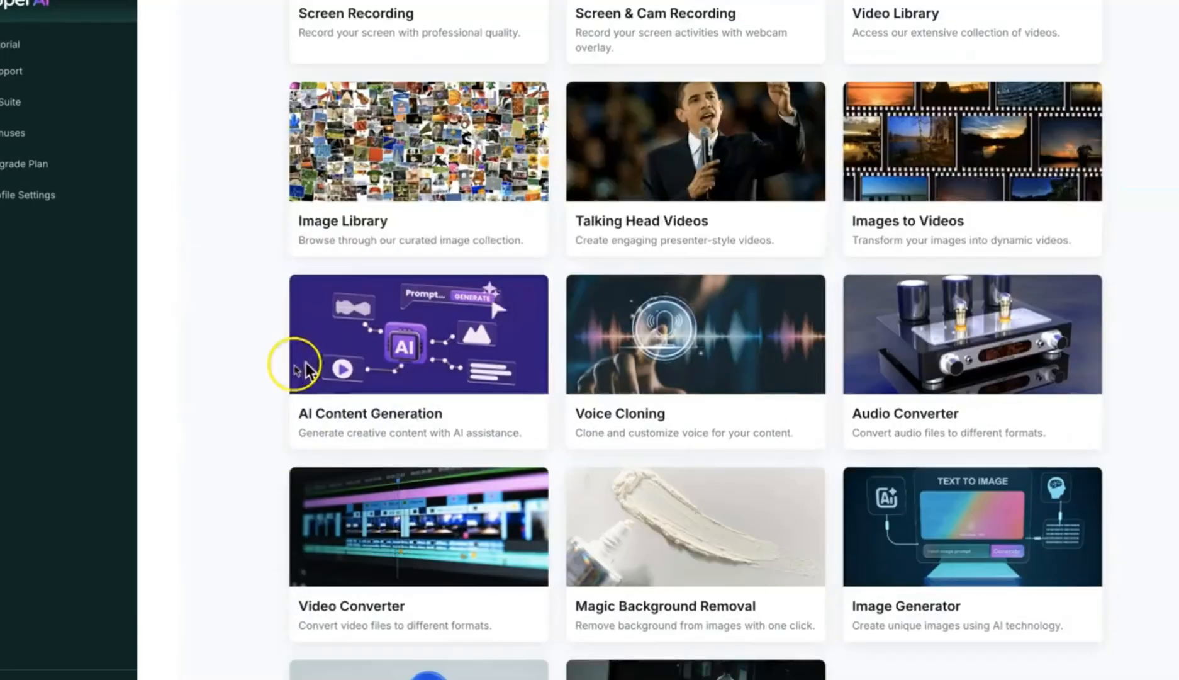
Step: View Voice Cloning's celebrity, microphone and device sources, then return to the dashboard
{"action": "left_click", "coordinate": [695, 333]}
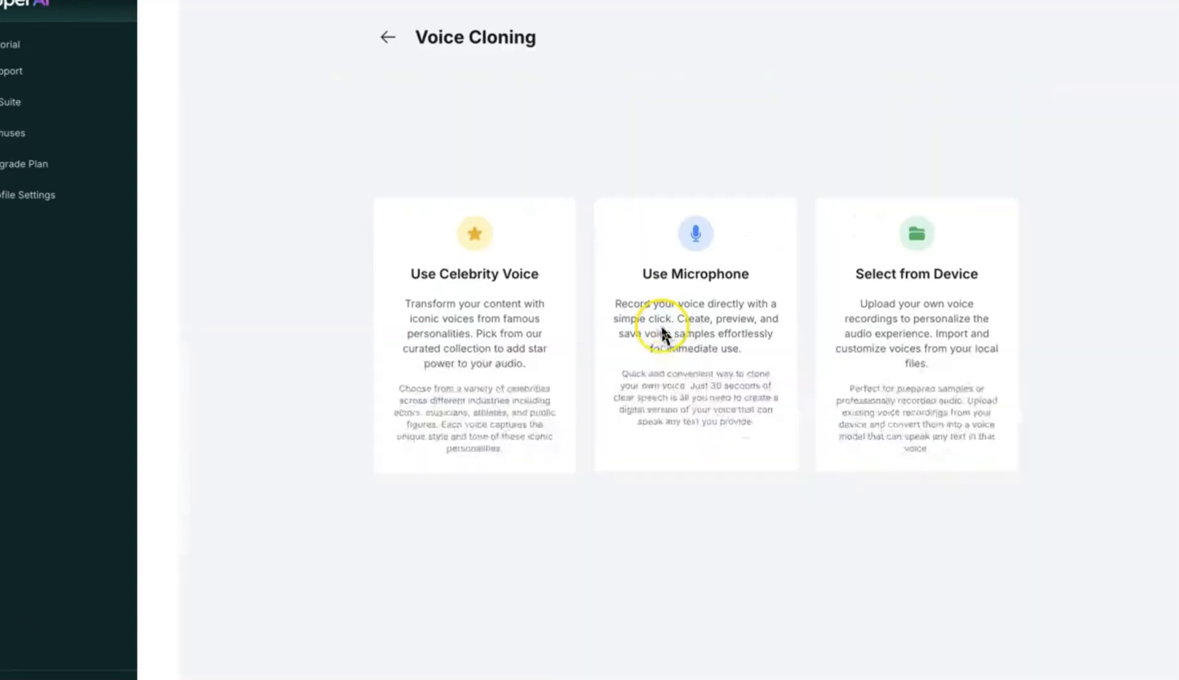
{"action": "mouse_move", "coordinate": [452, 285]}
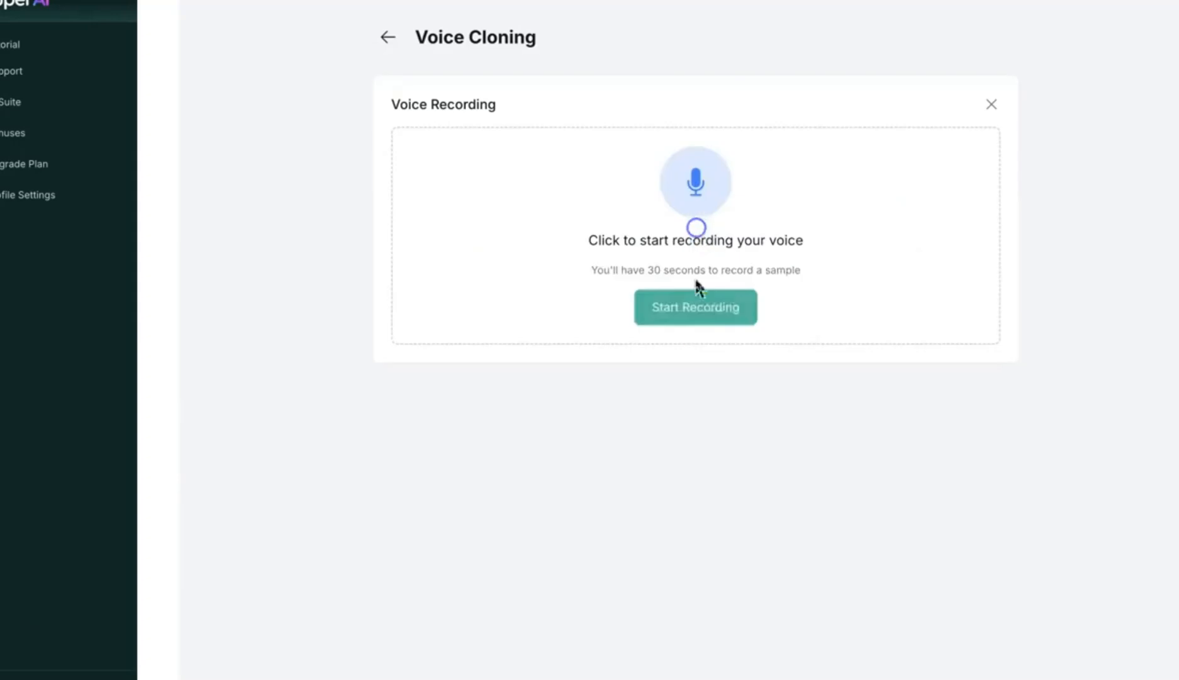
{"action": "left_click", "coordinate": [992, 103]}
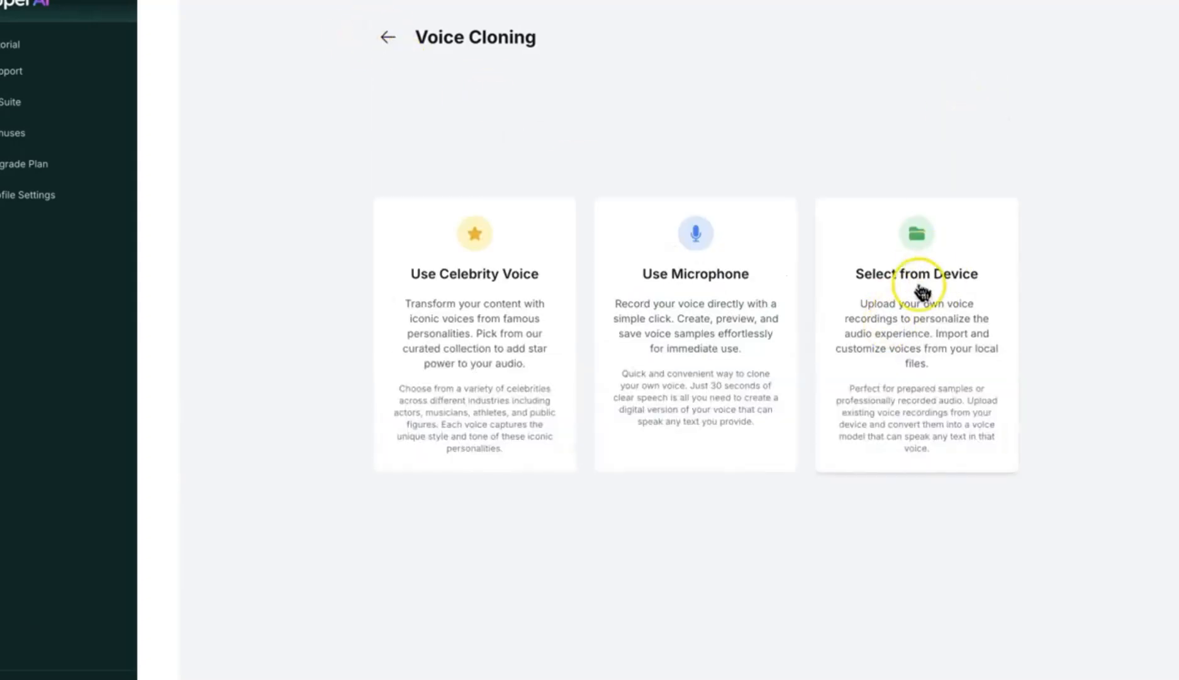
{"action": "left_click", "coordinate": [387, 37]}
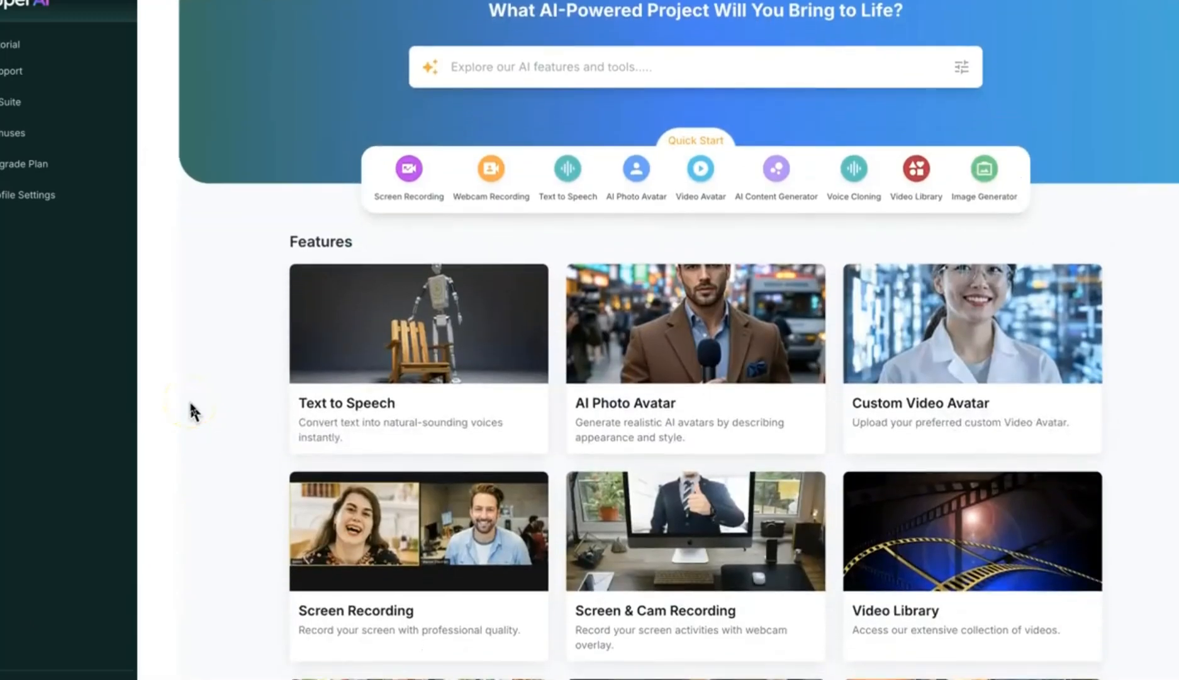
{"action": "mouse_move", "coordinate": [510, 119]}
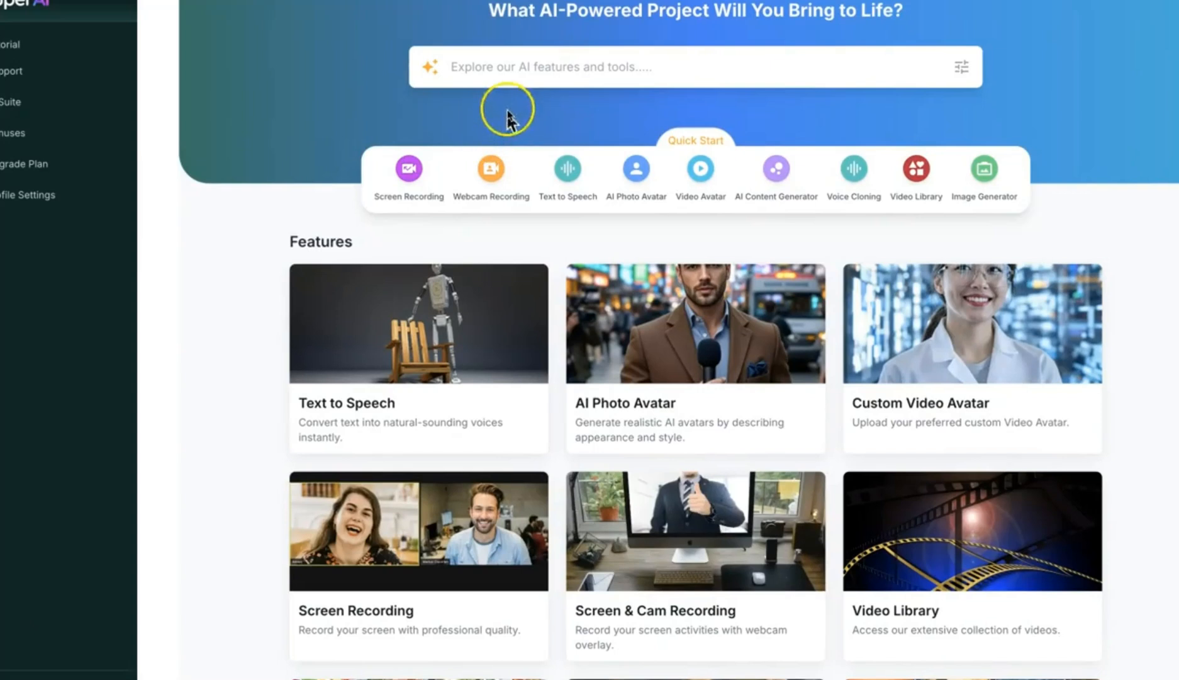
{"action": "scroll", "scroll_direction": "down", "scroll_amount": 3}
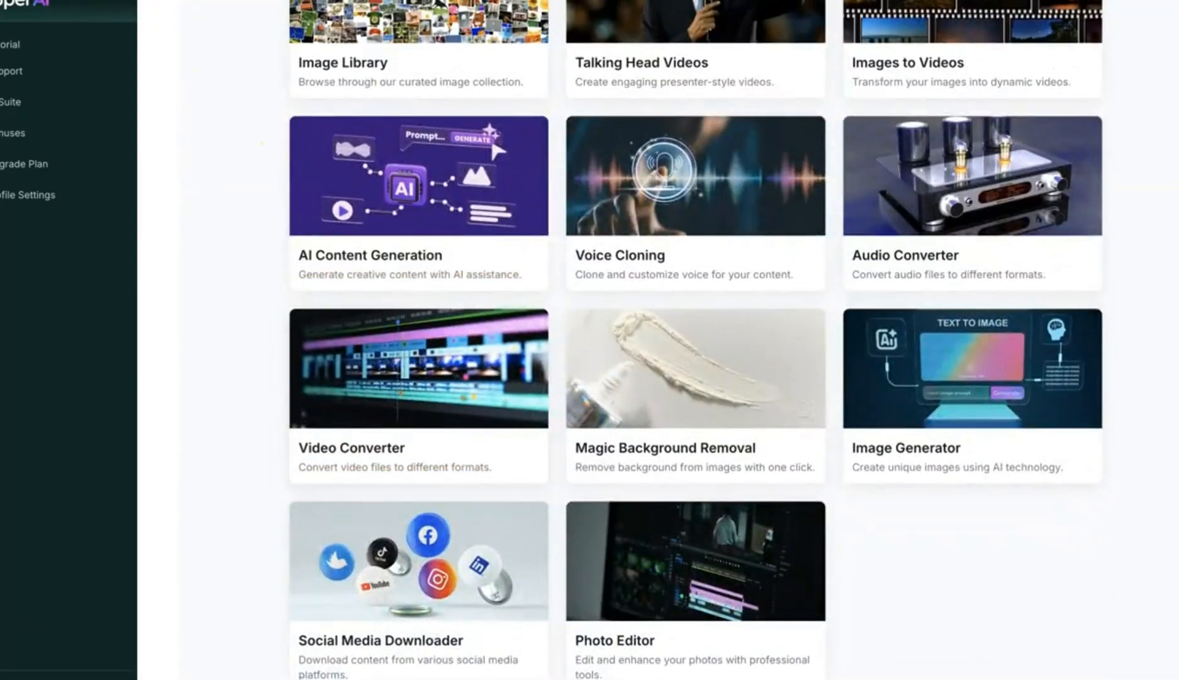
{"action": "scroll", "scroll_direction": "up", "scroll_amount": 3}
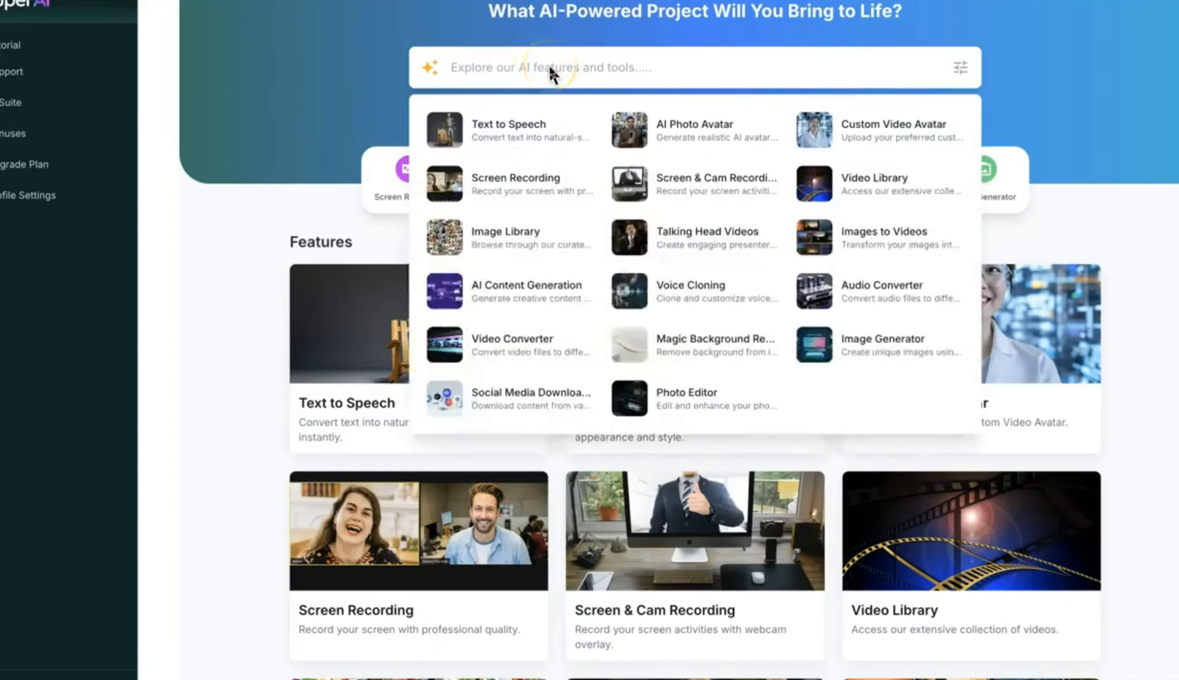
{"action": "type", "text": "clo"}
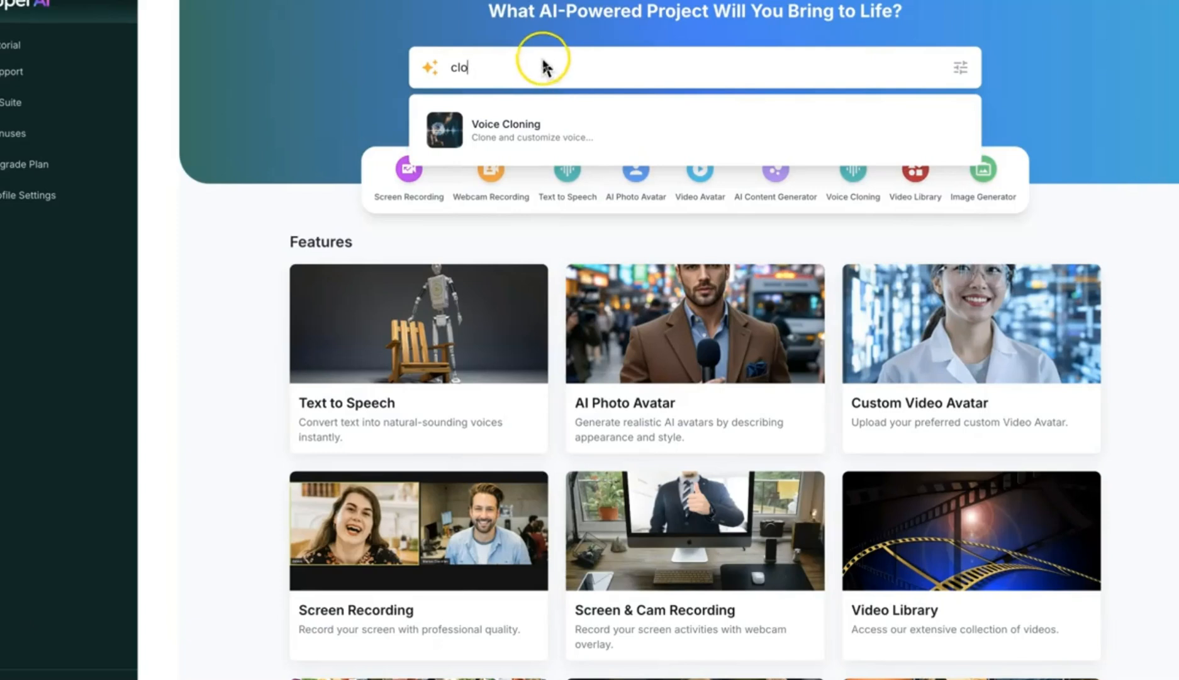
{"action": "mouse_move", "coordinate": [276, 198]}
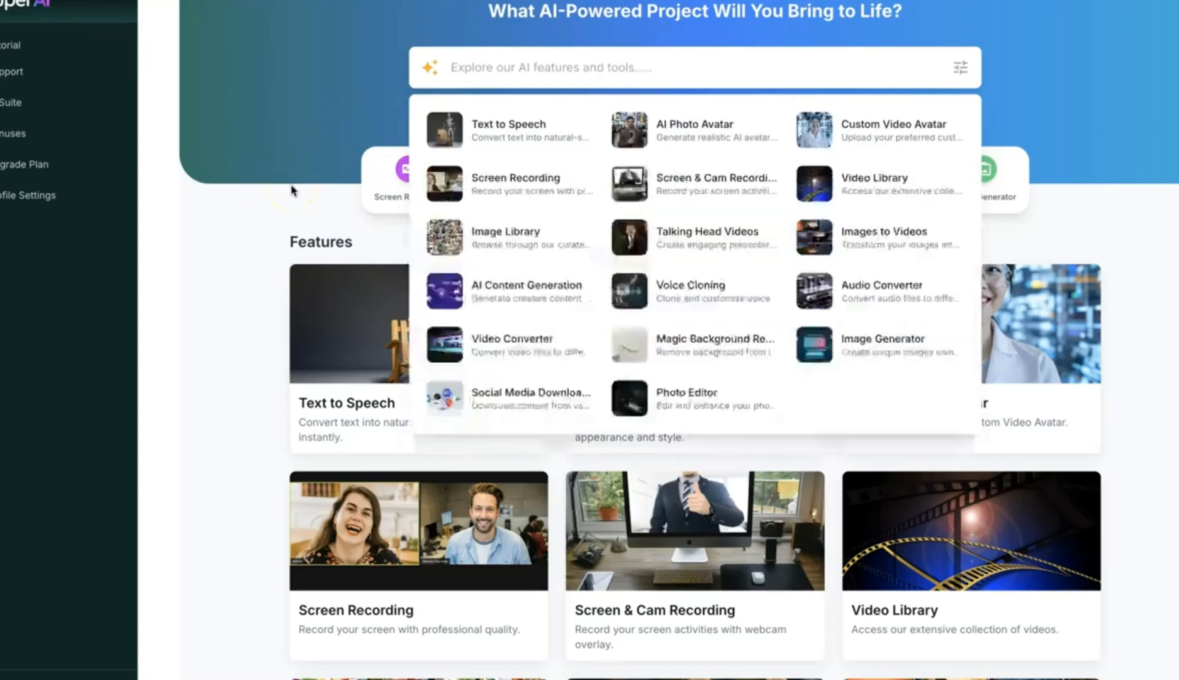
{"action": "type", "text": "image"}
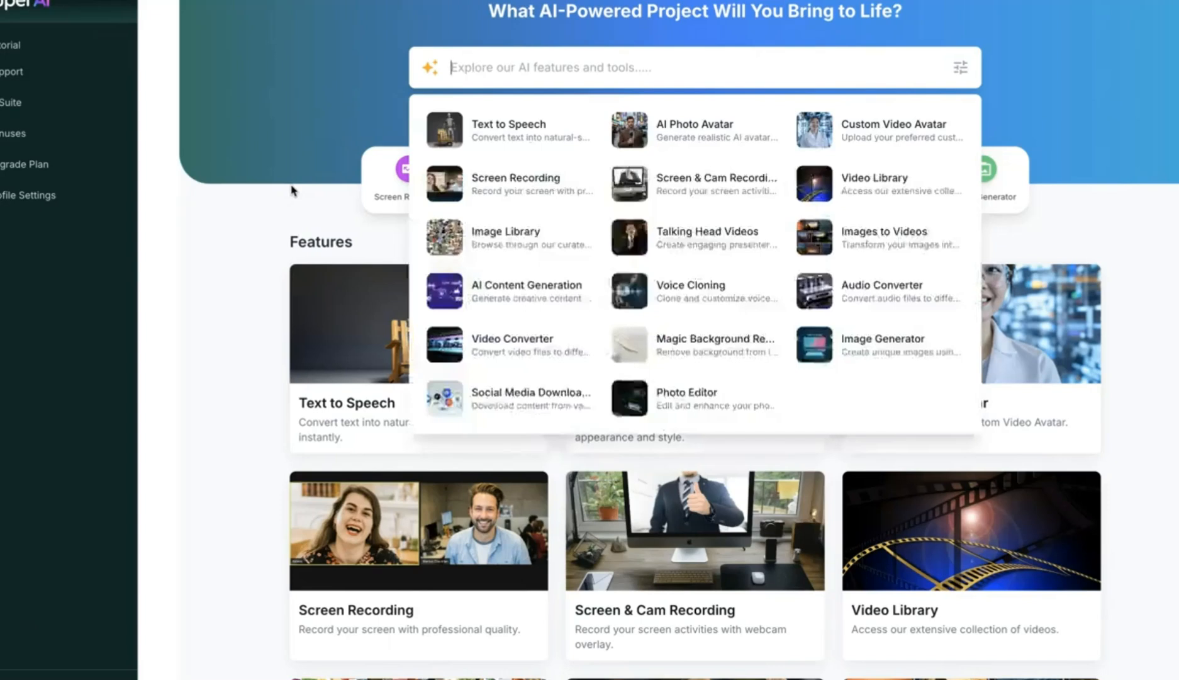
{"action": "type", "text": "video"}
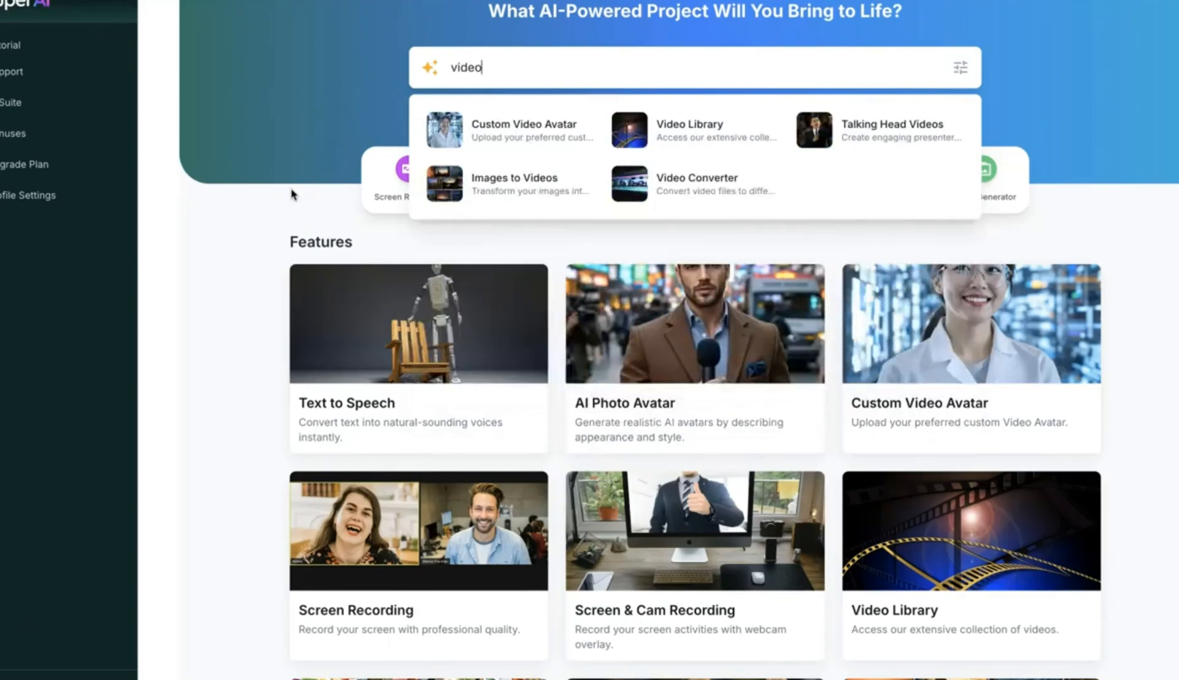
{"action": "type", "text": "text"}
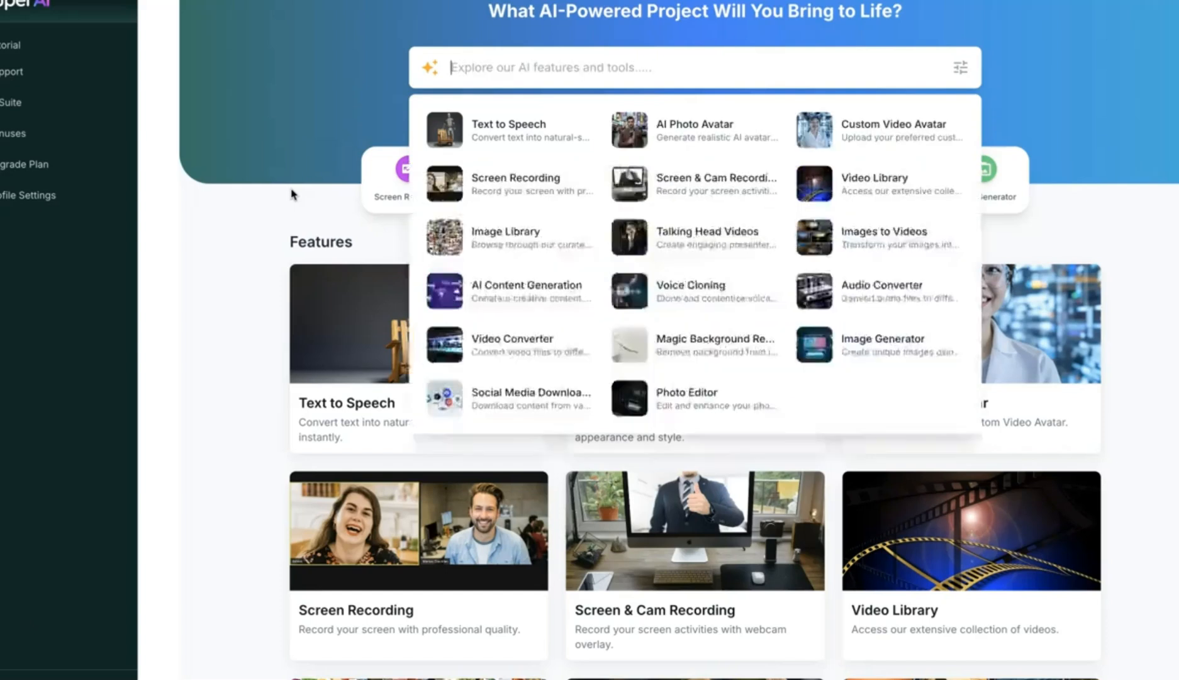
{"action": "type", "text": "content"}
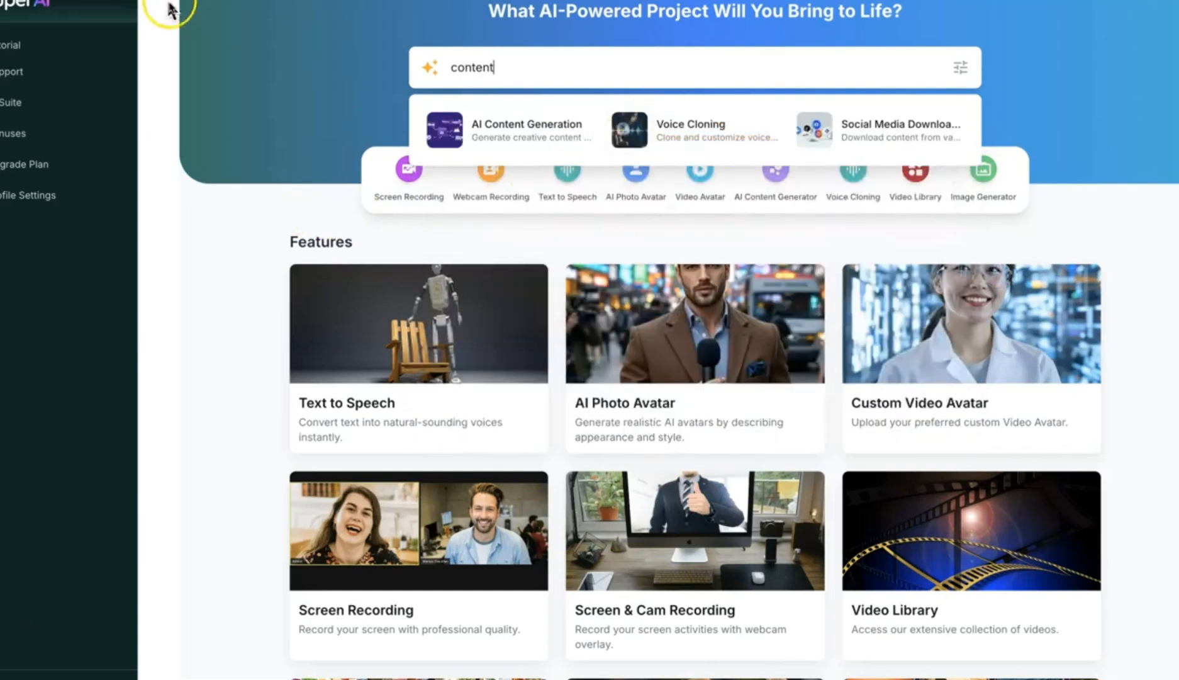
{"action": "mouse_move", "coordinate": [494, 73]}
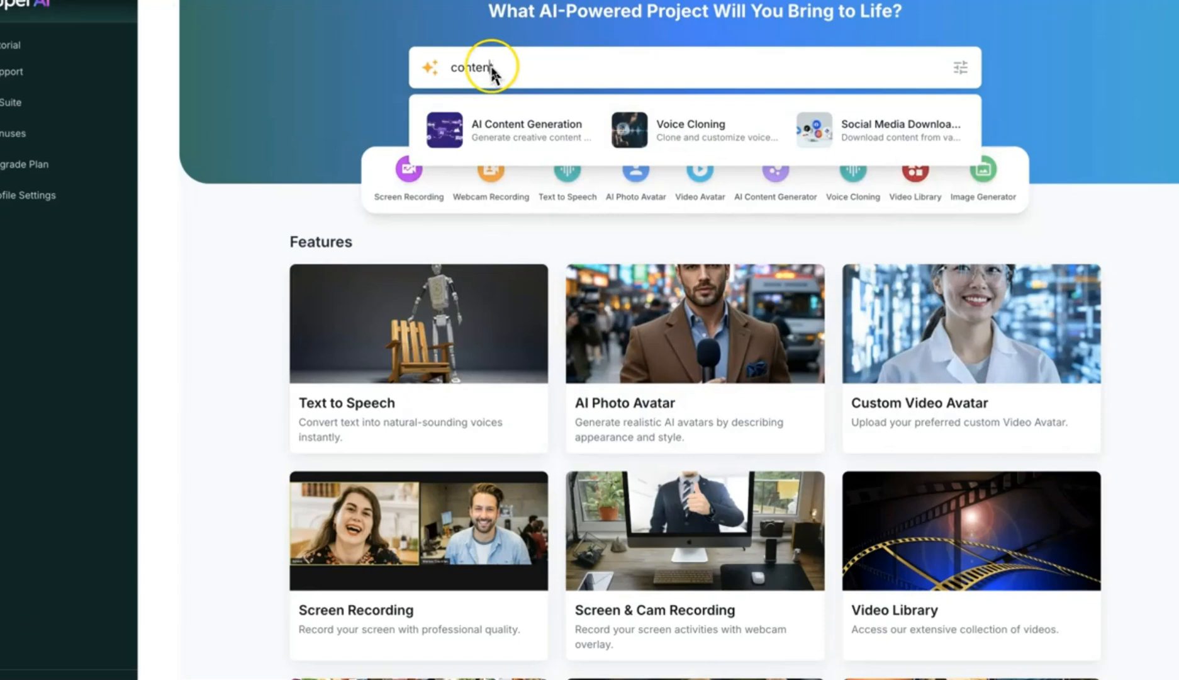
{"action": "type", "text": "photo"}
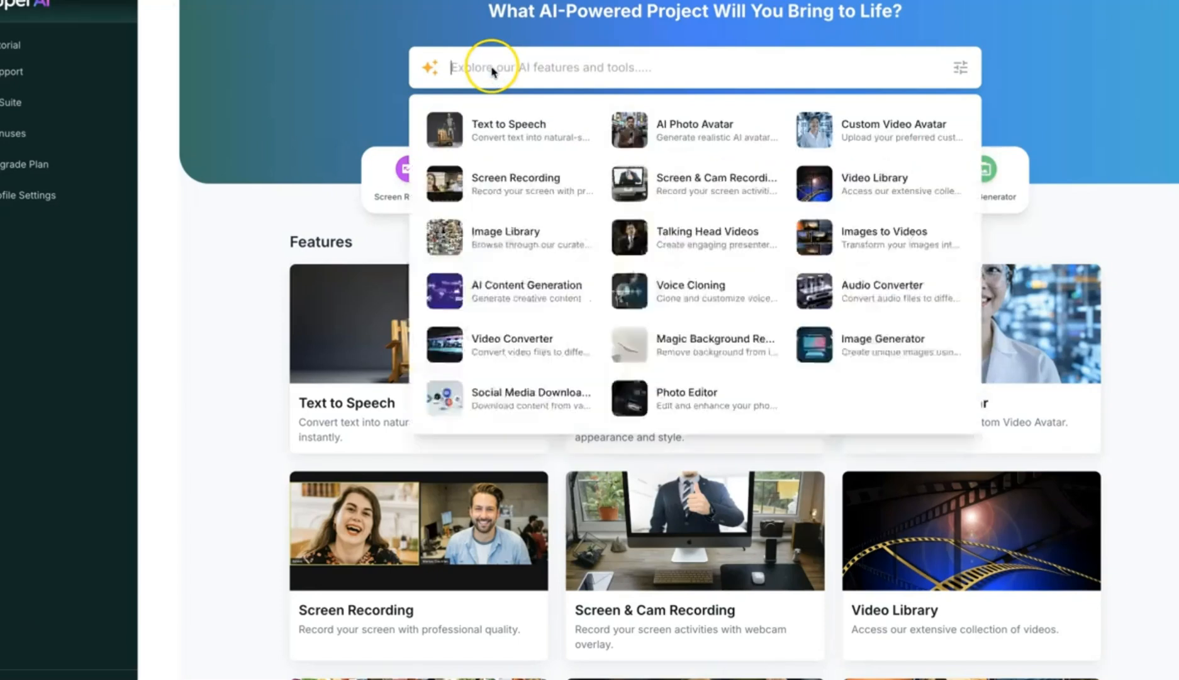
{"action": "type", "text": "social me"}
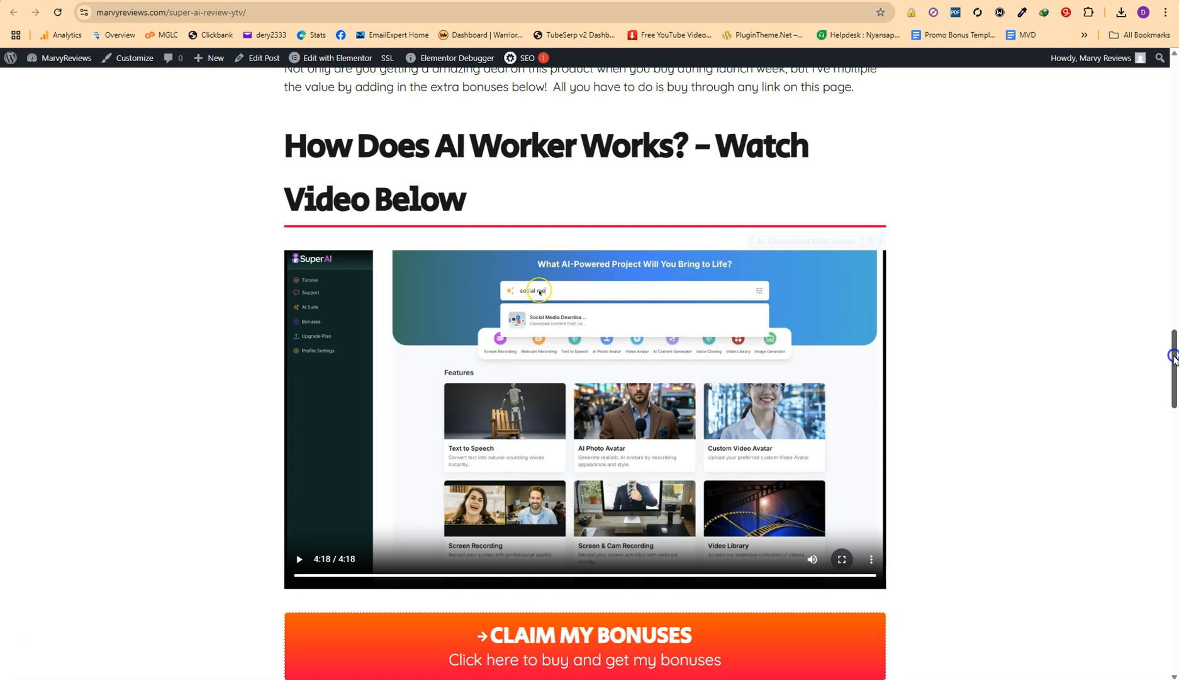
Step: Follow the CLAIM MY BONUSES button below the video to the Super AI offer
{"action": "scroll", "scroll_direction": "down", "scroll_amount": 3}
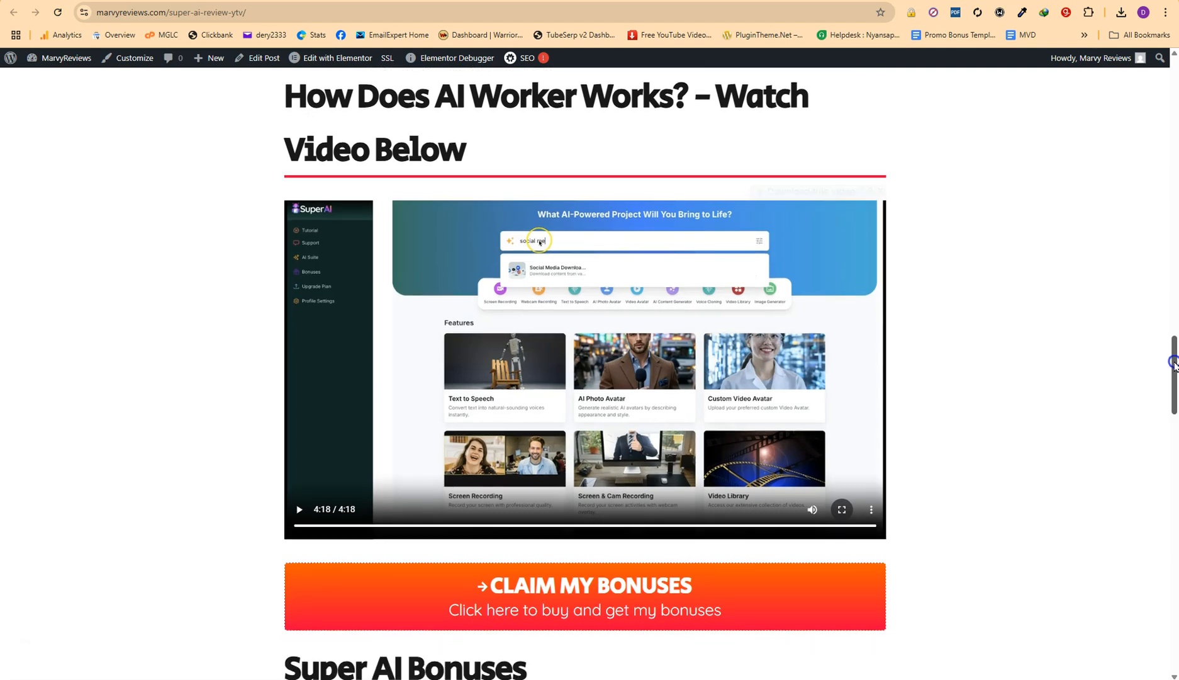
{"action": "scroll", "scroll_direction": "down", "scroll_amount": 3}
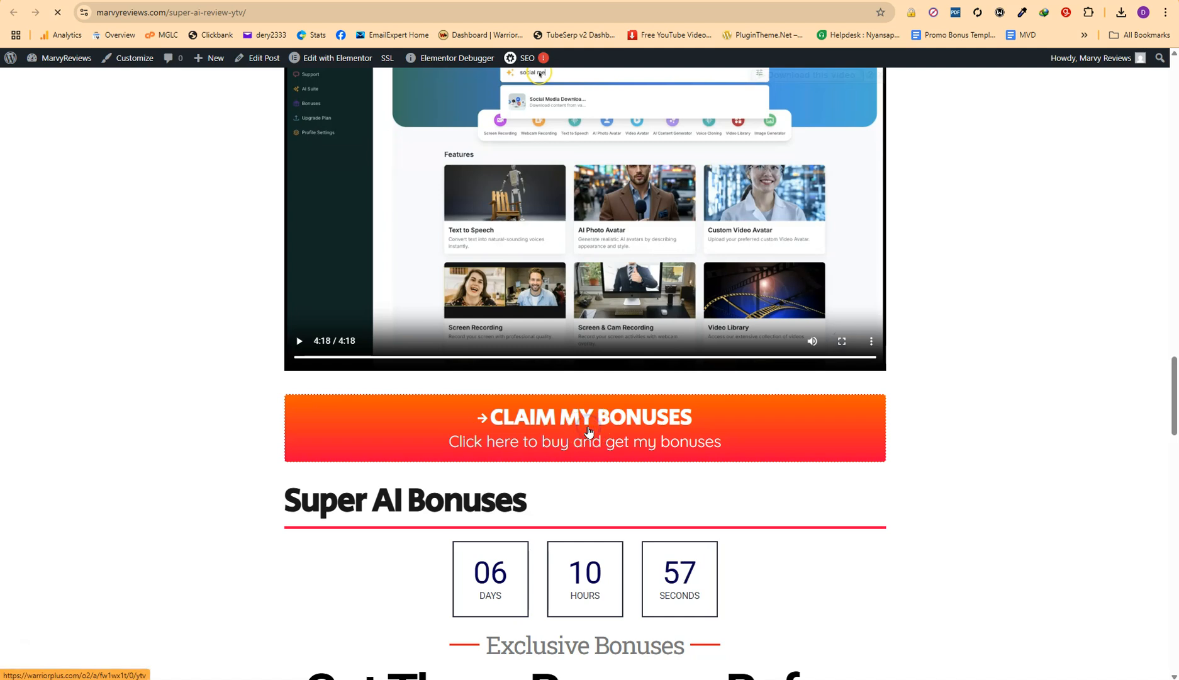
{"action": "left_click", "coordinate": [584, 428]}
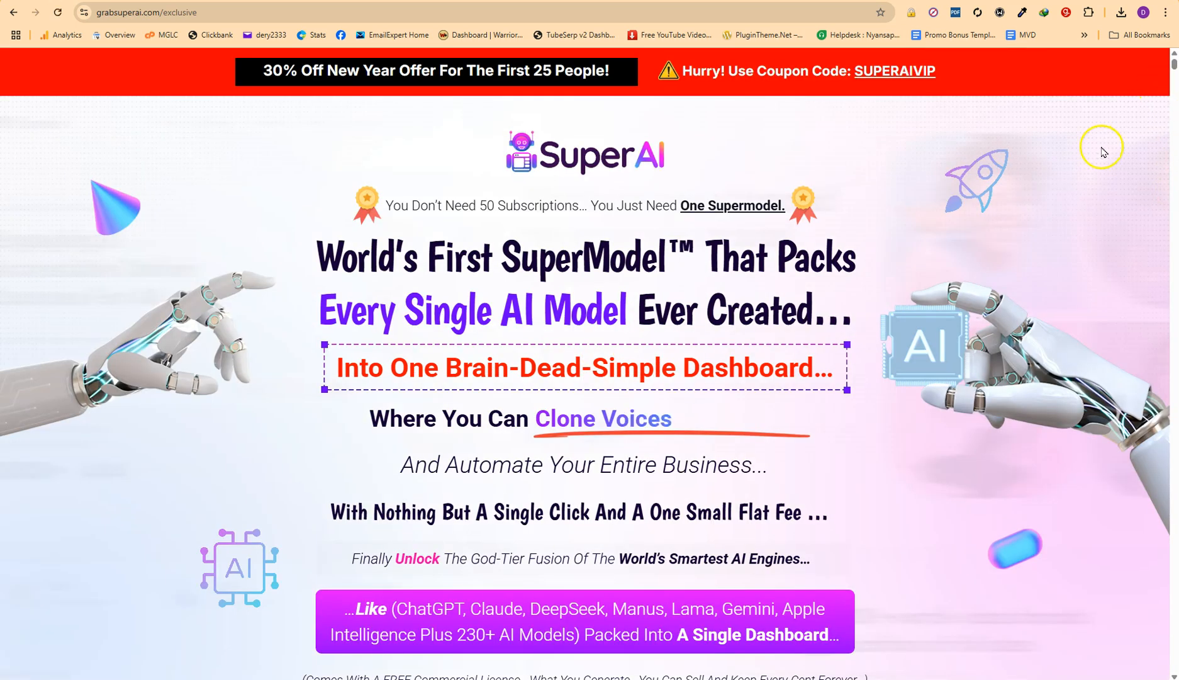
Step: Scroll the grabsuperai.com sales page down to its intro video and back to the top
{"action": "scroll", "scroll_direction": "down", "scroll_amount": 3}
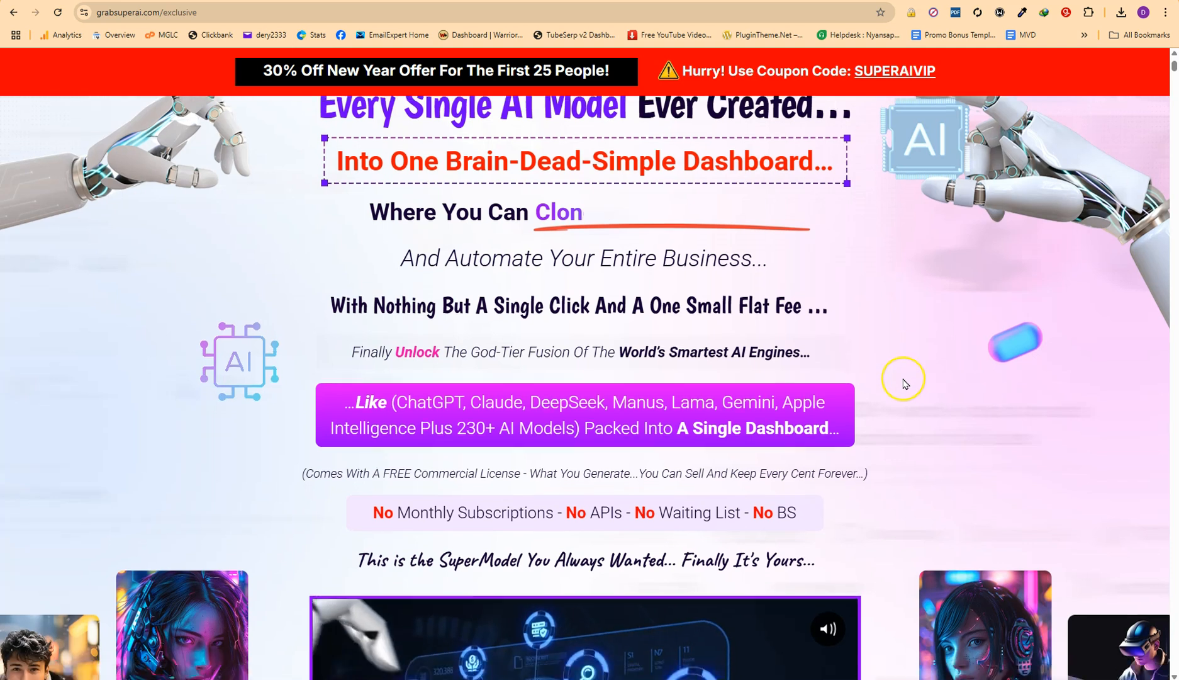
{"action": "scroll", "scroll_direction": "down", "scroll_amount": 3}
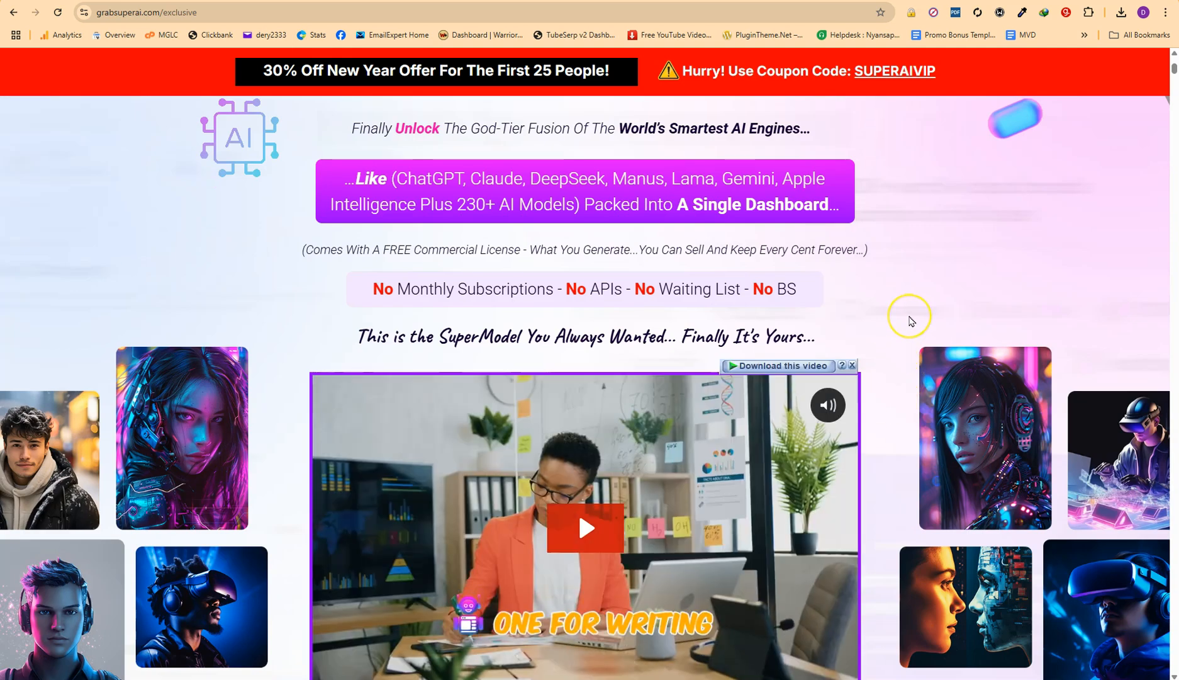
{"action": "scroll", "scroll_direction": "down", "scroll_amount": 3}
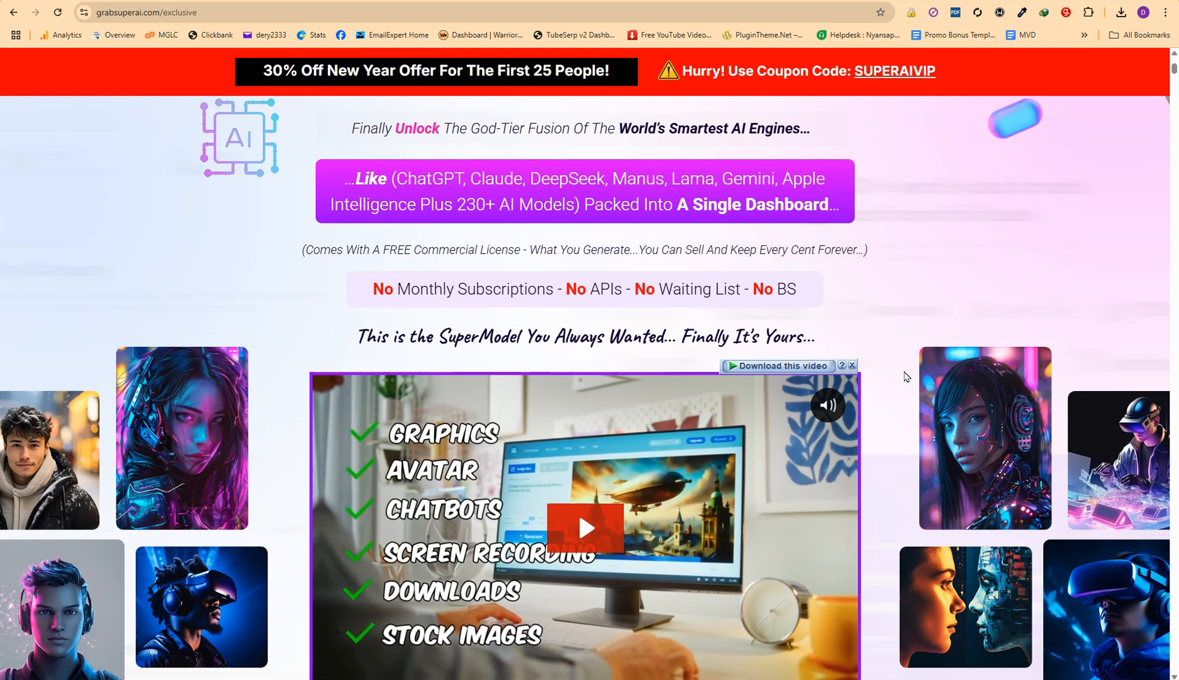
{"action": "scroll", "scroll_direction": "down", "scroll_amount": 3}
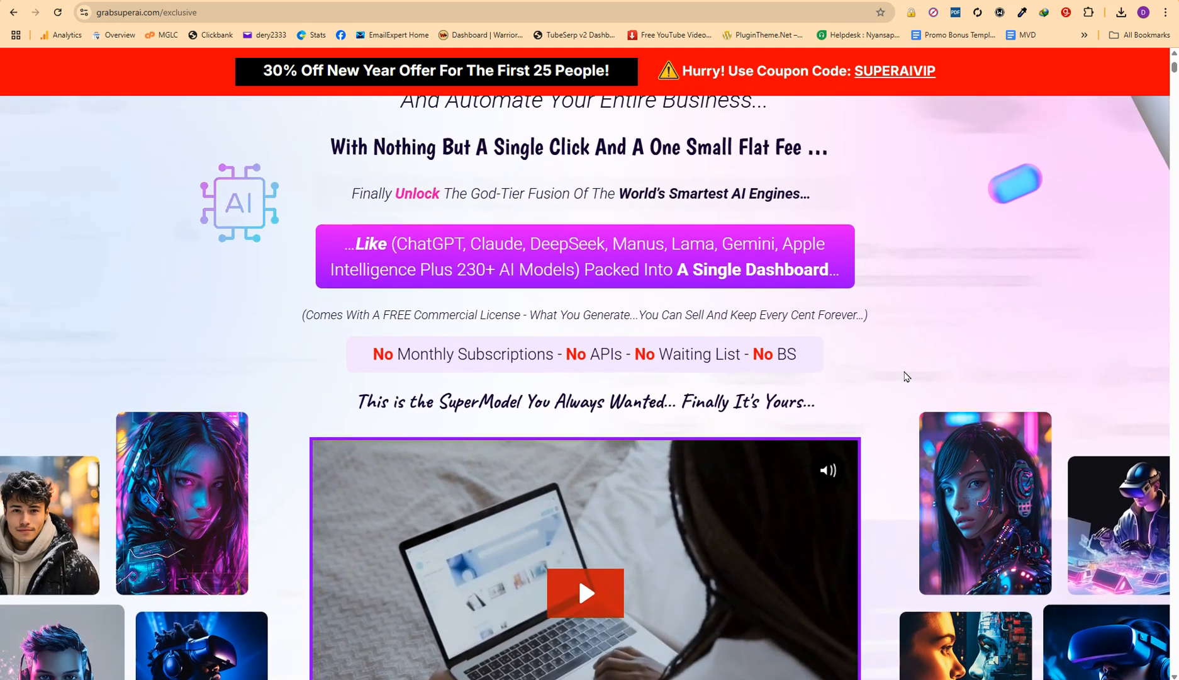
{"action": "scroll", "scroll_direction": "up", "scroll_amount": 3}
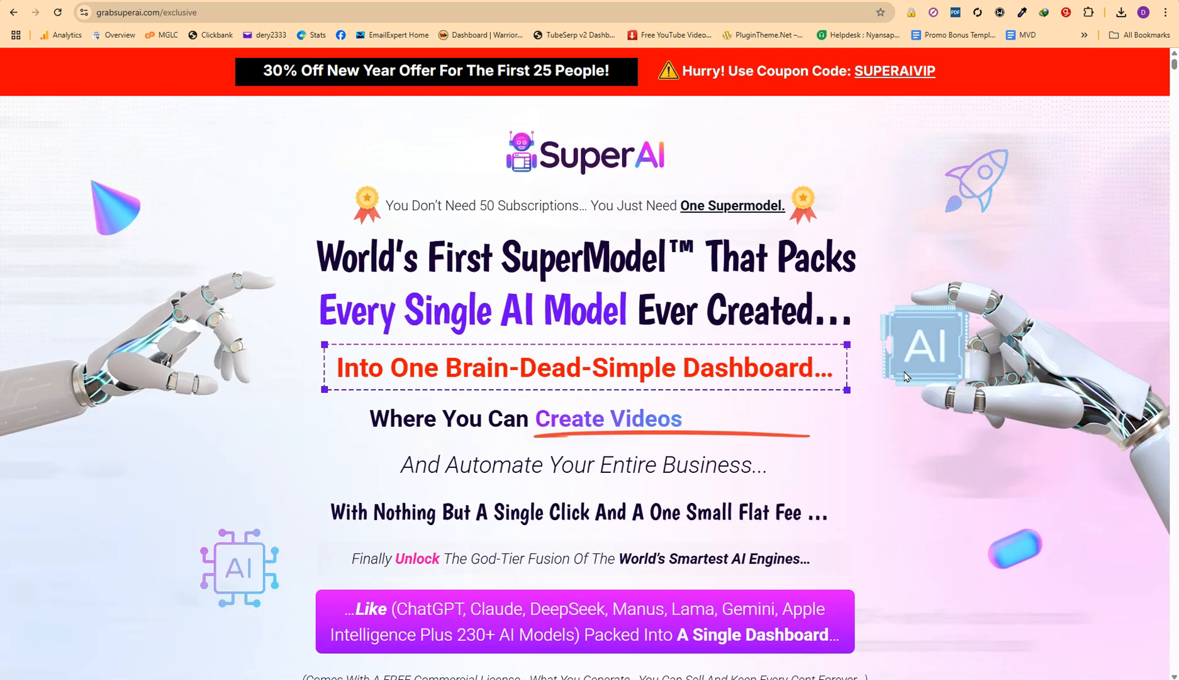